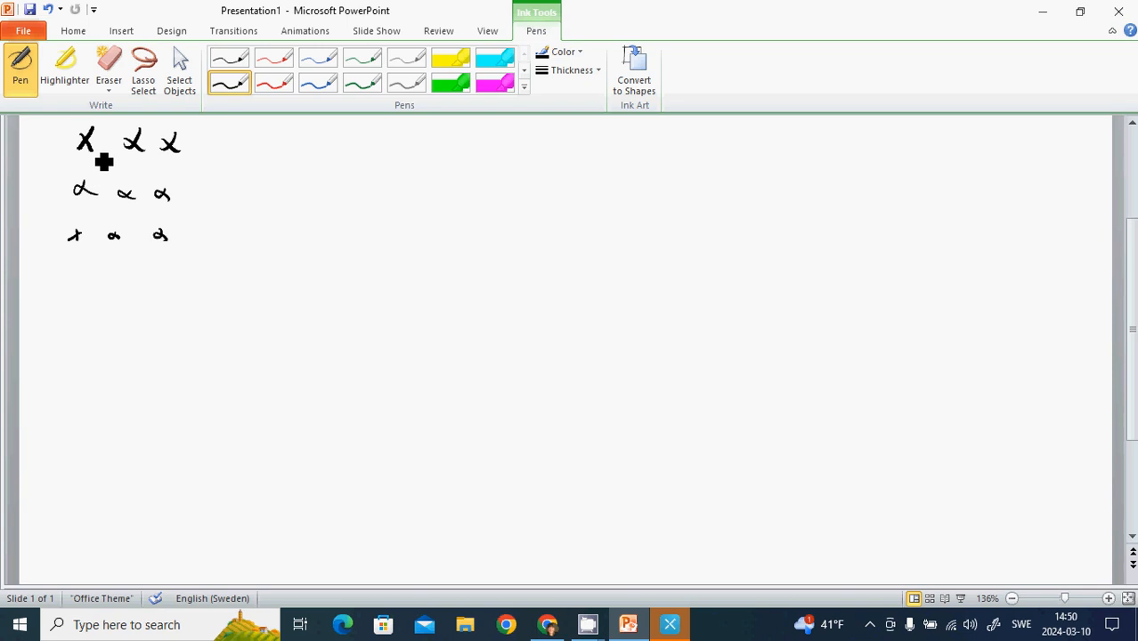
Draw the rod through the field of crosses and label it with l, v arrow, current I, field B and emf e
drag(109, 143, 110, 235)
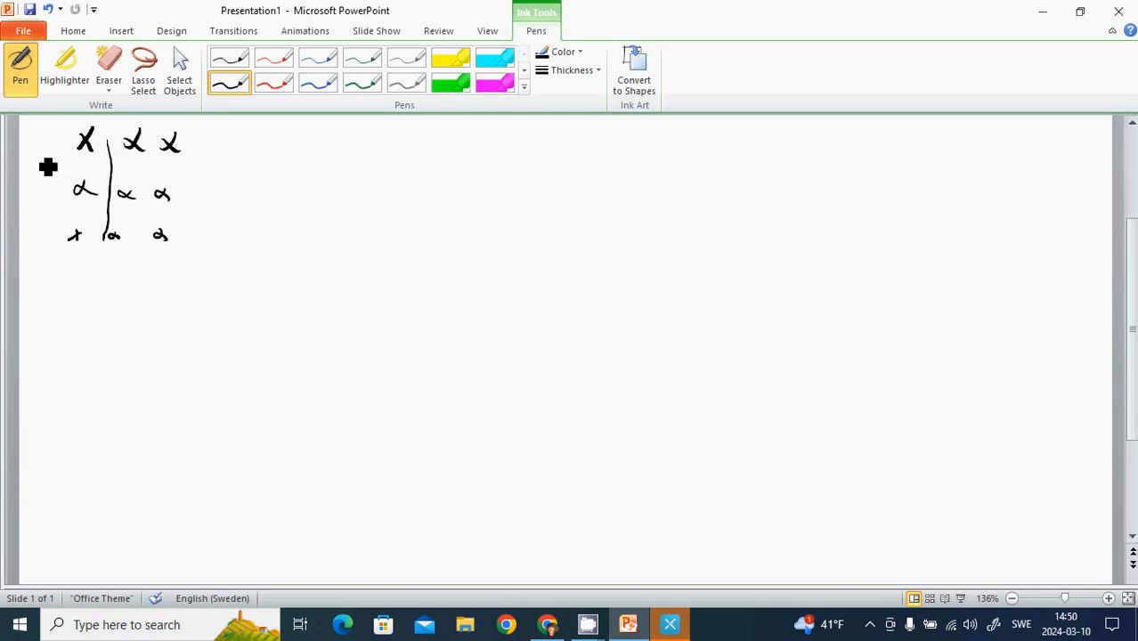
drag(43, 146, 43, 192)
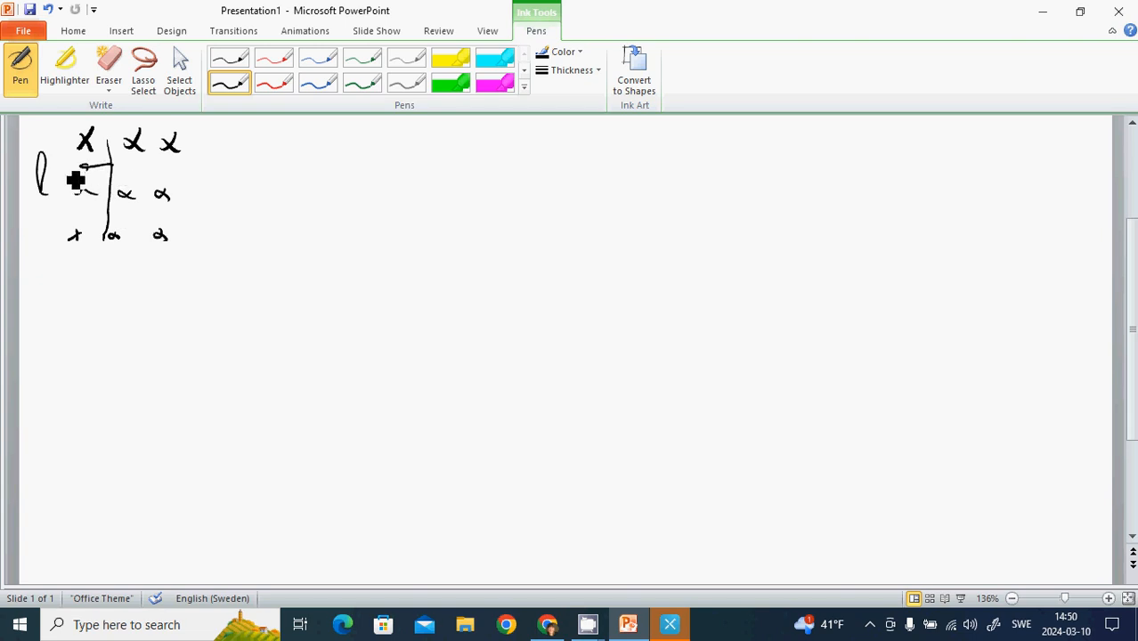
drag(68, 164, 78, 194)
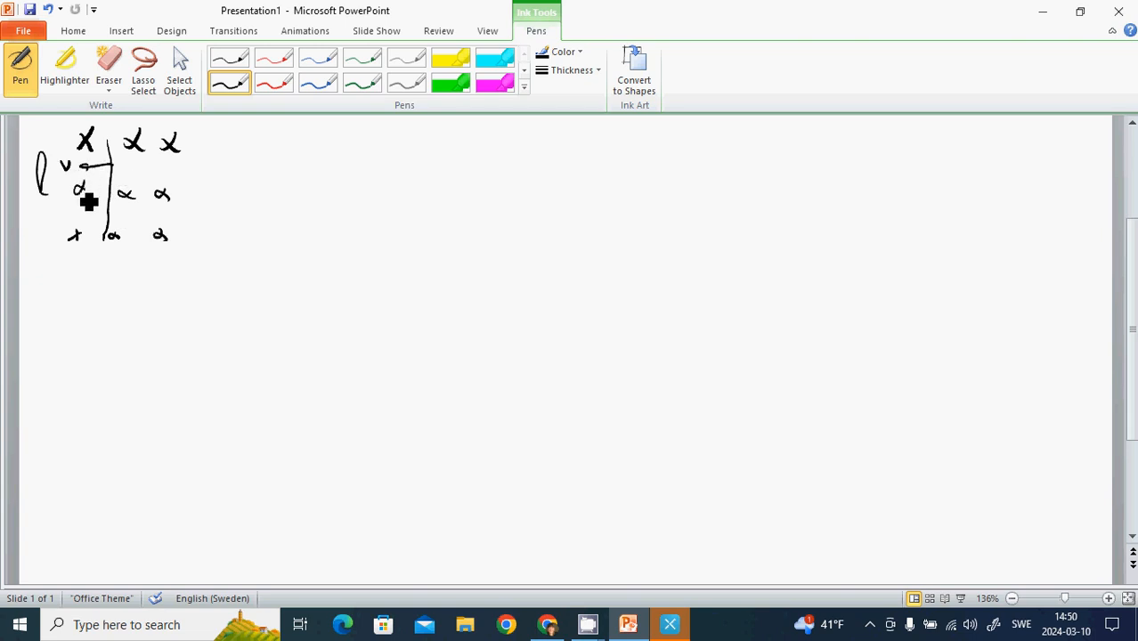
drag(82, 193, 133, 223)
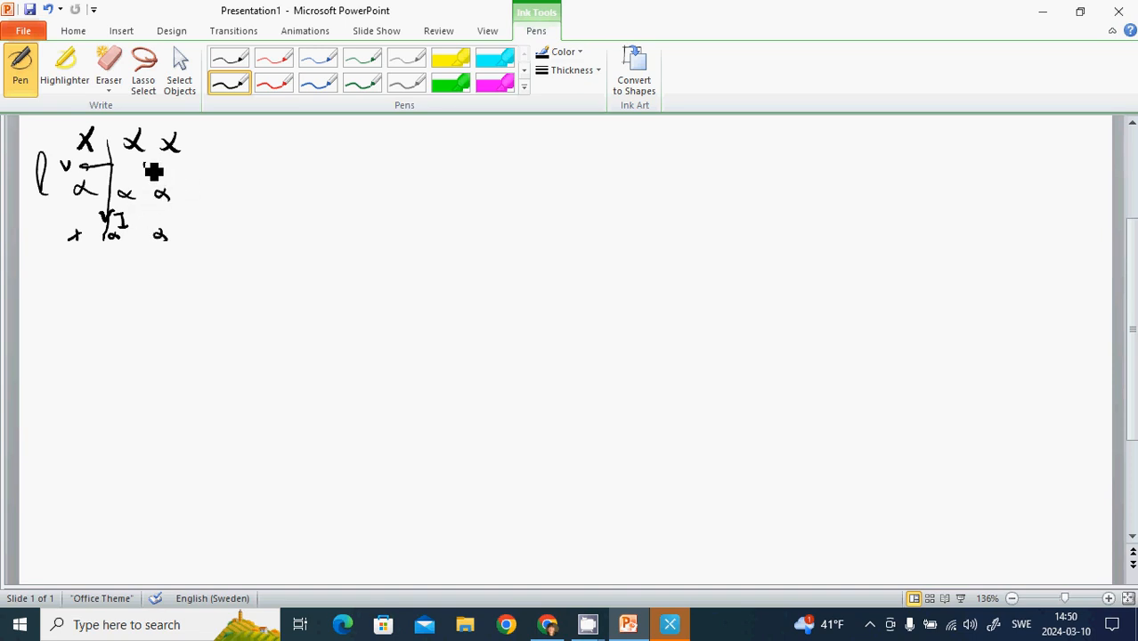
drag(150, 174, 150, 162)
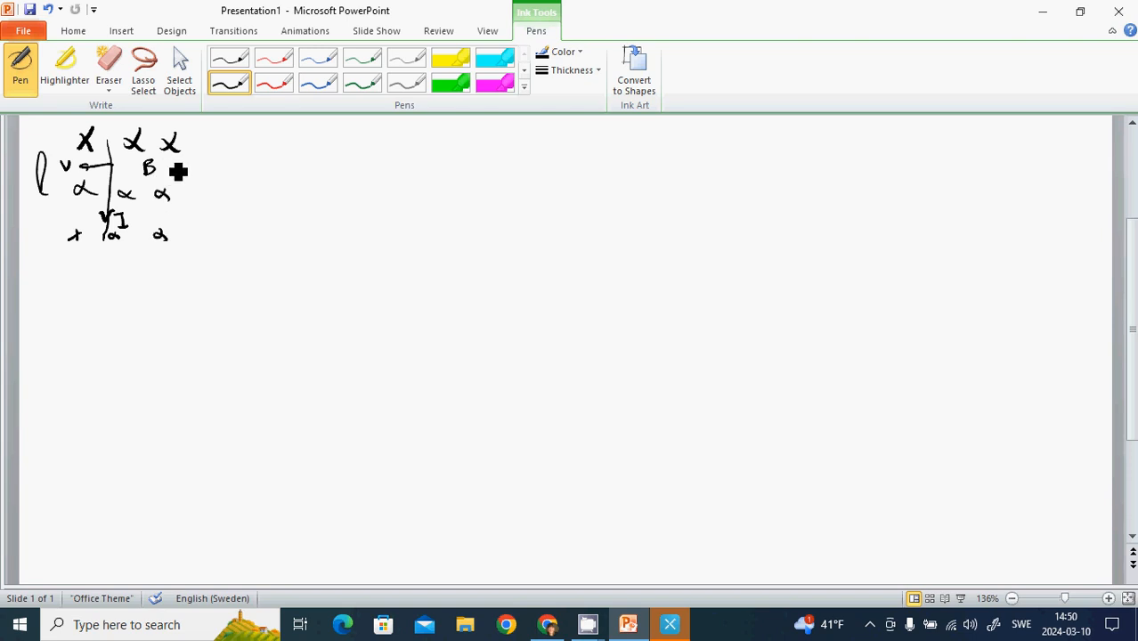
drag(185, 141, 178, 239)
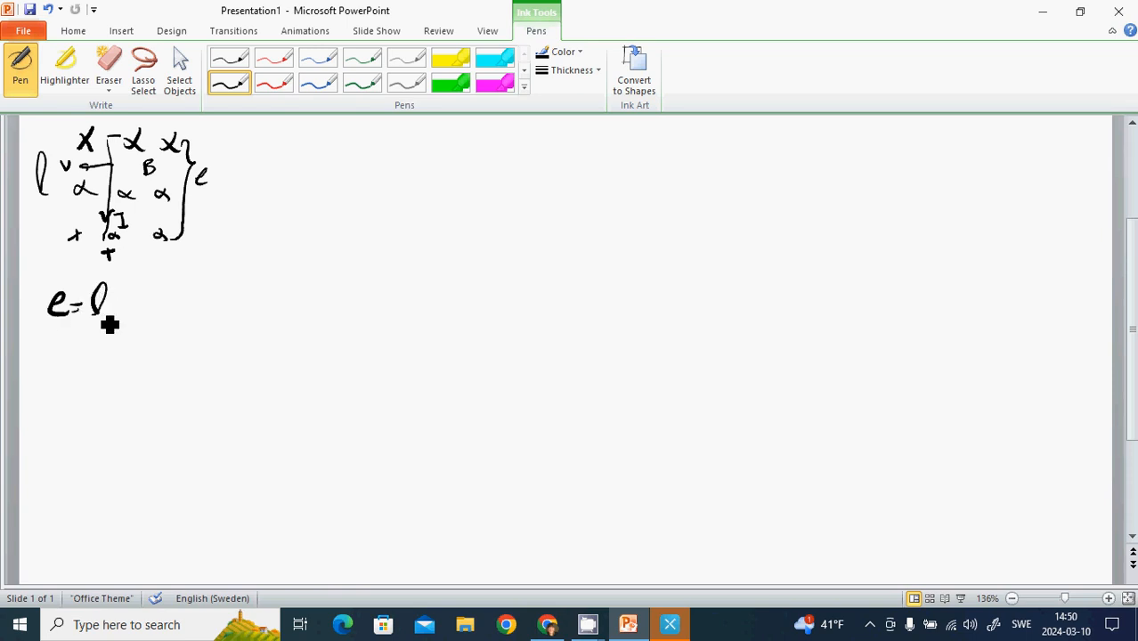
Handwrite the formula e = lvB beneath the rod diagram
drag(107, 306, 174, 306)
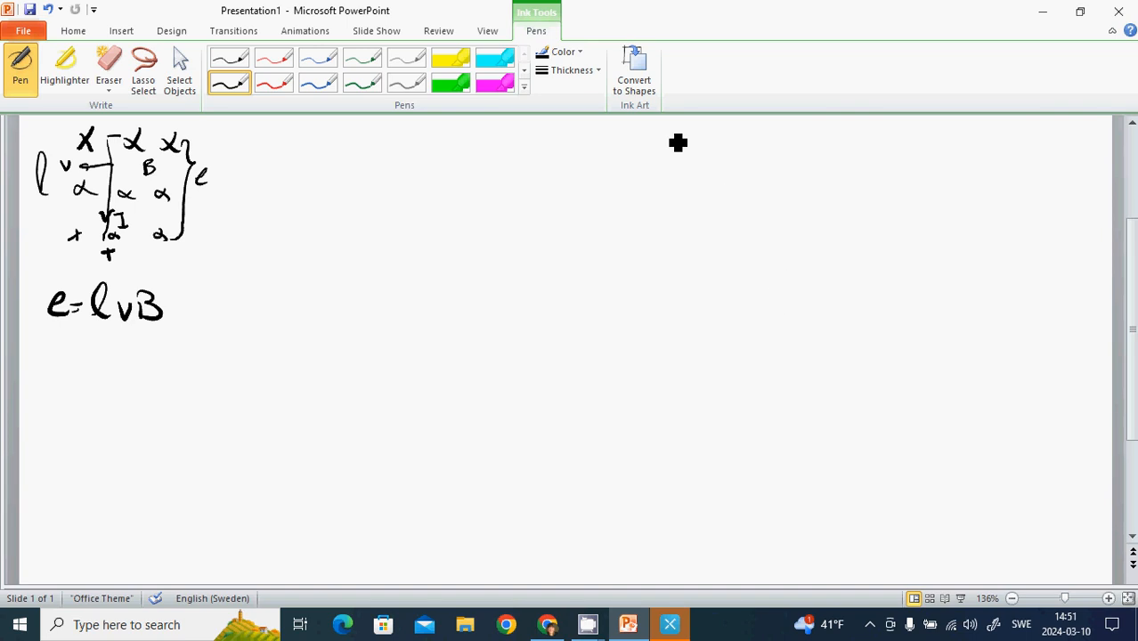
mouse_move(105, 374)
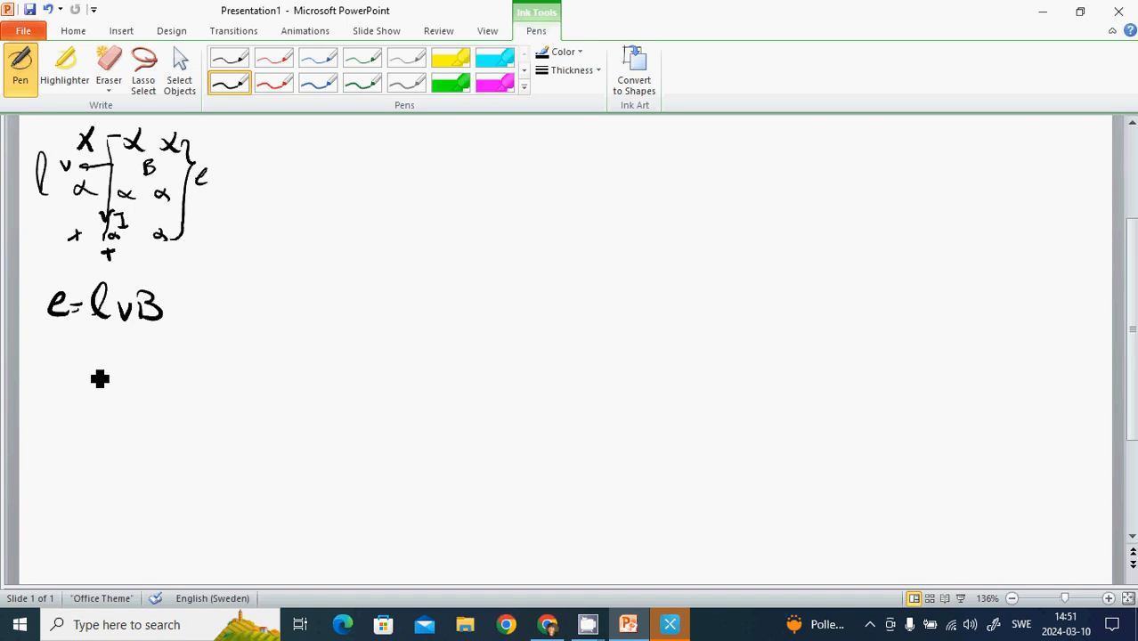
List the given values l = 40 m, v = 300 m/s, B = 30 μT and the unknown e = ? = Blv
drag(116, 347, 101, 368)
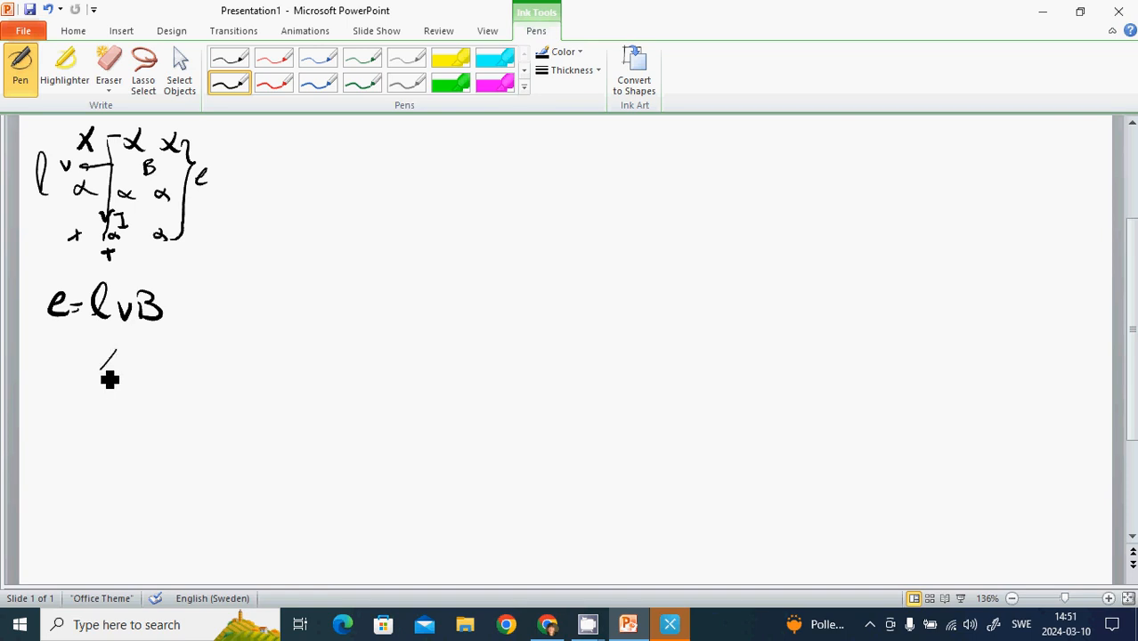
drag(106, 373, 152, 360)
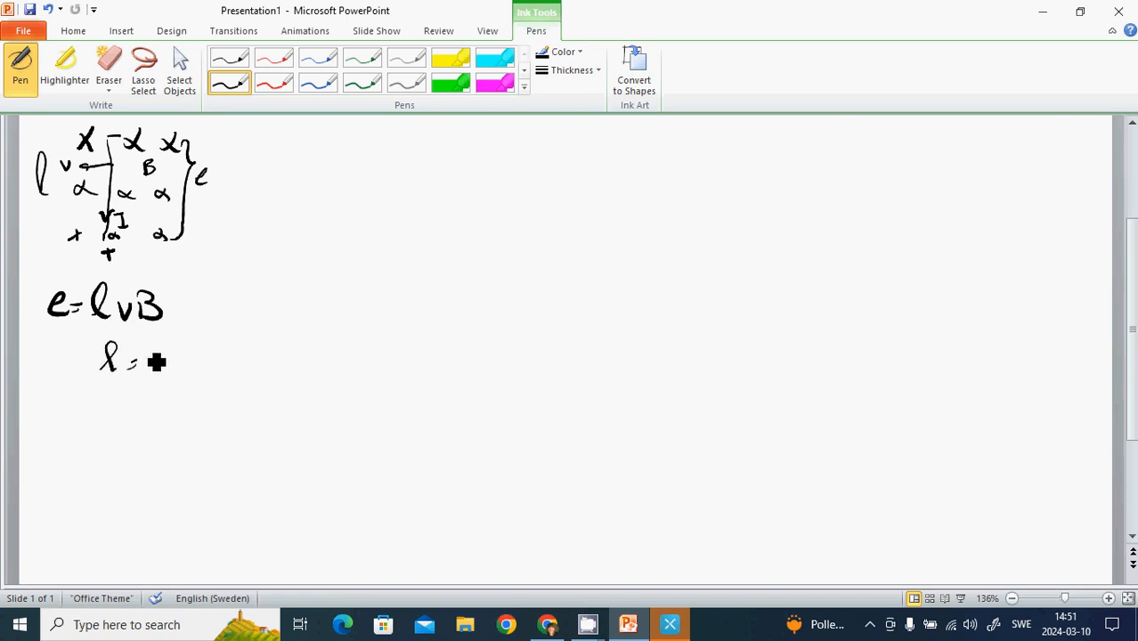
drag(146, 360, 187, 360)
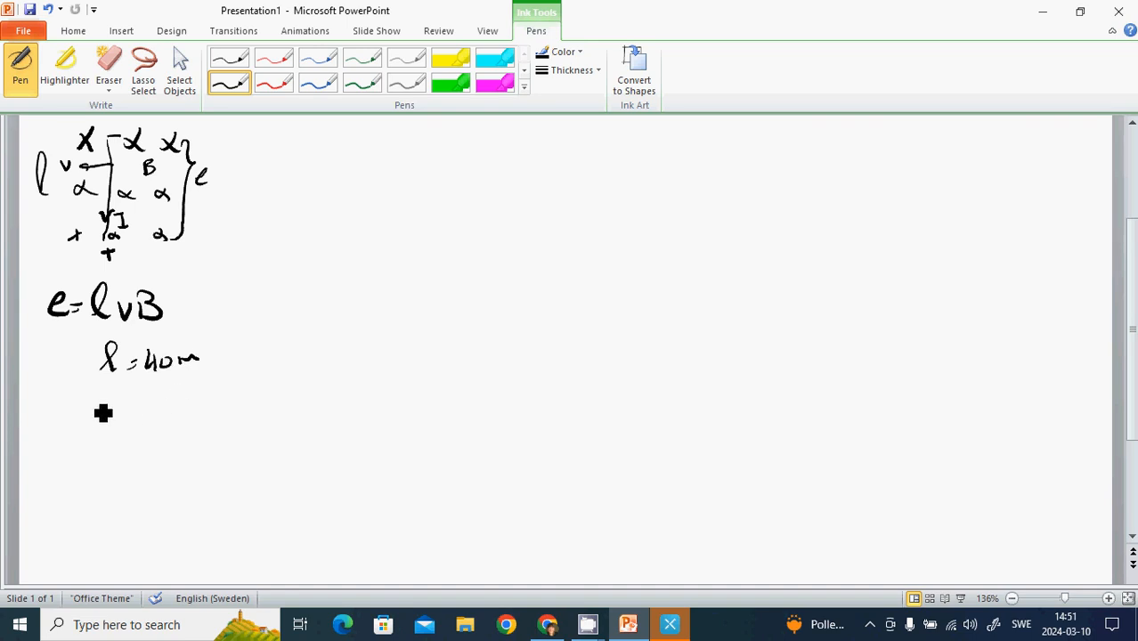
drag(85, 413, 142, 413)
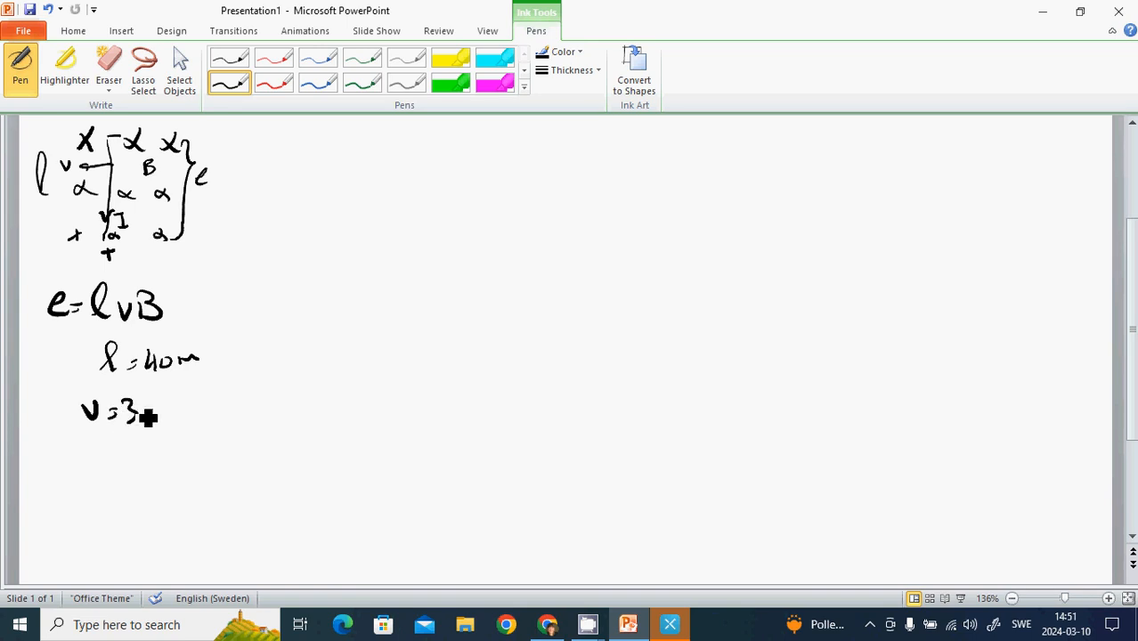
drag(146, 413, 196, 418)
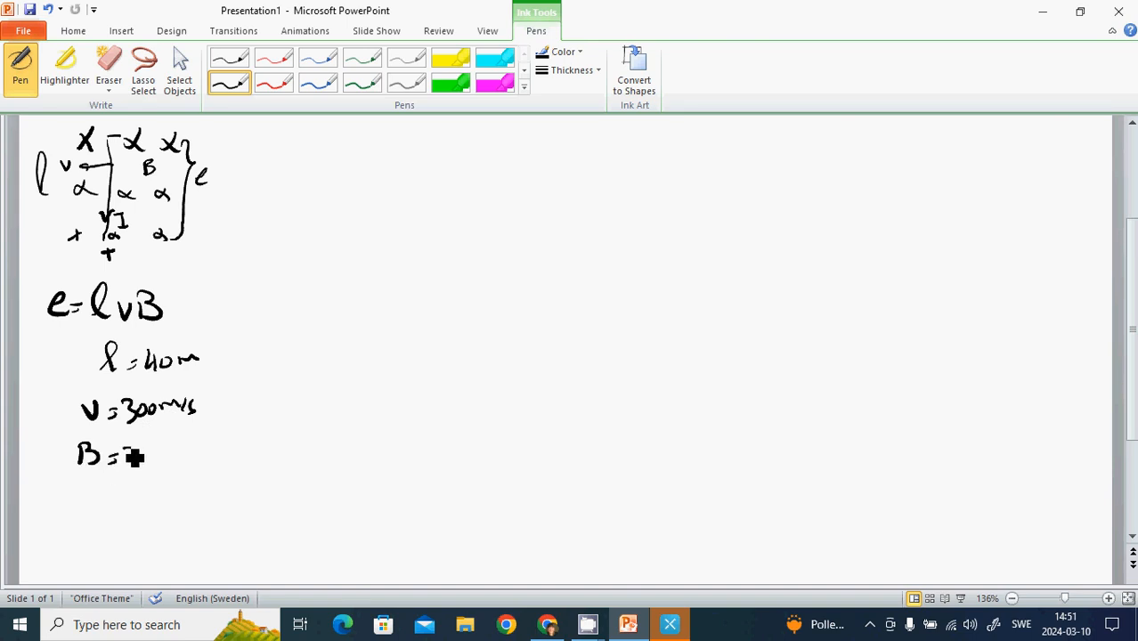
drag(134, 454, 174, 454)
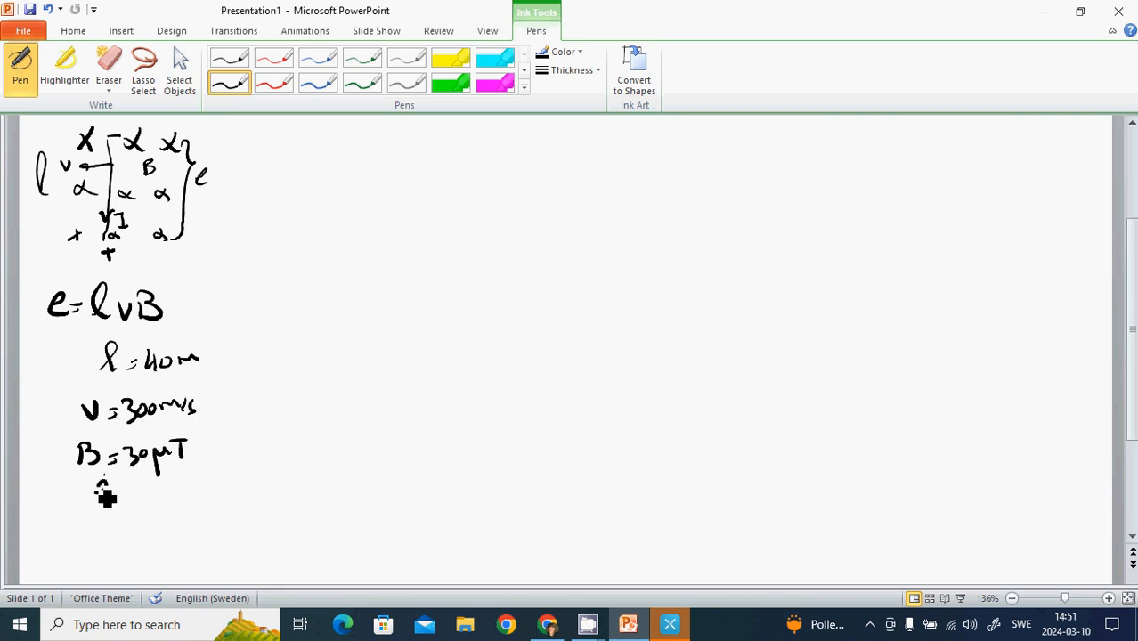
drag(89, 490, 142, 495)
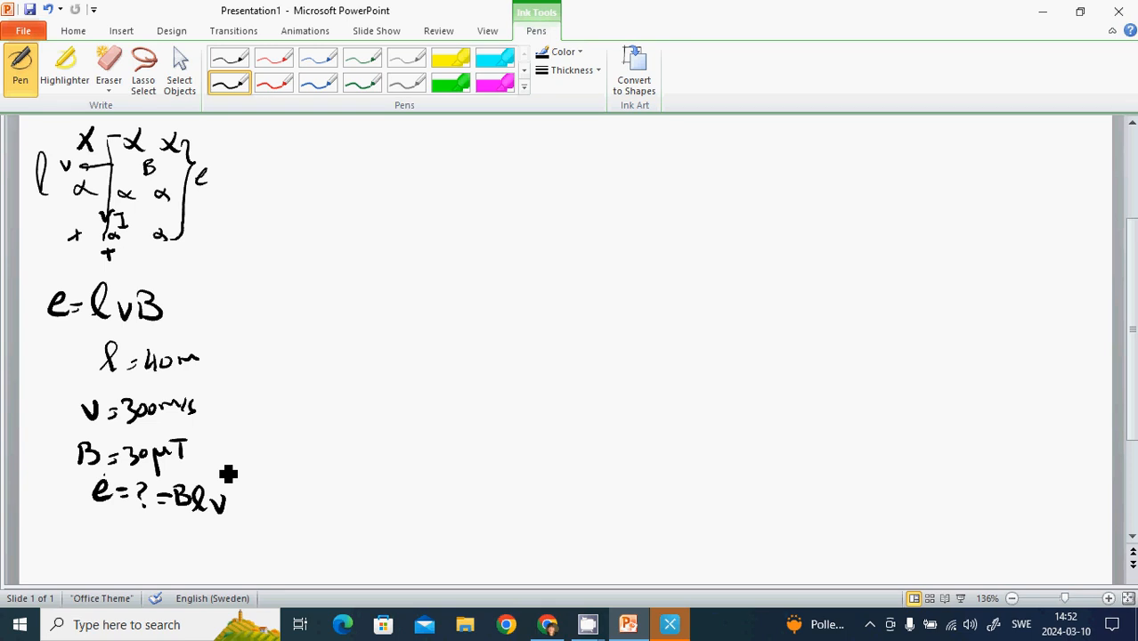
mouse_move(600, 260)
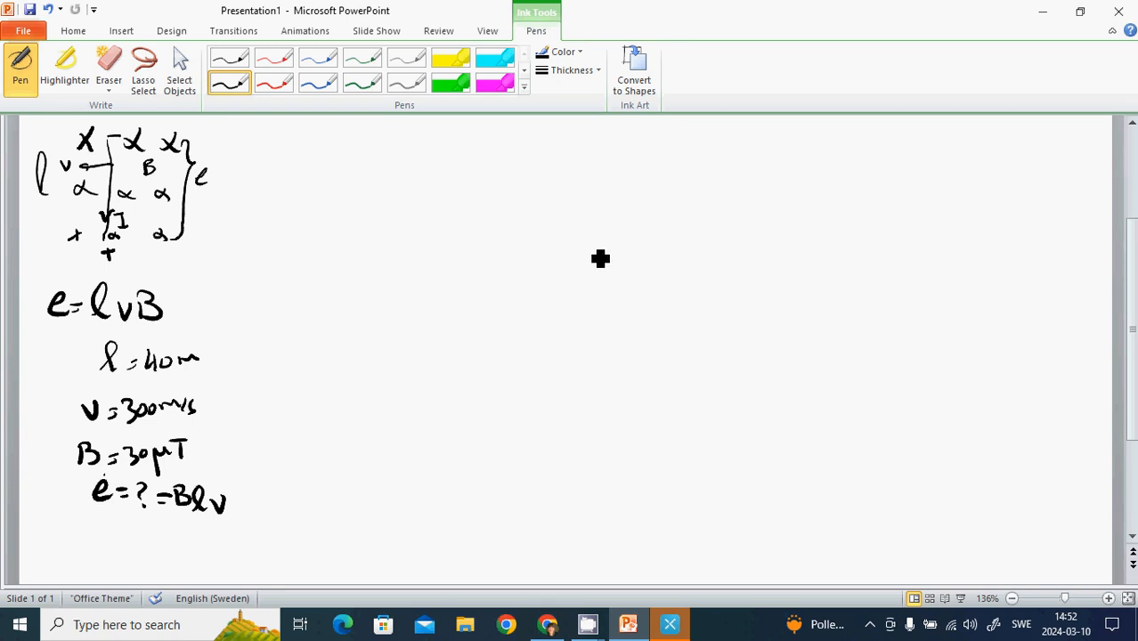
mouse_move(373, 257)
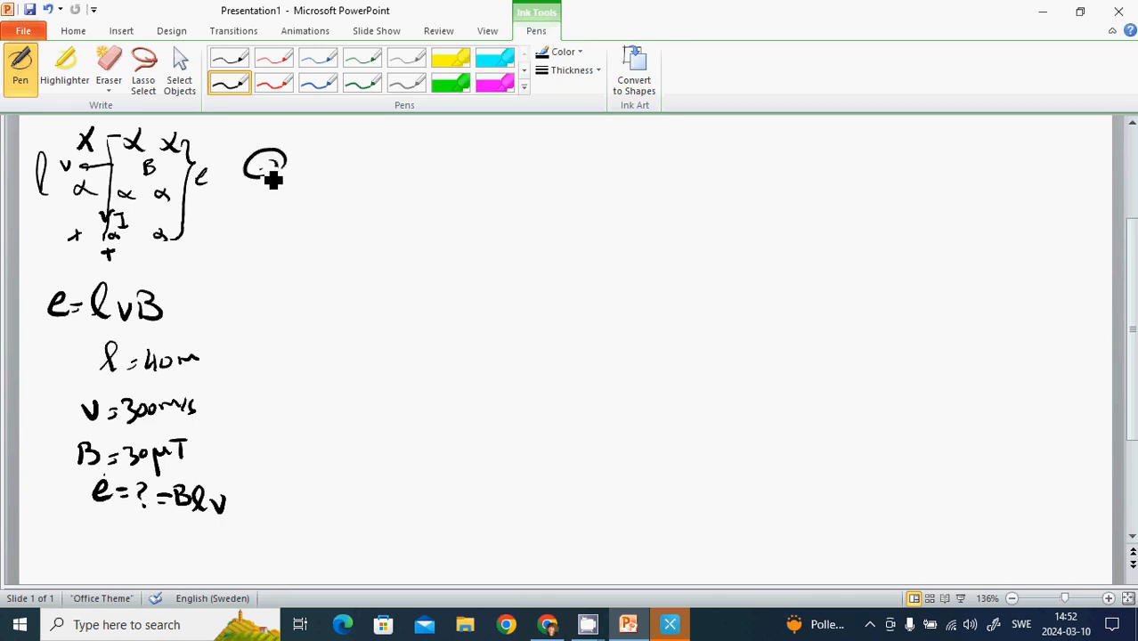
Handwrite the flux formula Φ = BA at the top right of the slide
drag(263, 146, 264, 196)
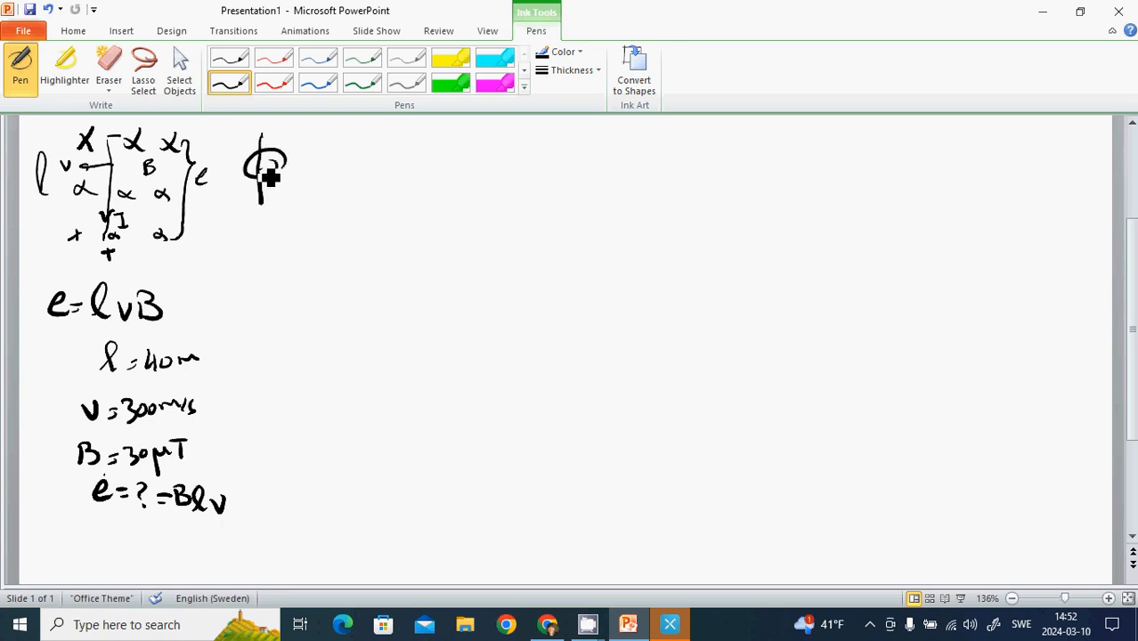
drag(293, 169, 317, 169)
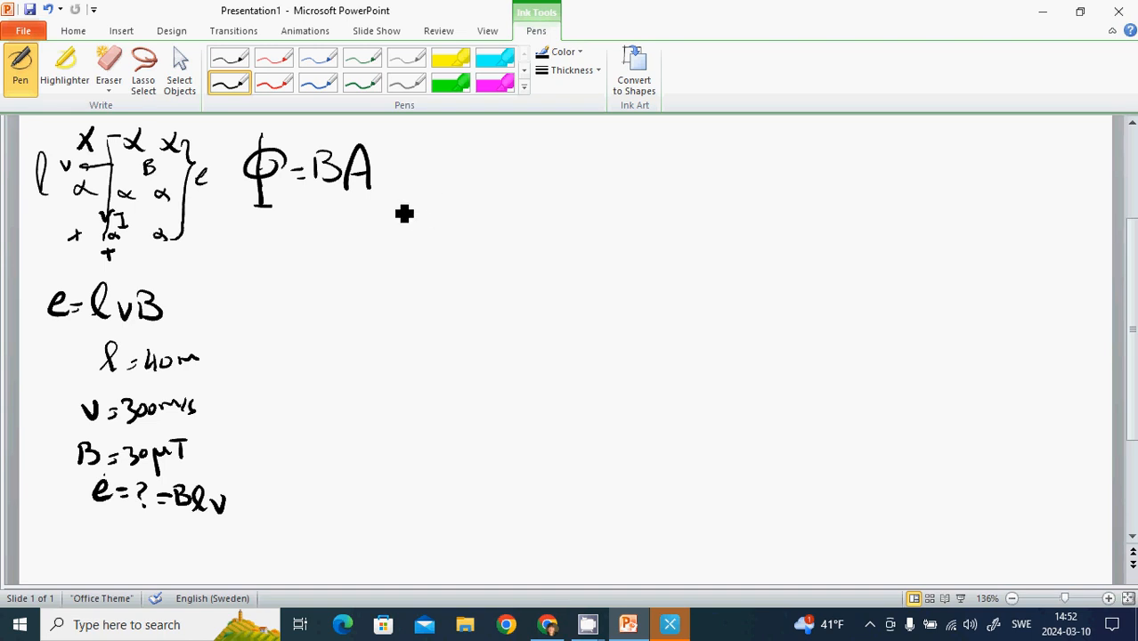
mouse_move(452, 207)
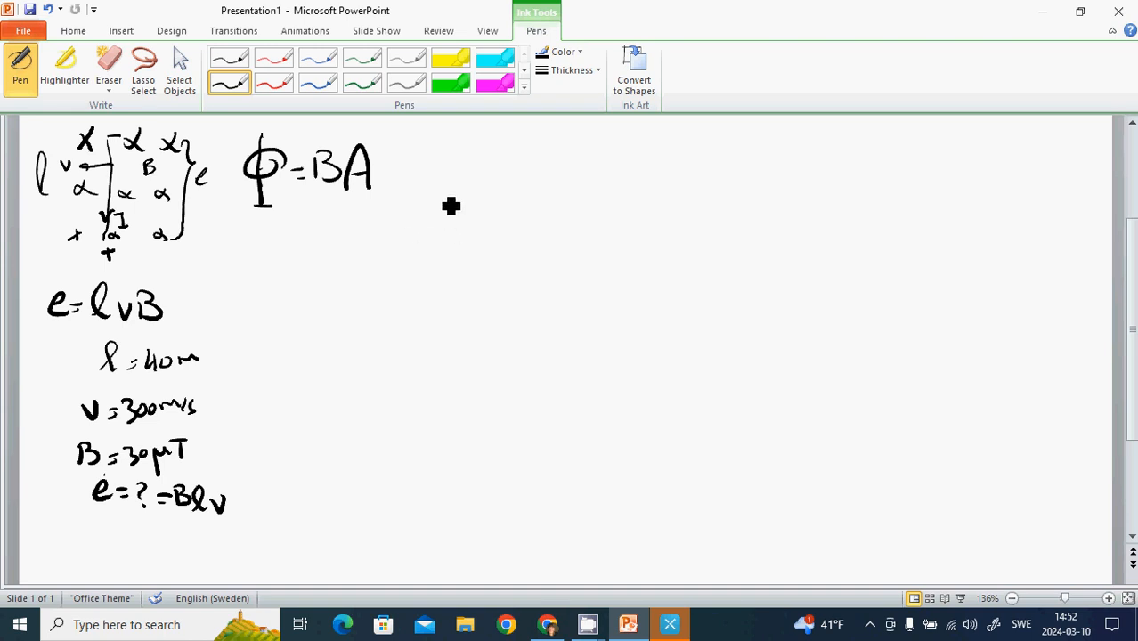
mouse_move(420, 218)
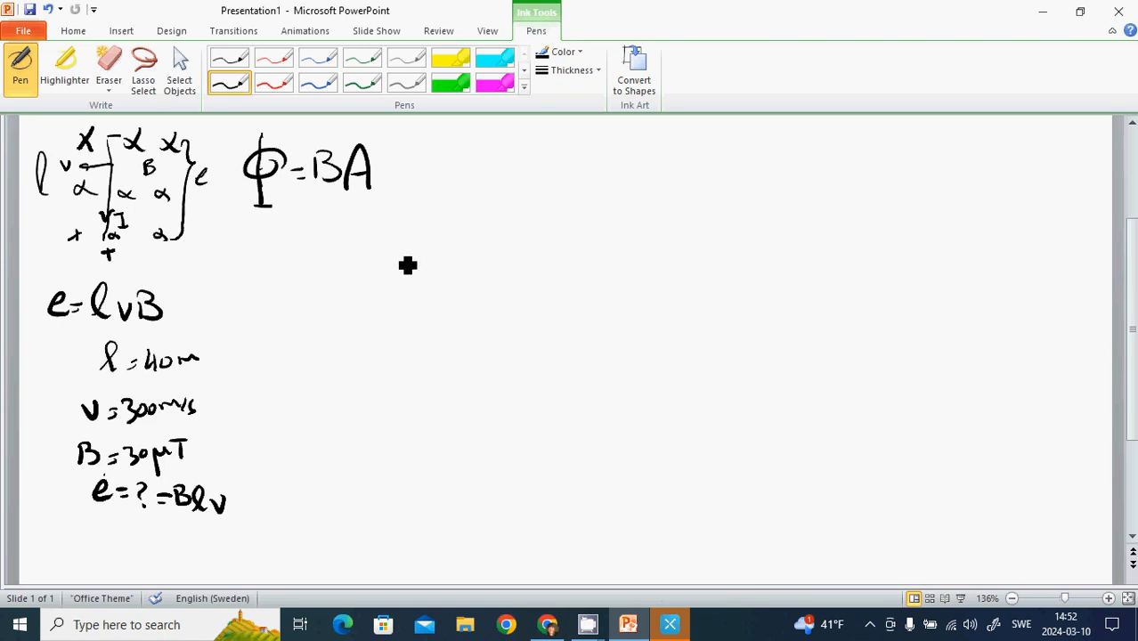
Draw a square loop with field marks labelled t = 0 and Φ1, then a denser loop labelled Φ2
drag(307, 264, 396, 330)
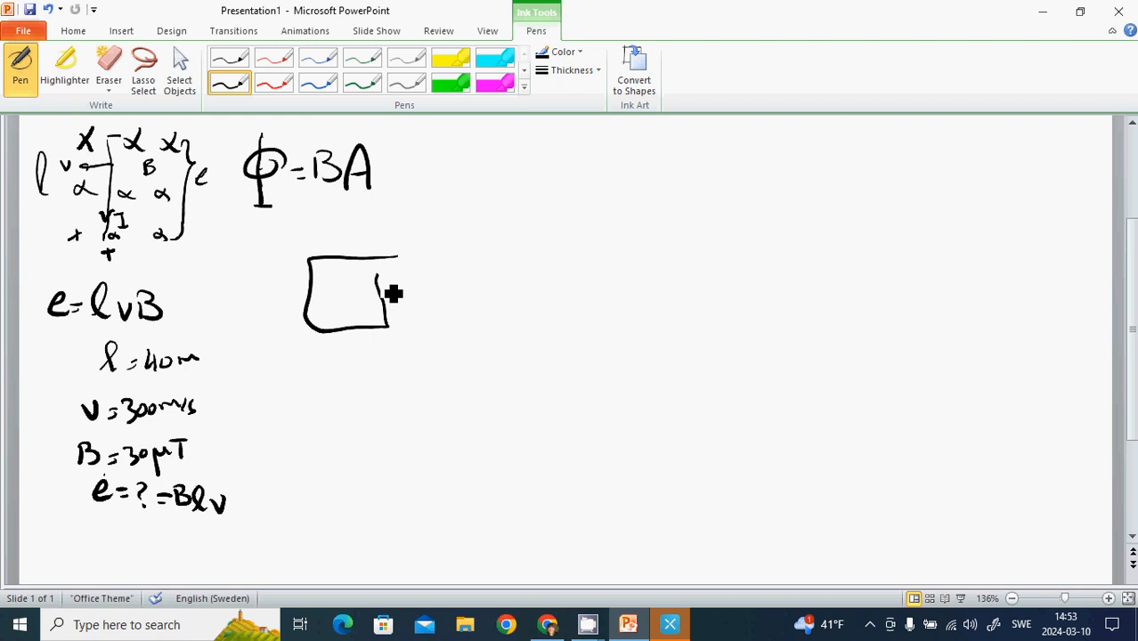
drag(331, 271, 373, 285)
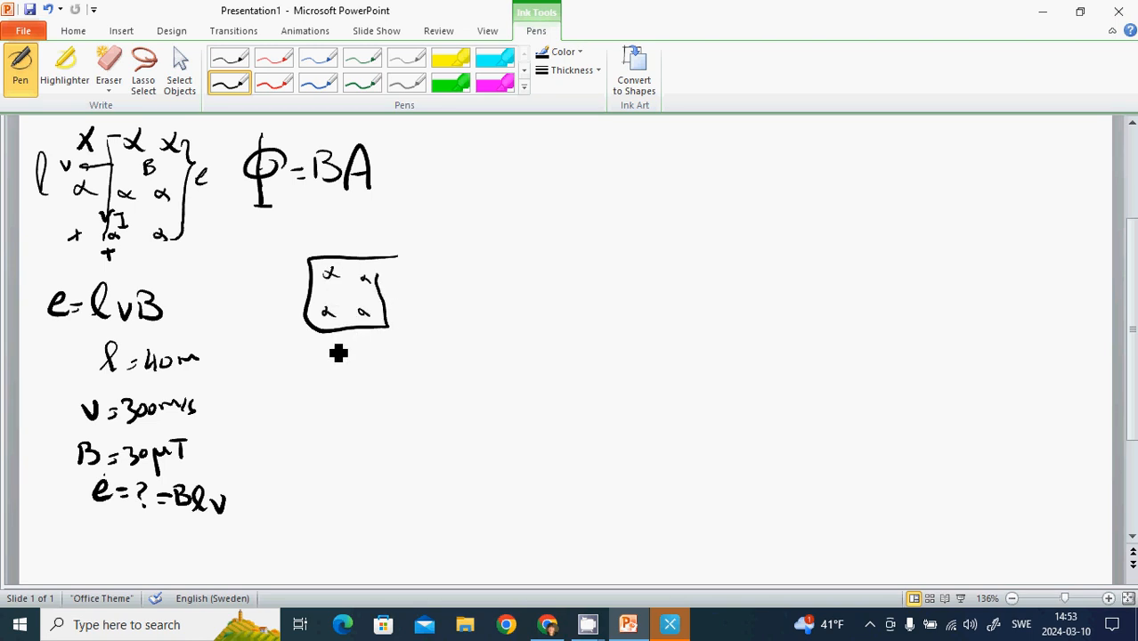
drag(342, 338, 353, 365)
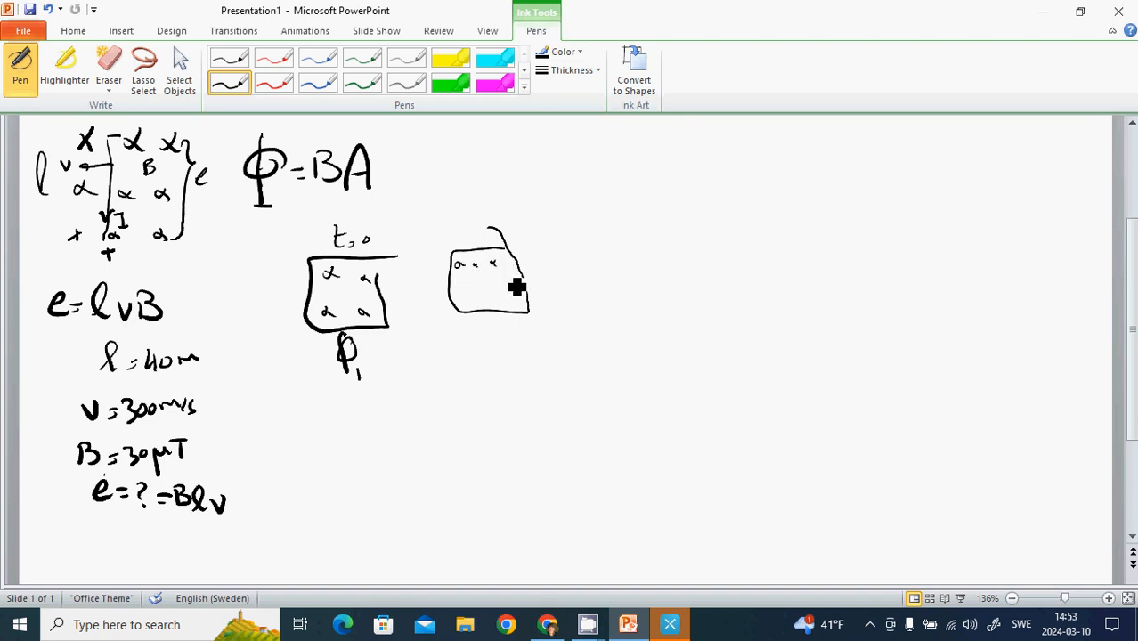
drag(516, 285, 495, 312)
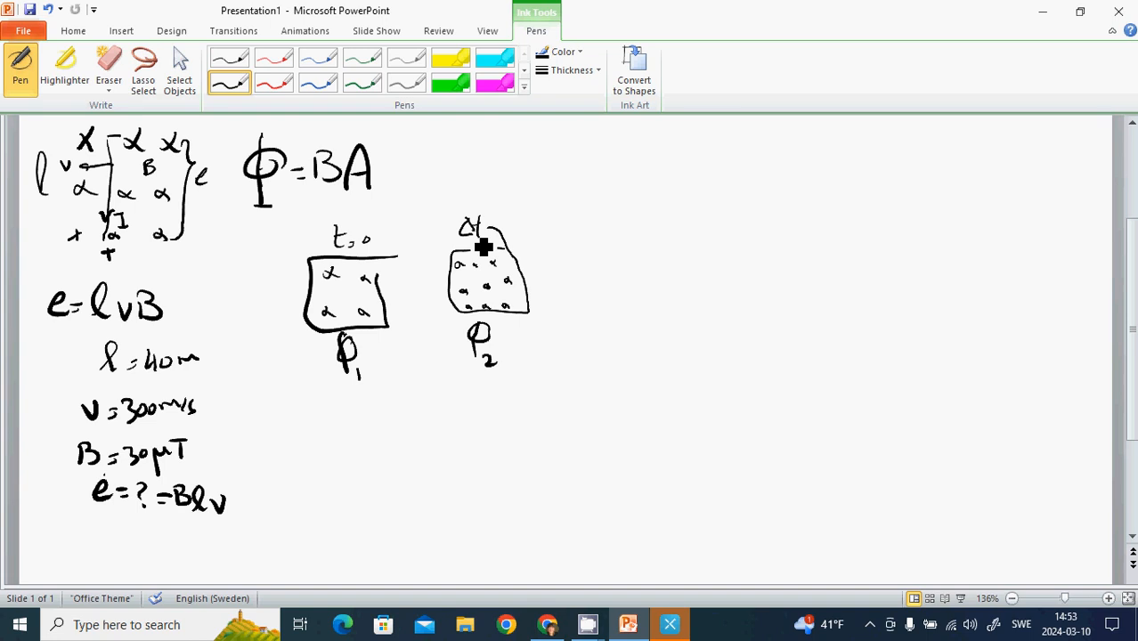
Write Faraday's law e = (−) n Δφ/Δt beneath the two flux loops
drag(312, 413, 383, 416)
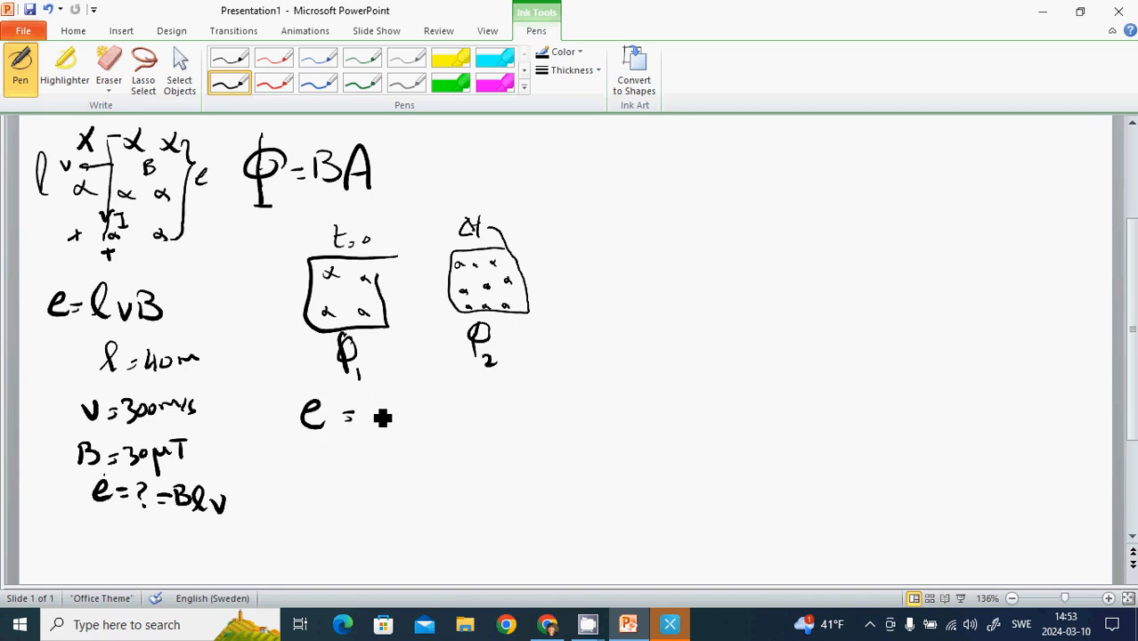
drag(357, 406, 410, 424)
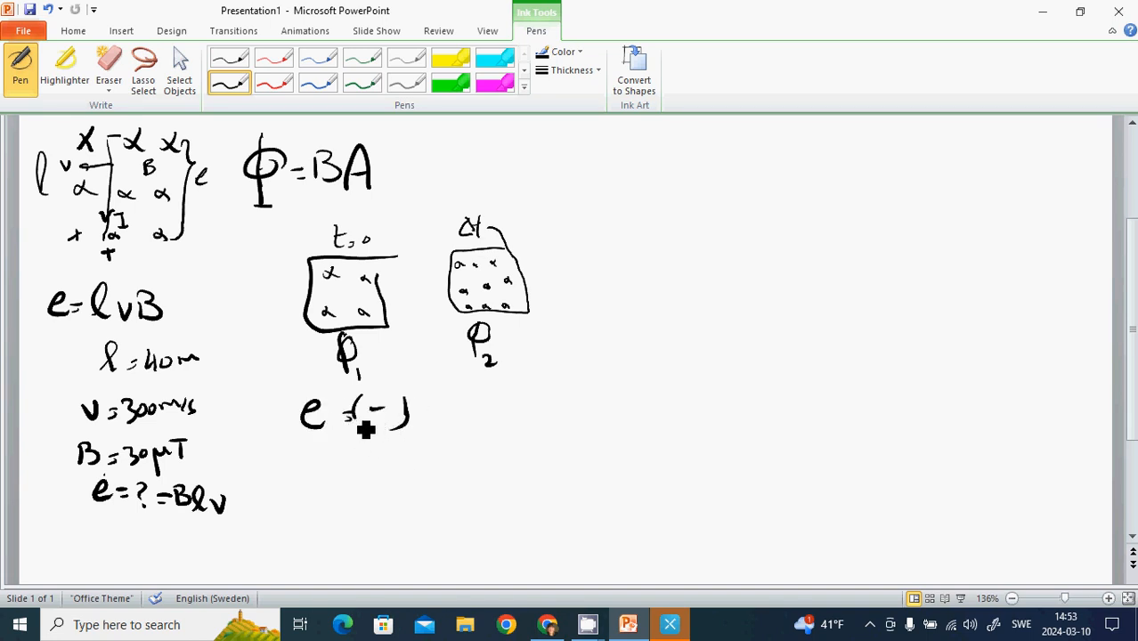
drag(424, 395, 431, 424)
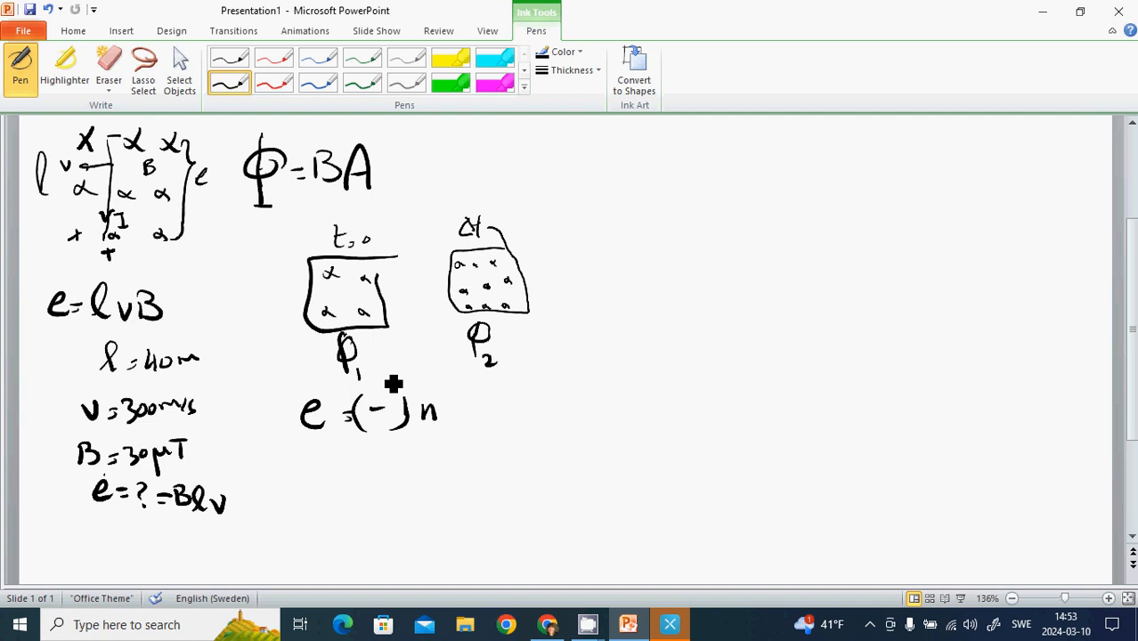
mouse_move(492, 414)
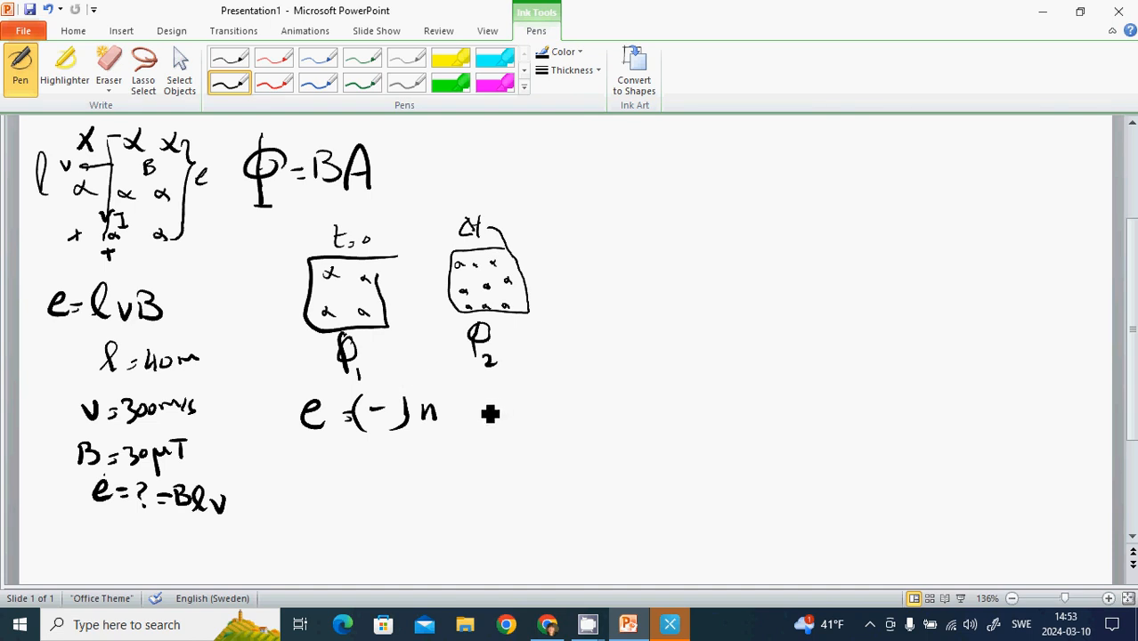
drag(467, 395, 507, 413)
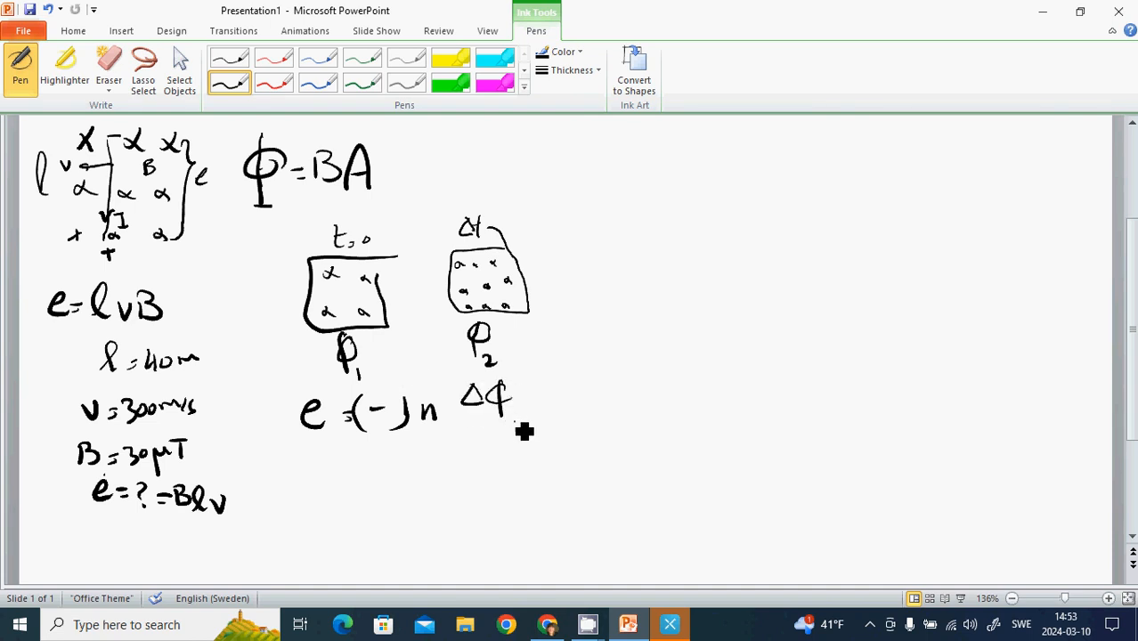
drag(460, 421, 498, 445)
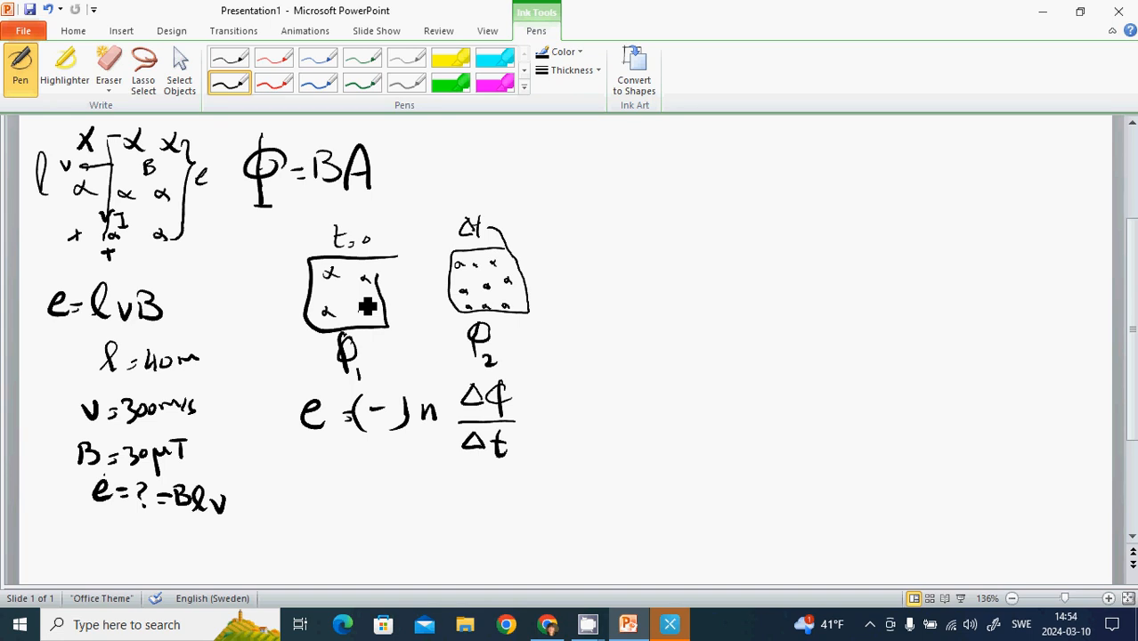
mouse_move(399, 270)
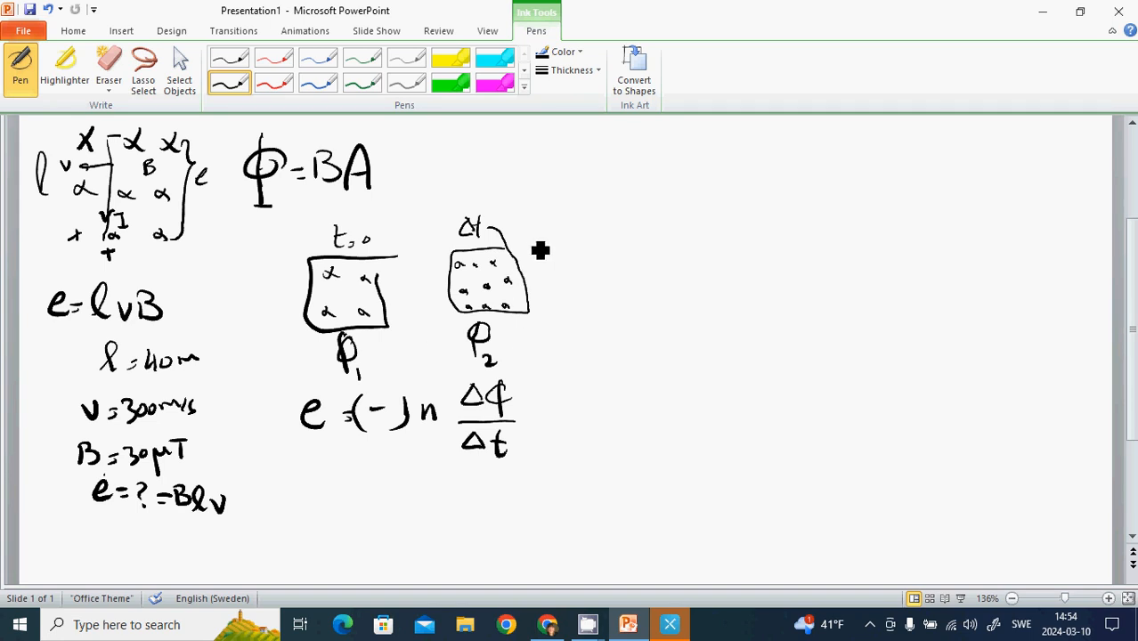
mouse_move(320, 481)
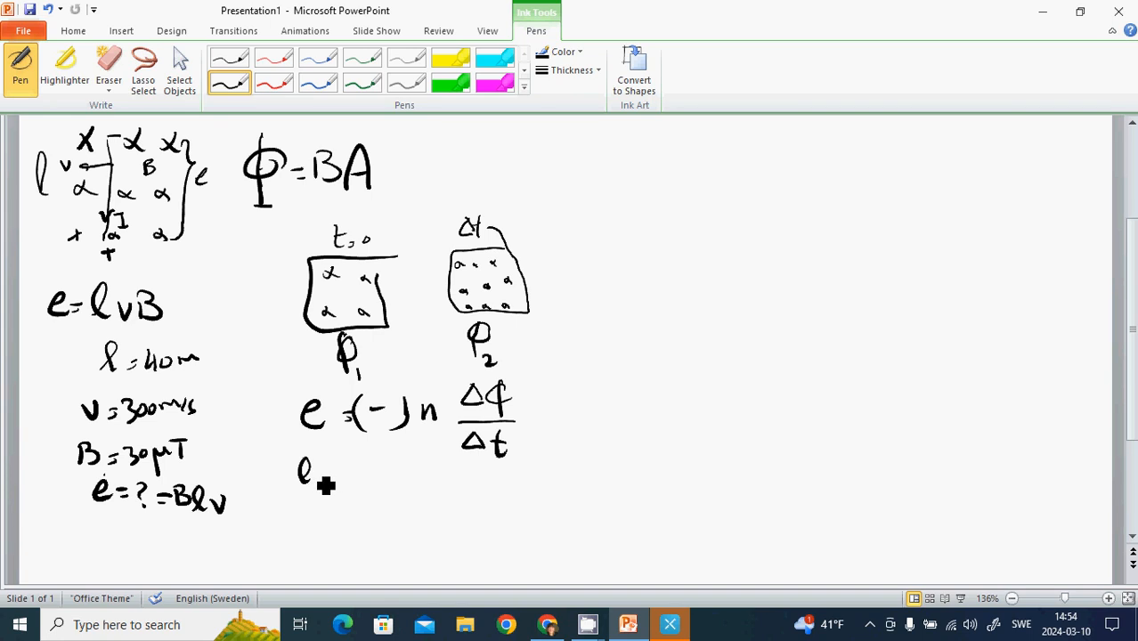
Erase a stray letter with the Eraser, return to Pen and write b = 0.05 m
drag(302, 484, 312, 472)
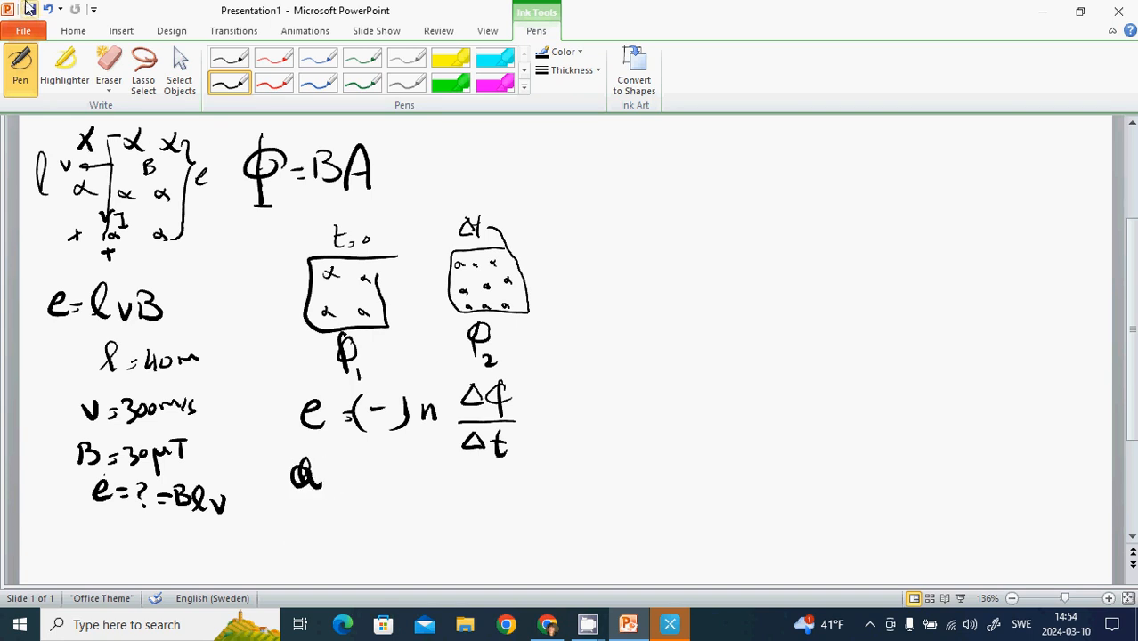
click(109, 68)
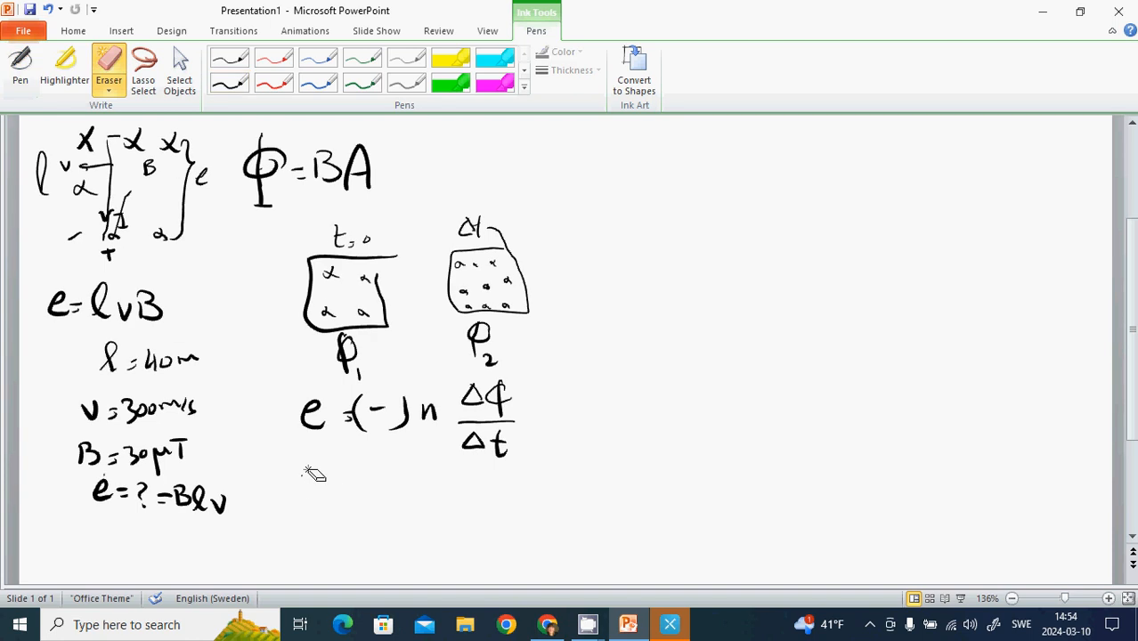
click(20, 68)
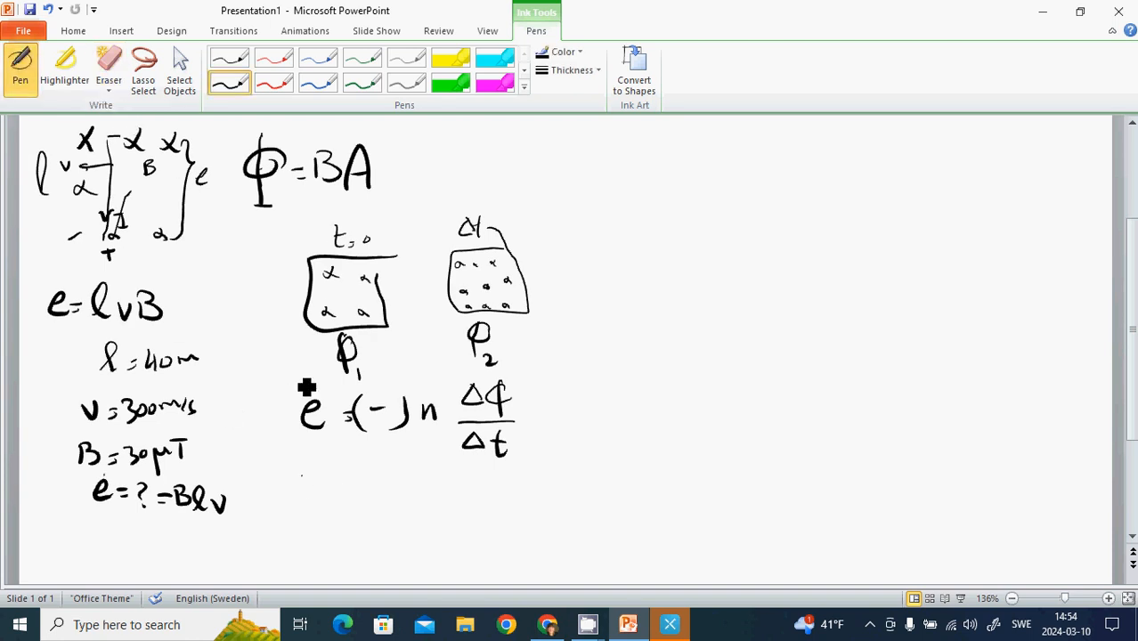
mouse_move(385, 548)
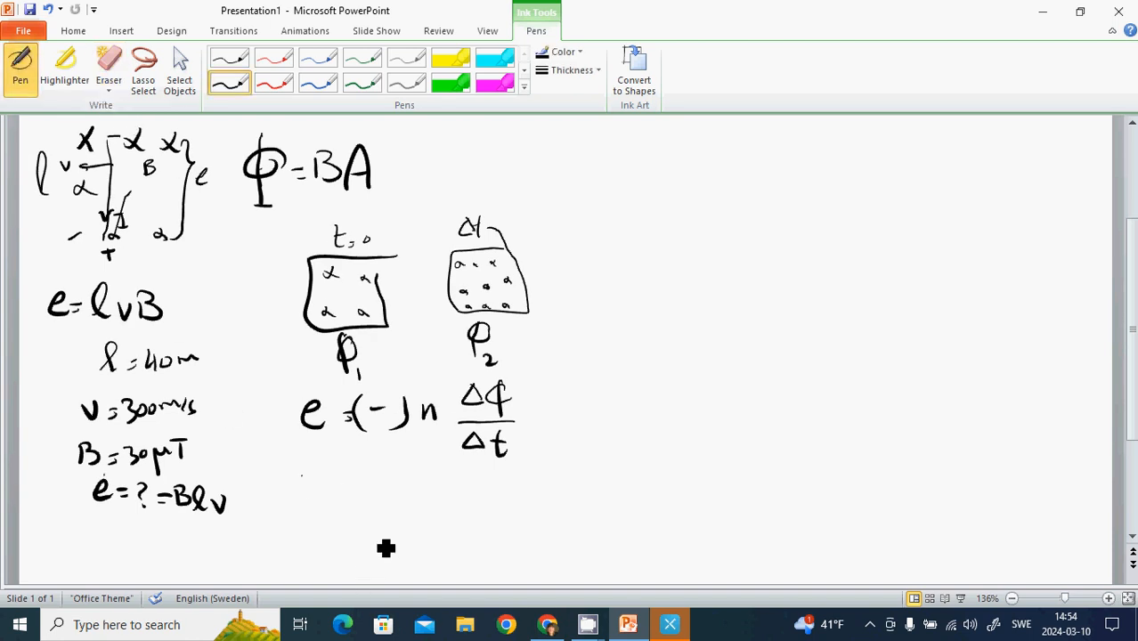
mouse_move(310, 481)
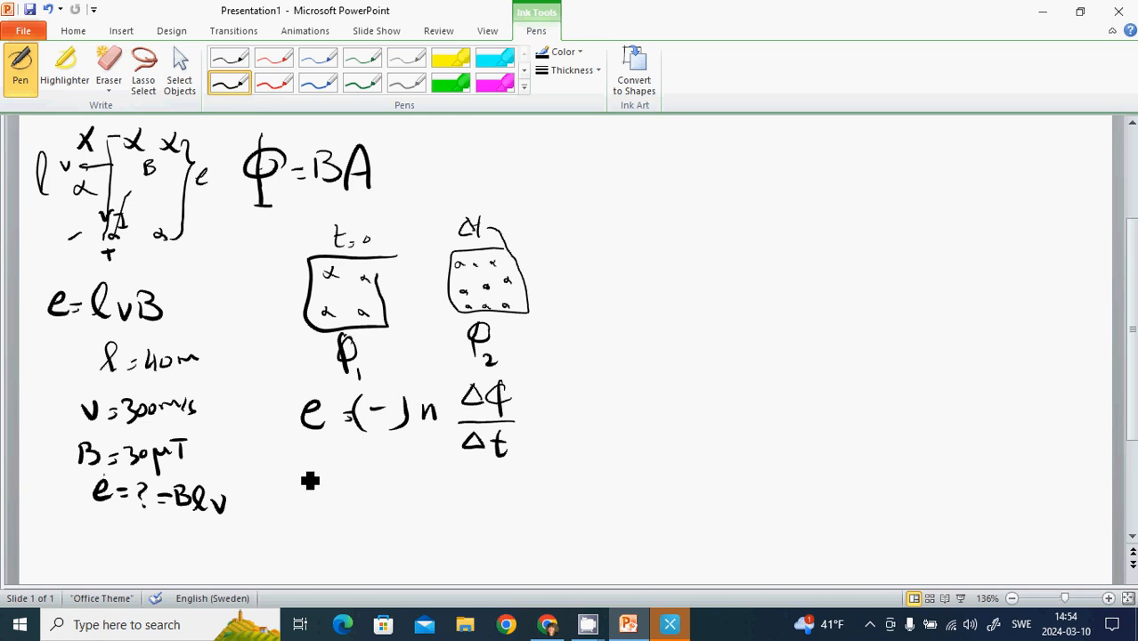
drag(299, 448, 307, 477)
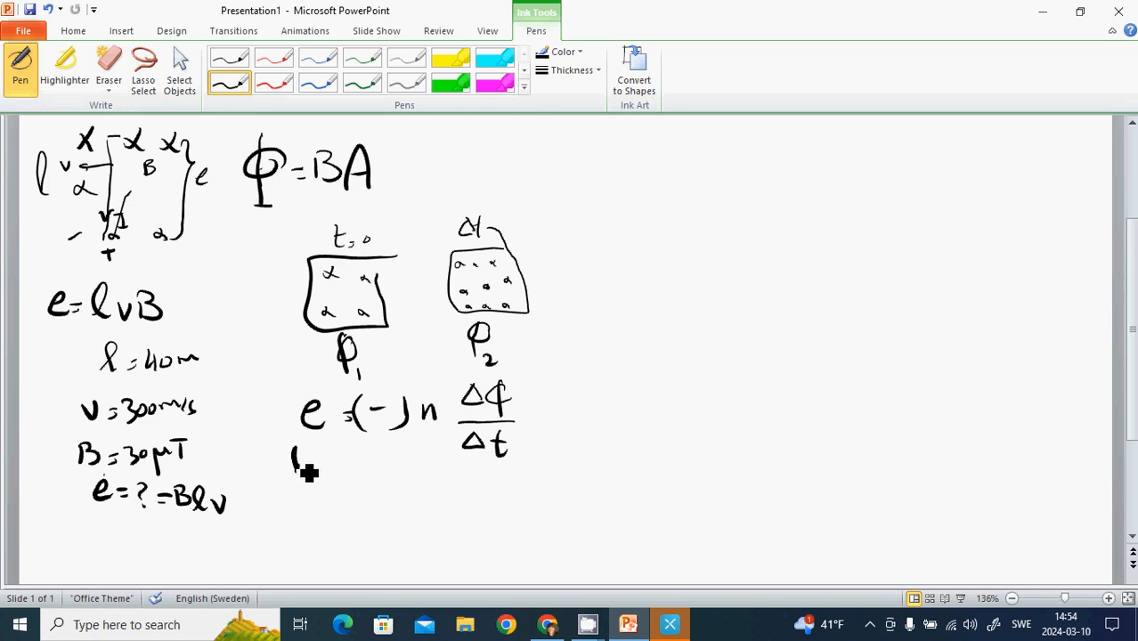
drag(294, 459, 324, 467)
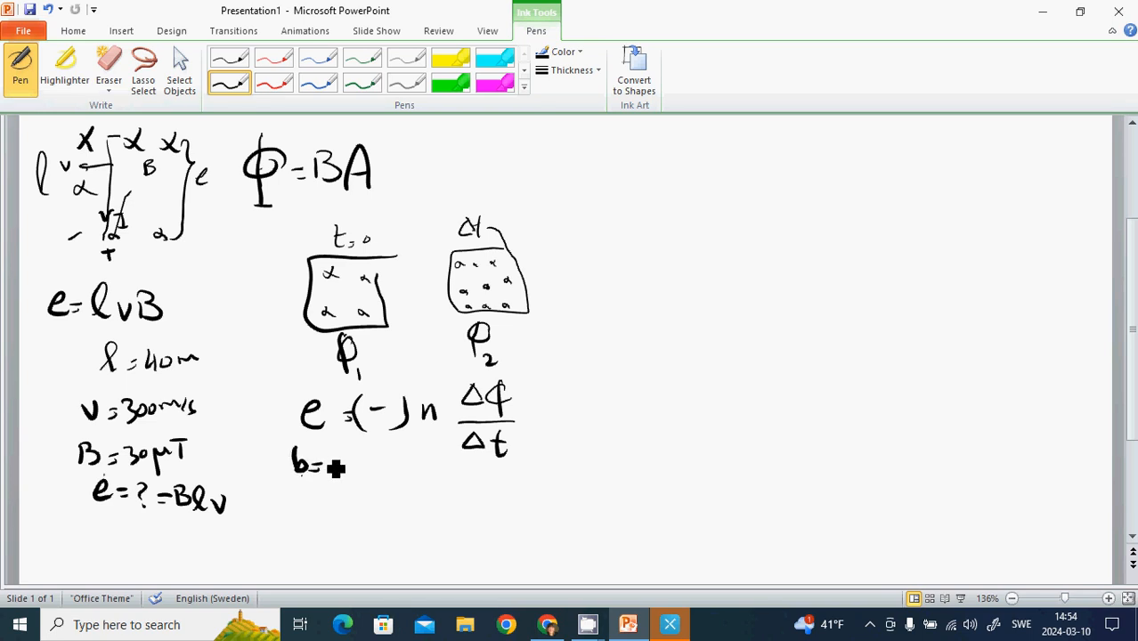
drag(321, 466, 353, 470)
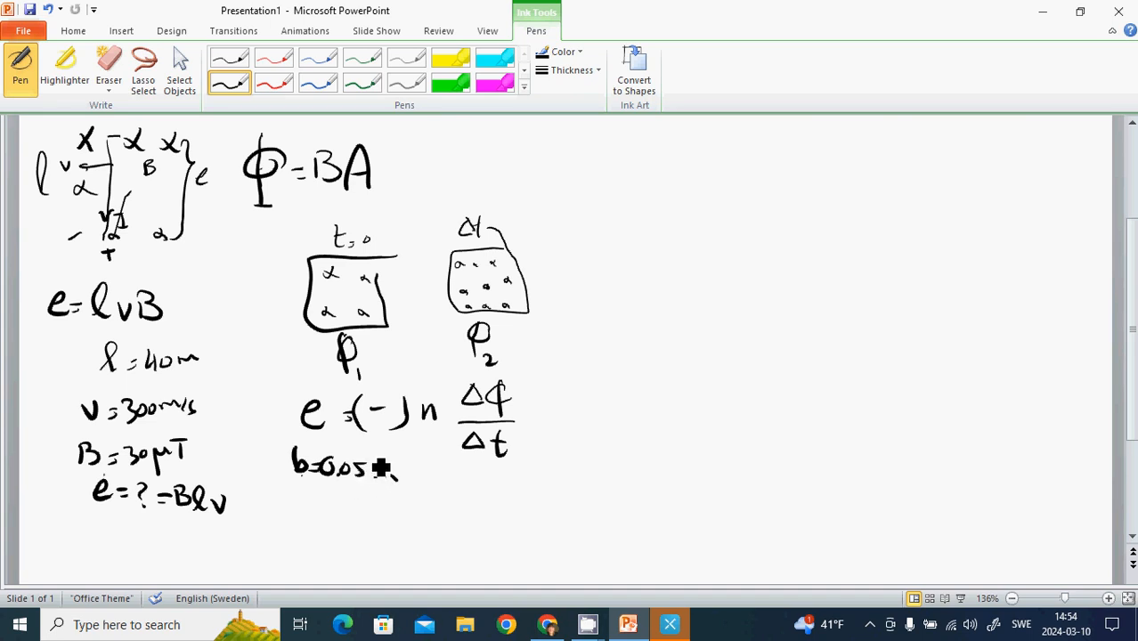
drag(392, 466, 437, 499)
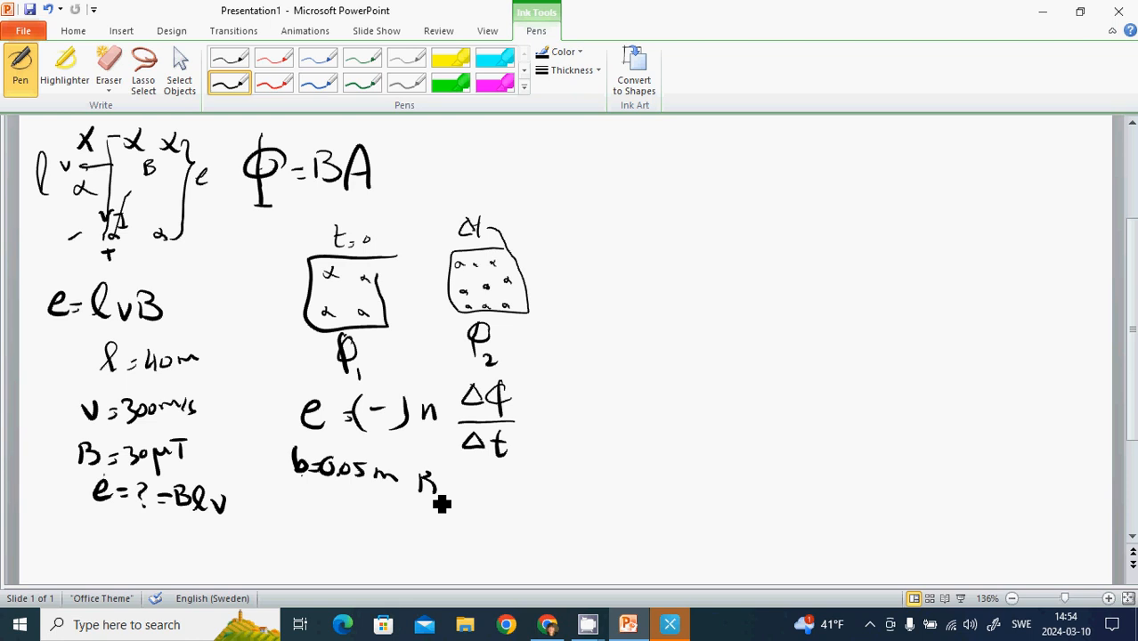
Add the remaining data B = 0.42 mT, Δt = ? and e = 5 mV
drag(428, 485, 463, 484)
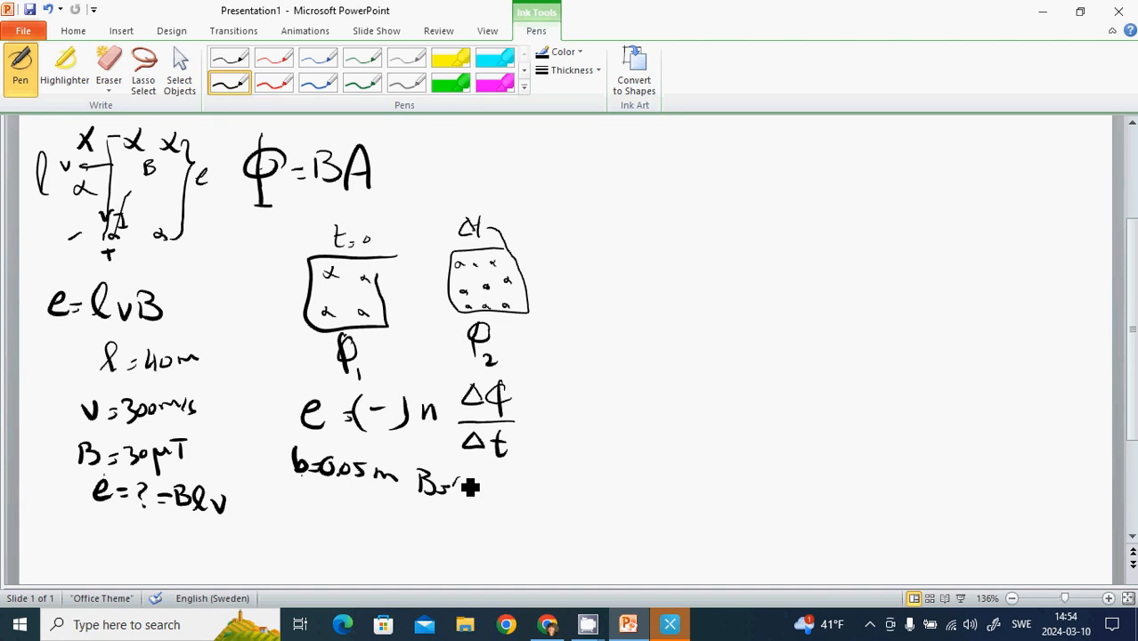
drag(454, 484, 526, 495)
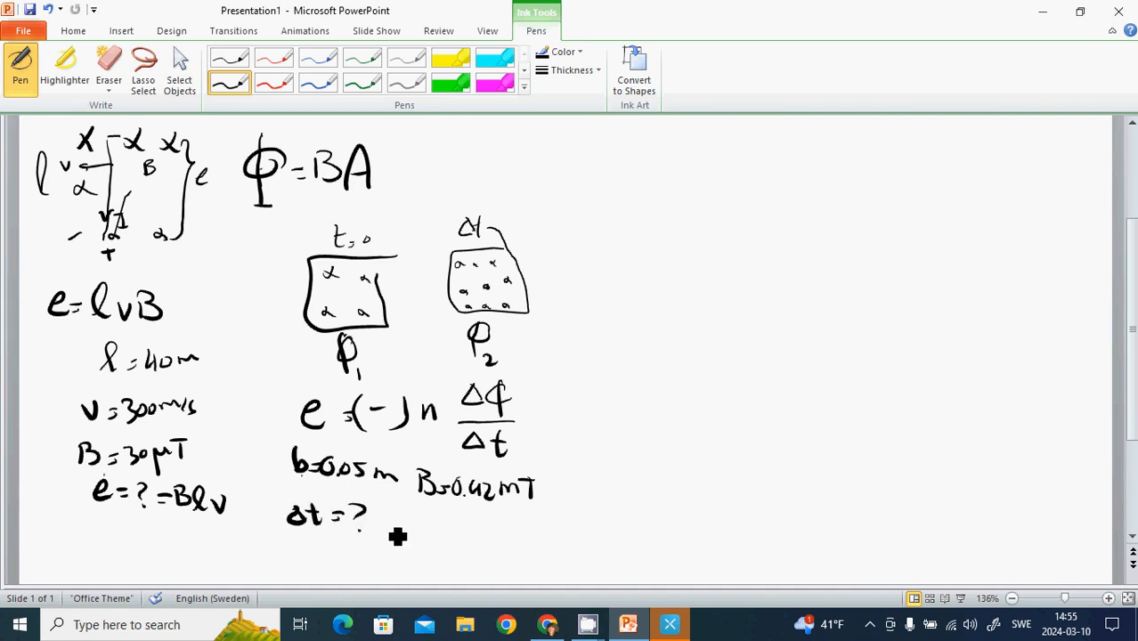
mouse_move(420, 538)
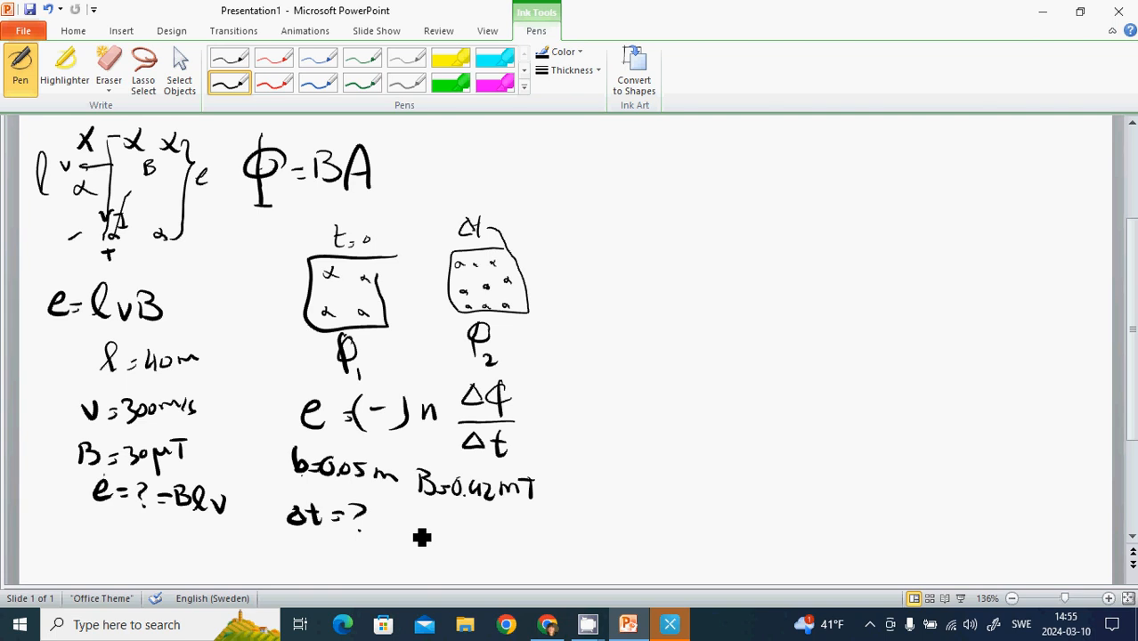
drag(395, 520, 436, 530)
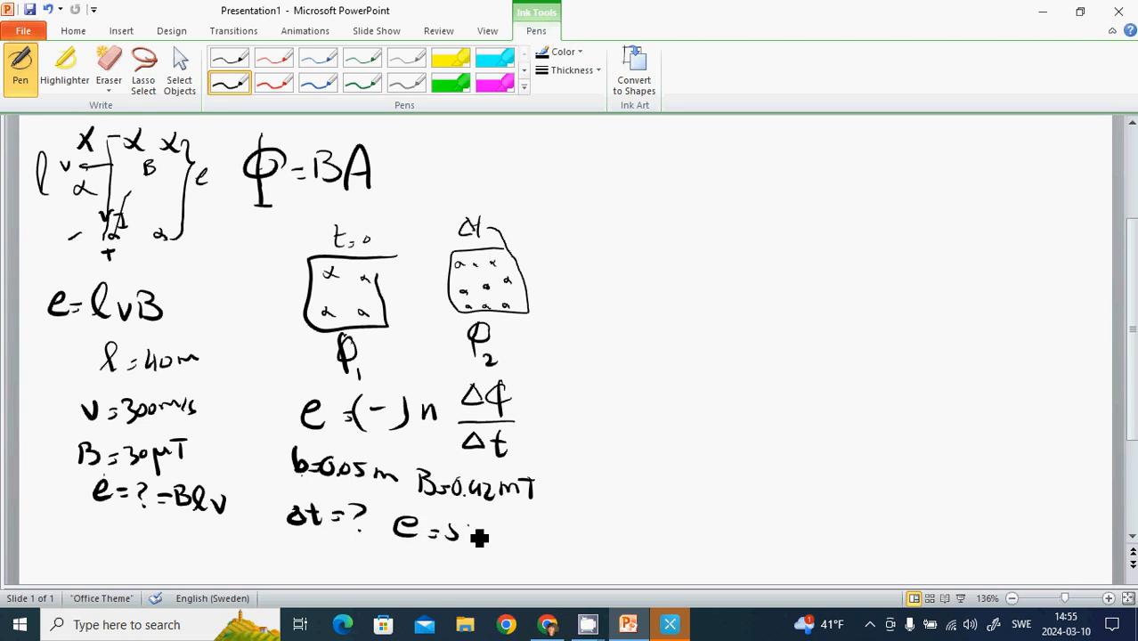
drag(463, 534, 499, 534)
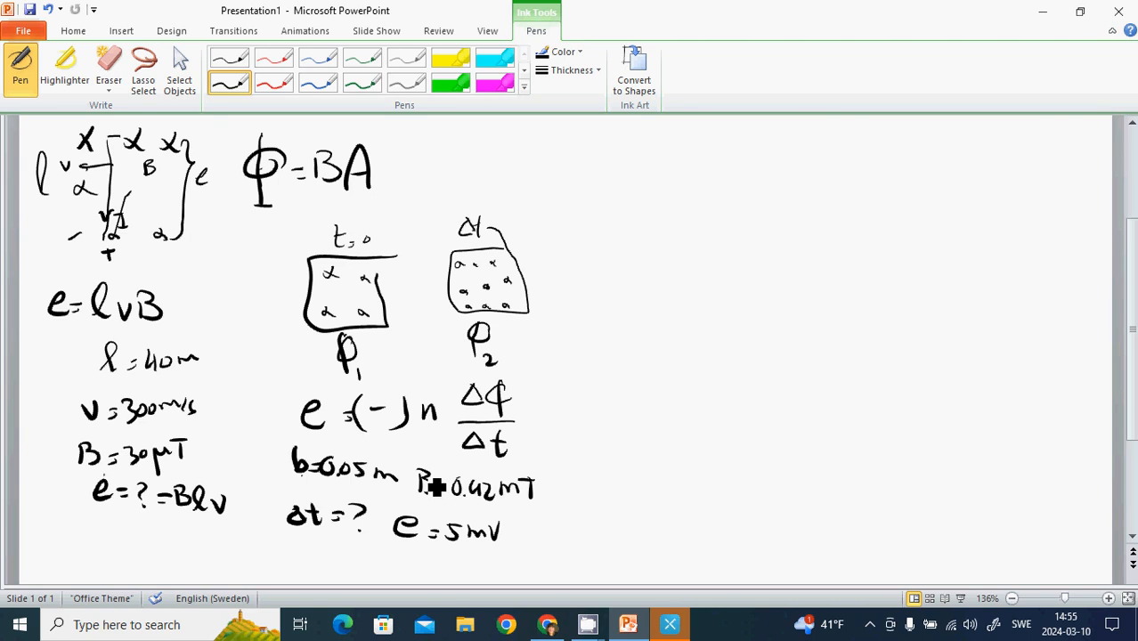
mouse_move(380, 271)
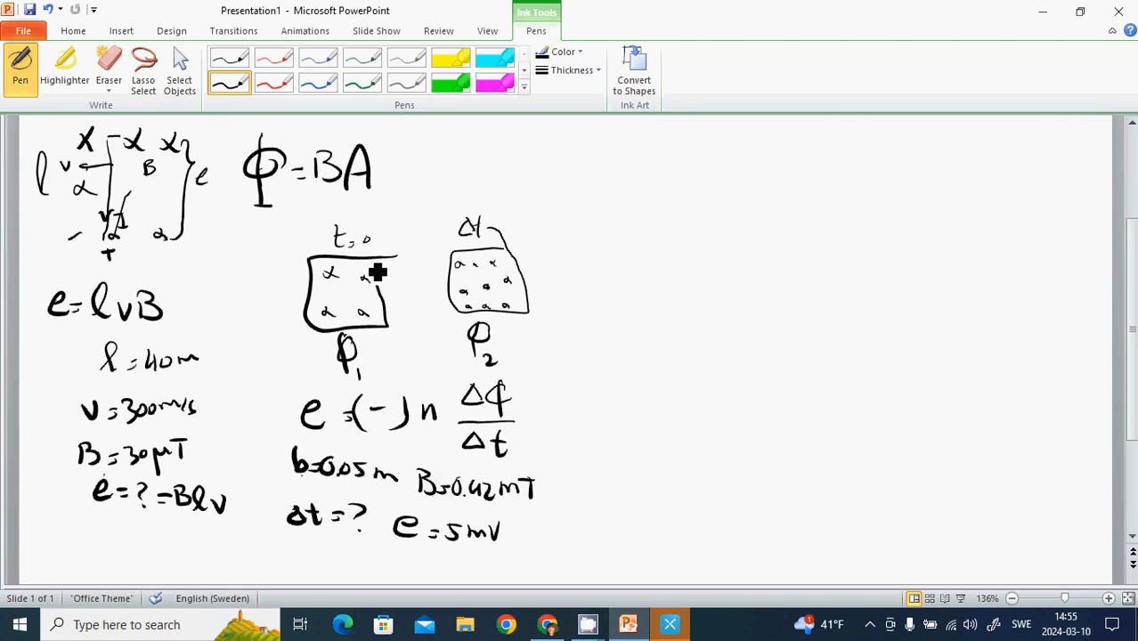
mouse_move(695, 368)
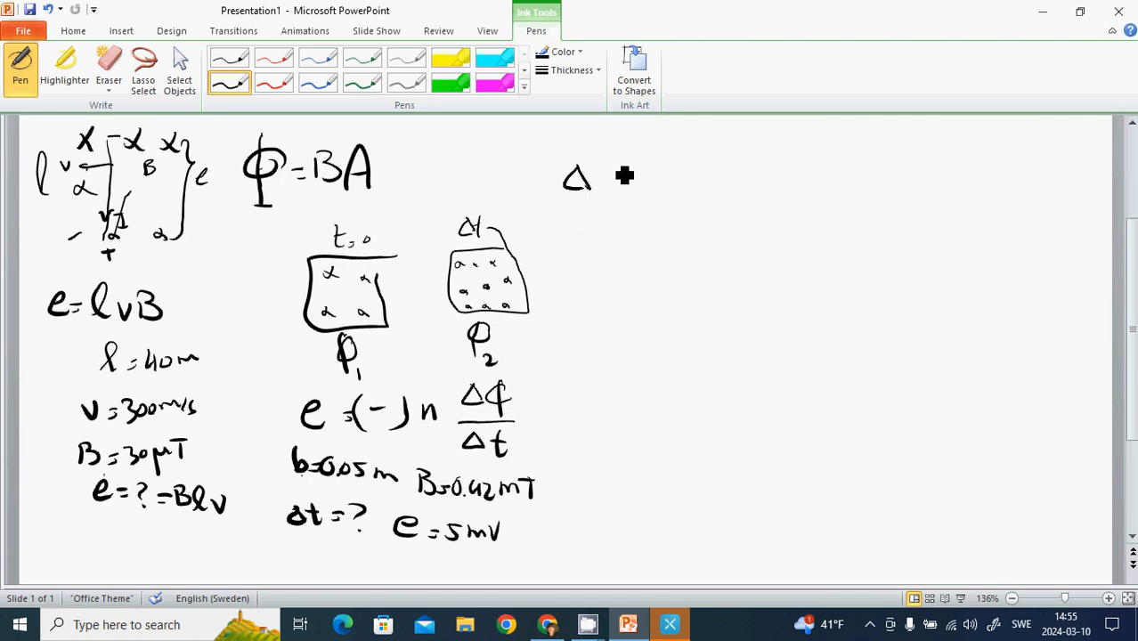
Write Δφ = BA = 0.42·10⁻³·(0.05)² = 1.05 μWb and begin e = Δφ below it
drag(591, 178, 638, 182)
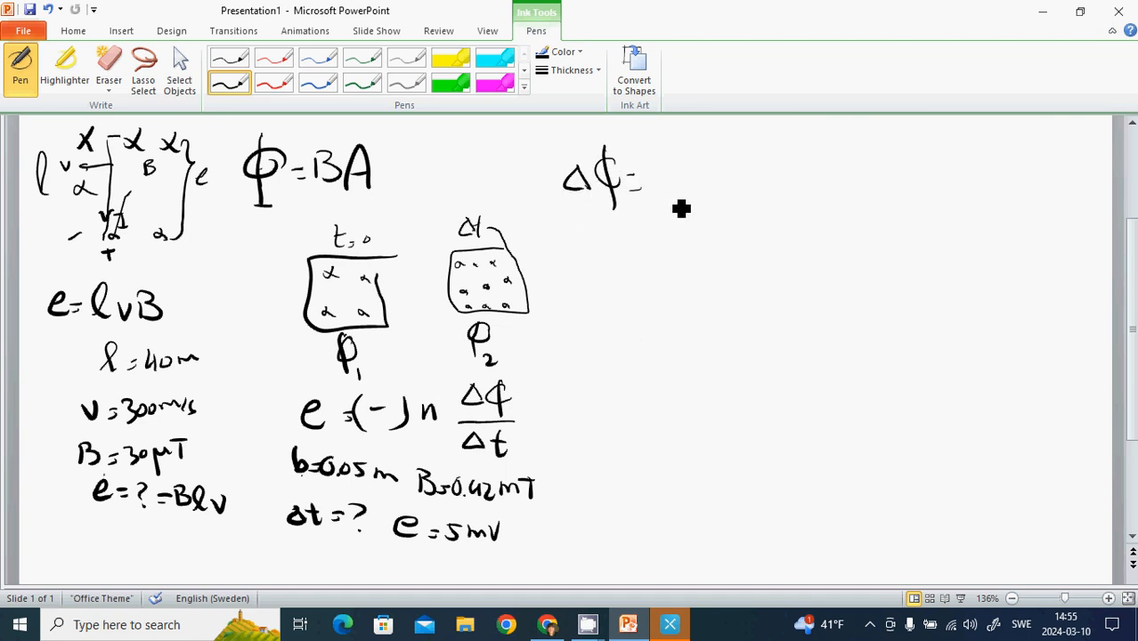
drag(640, 187, 655, 178)
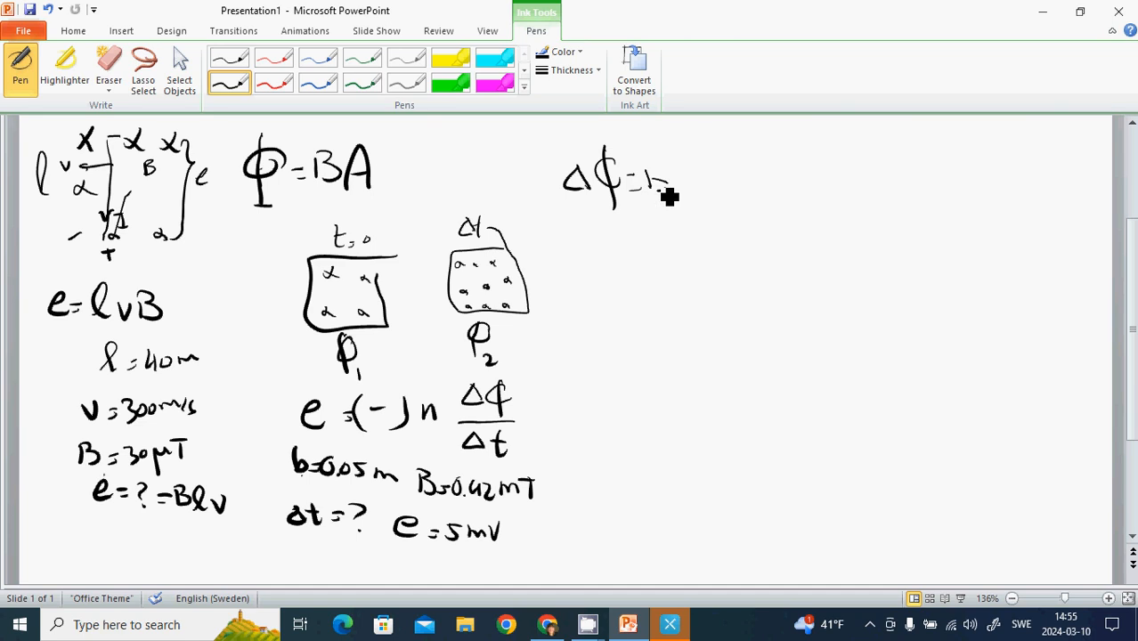
drag(637, 182, 721, 182)
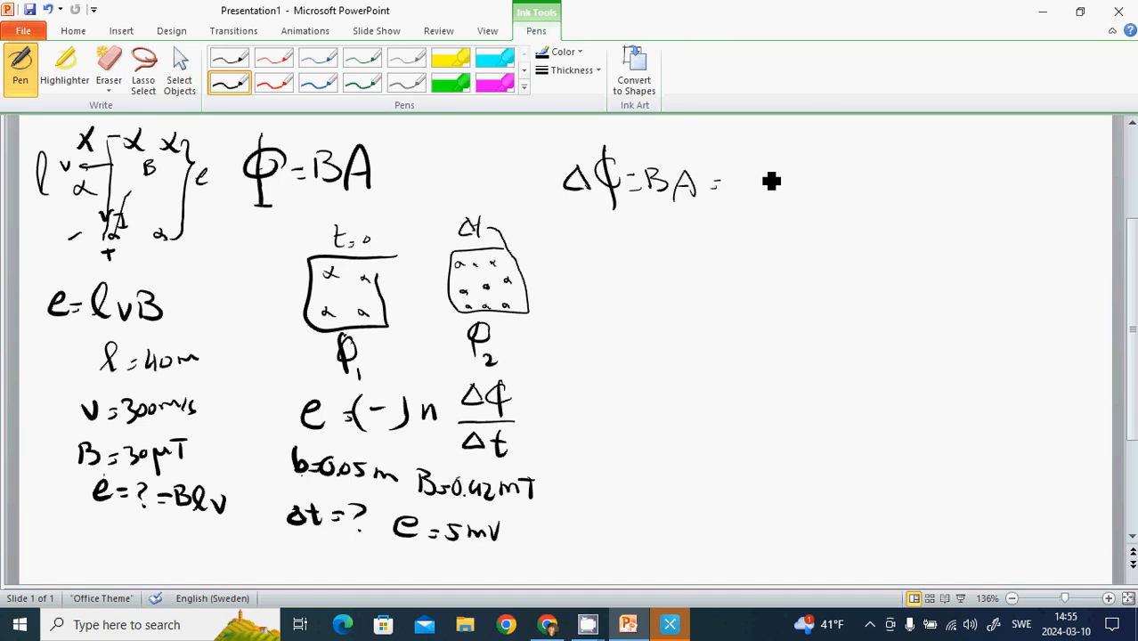
mouse_move(686, 363)
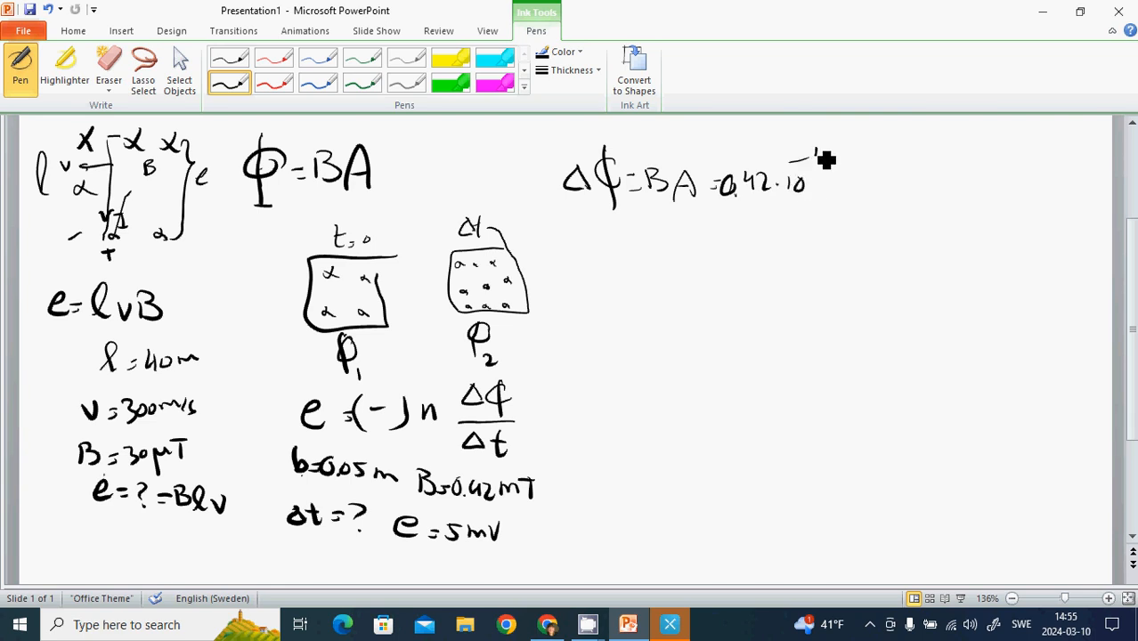
drag(816, 156, 833, 193)
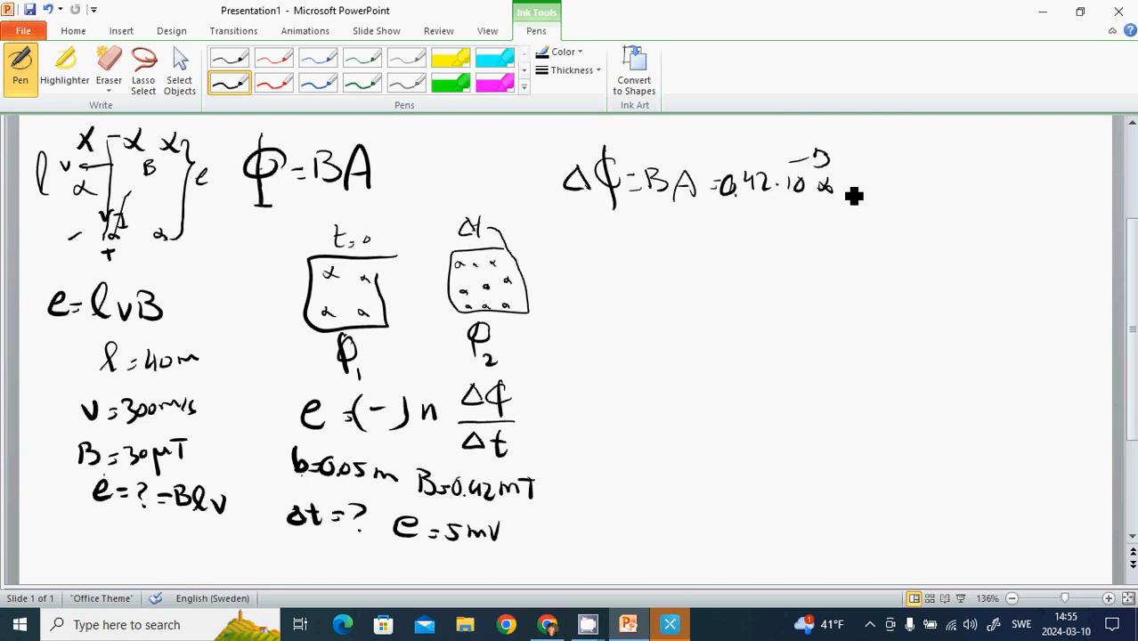
mouse_move(865, 203)
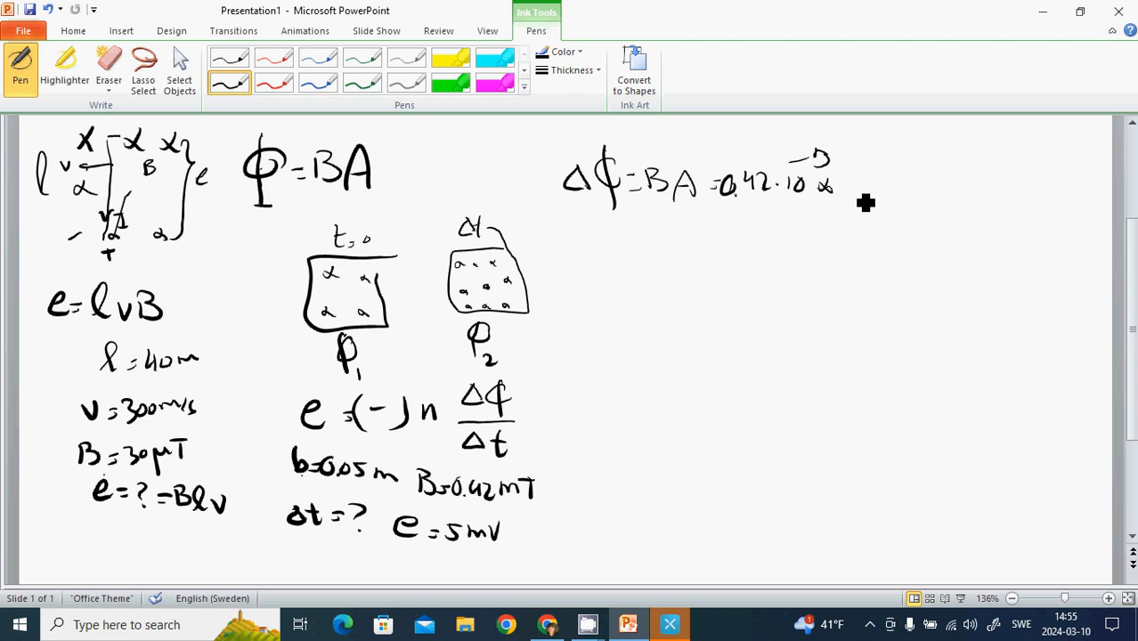
drag(858, 192, 899, 193)
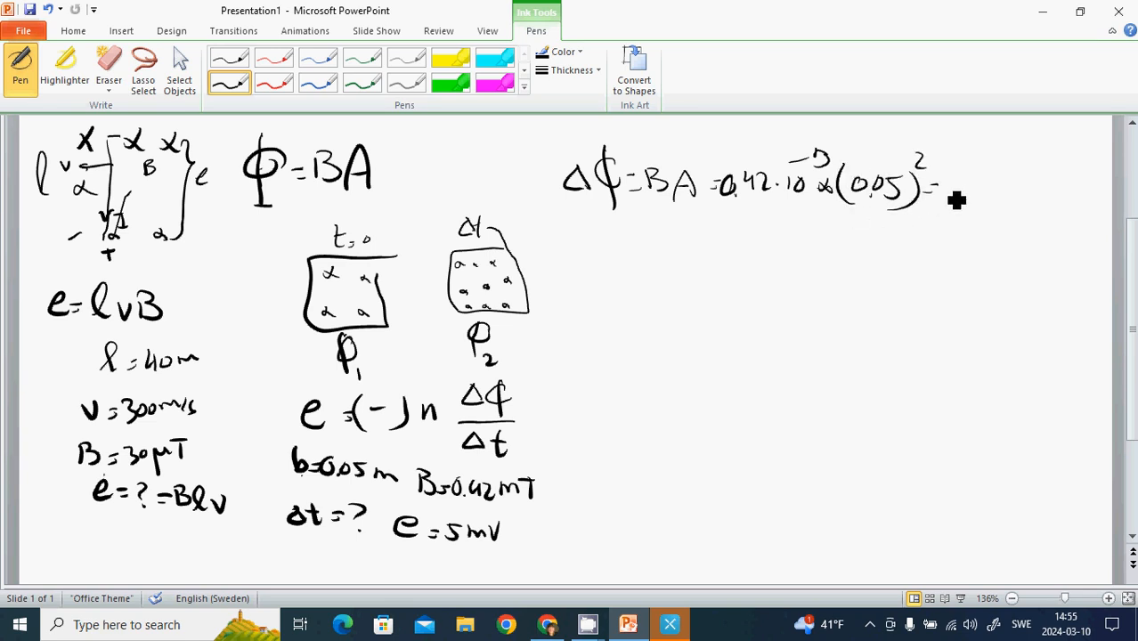
drag(941, 192, 998, 193)
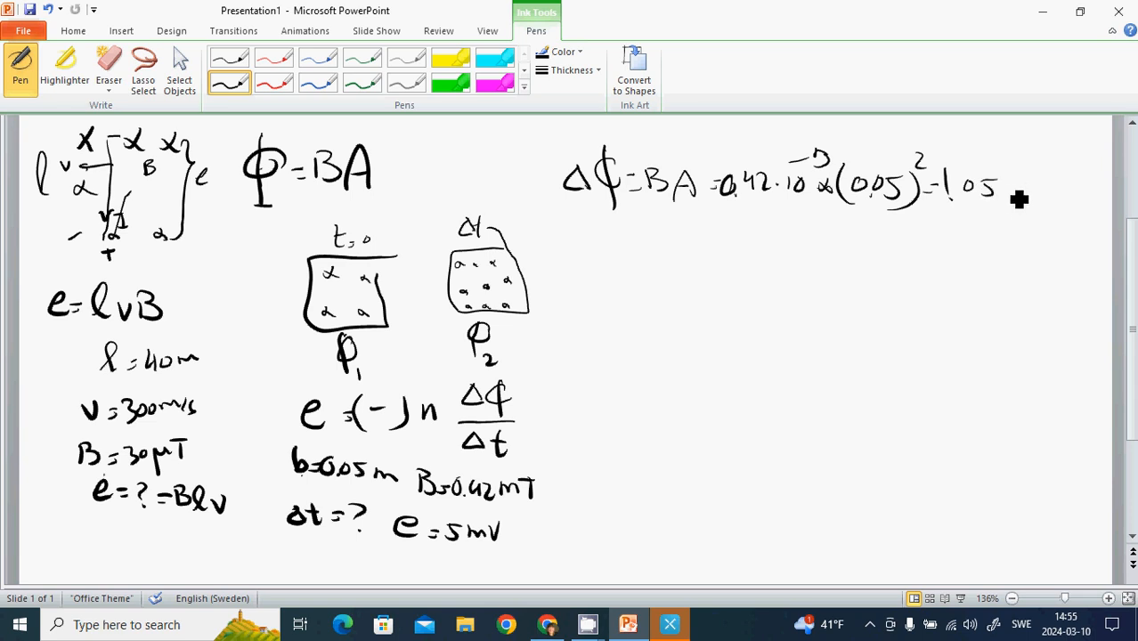
drag(1001, 200, 1054, 187)
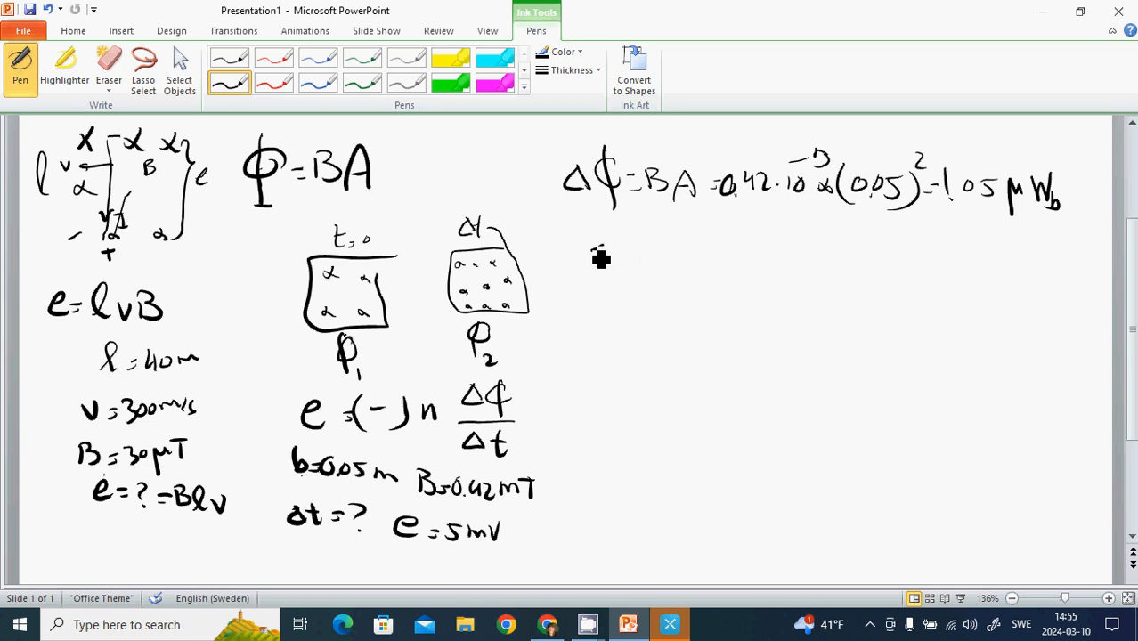
drag(588, 253, 694, 246)
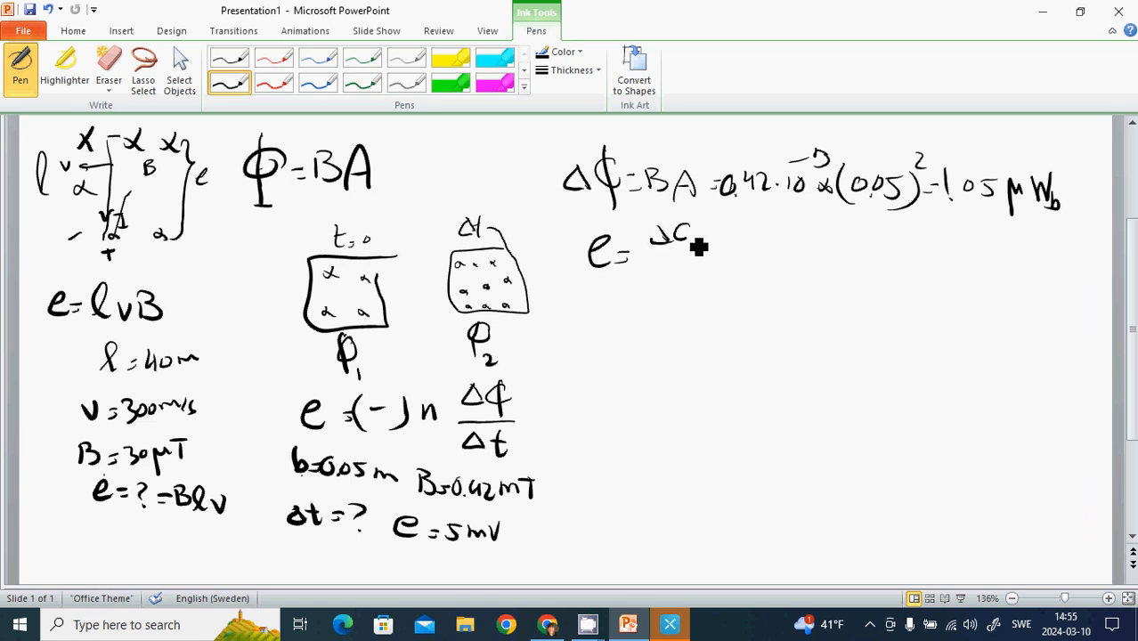
Write e = Δφ/Δt ⇒ Δt = 1.05·10⁻⁶ / 5·10⁻³ = 2.1·10⁻⁴ s, then clear the slide's ink
drag(659, 241, 685, 299)
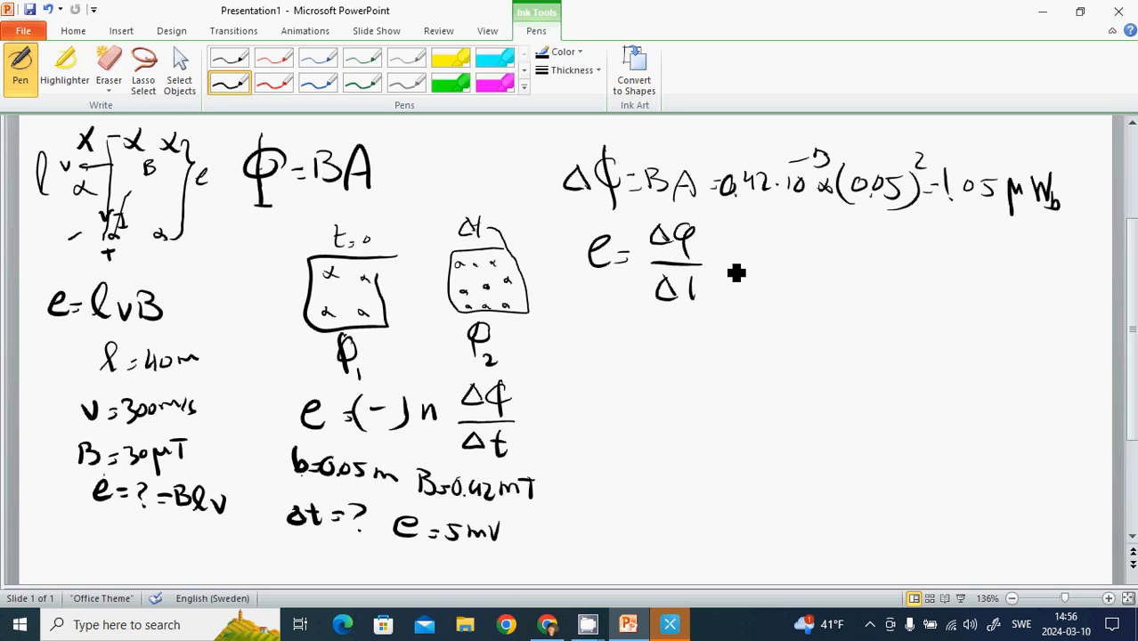
drag(721, 267, 805, 253)
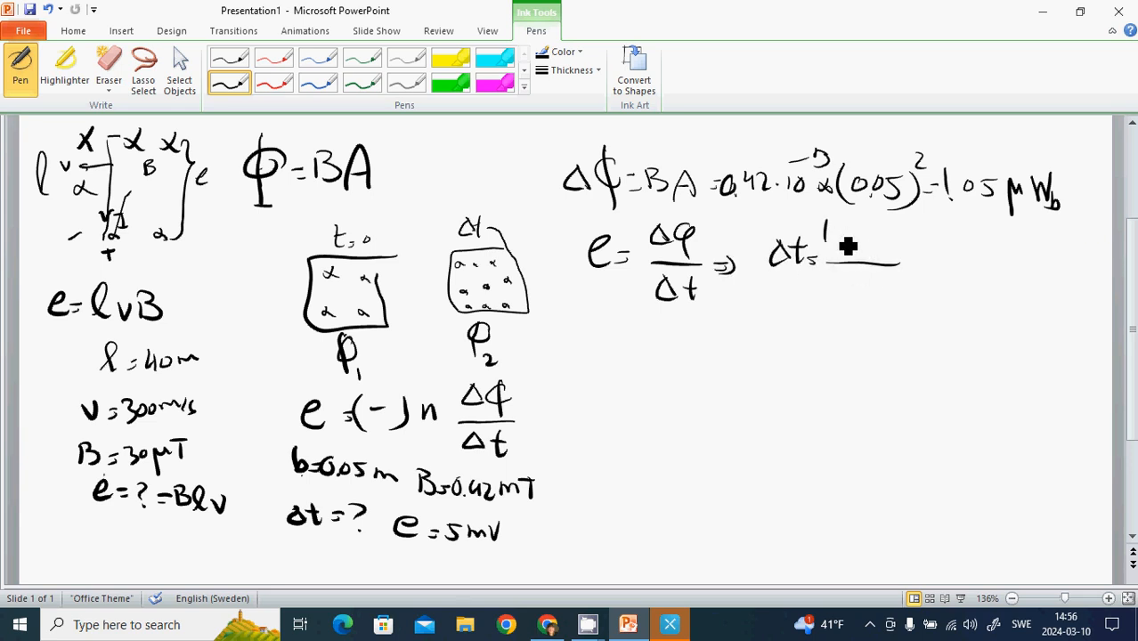
drag(822, 240, 900, 240)
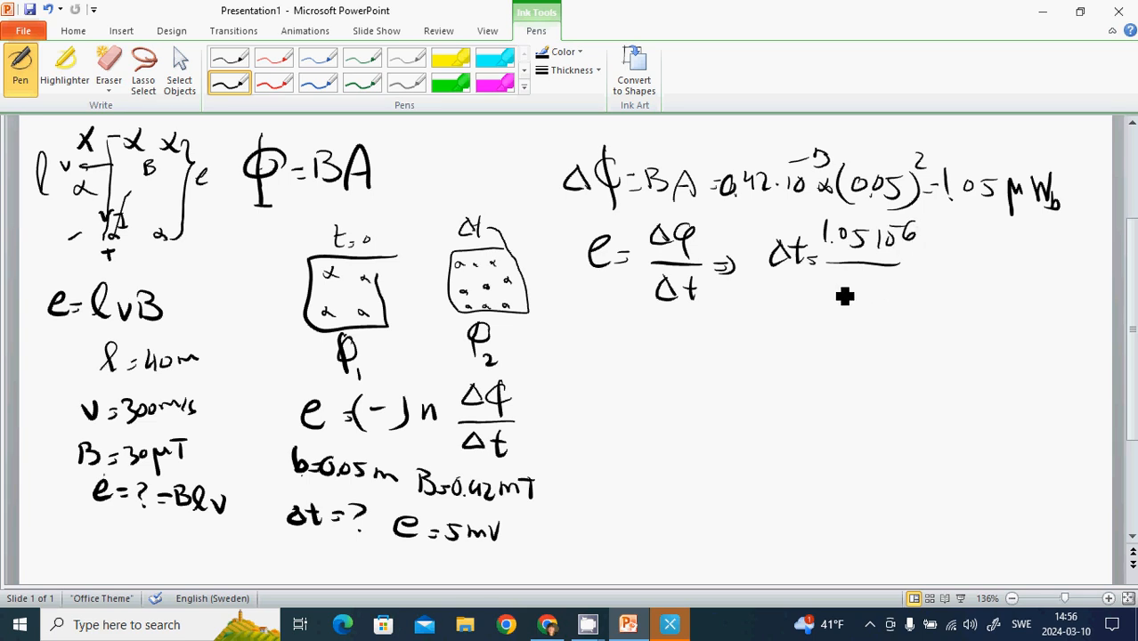
mouse_move(842, 310)
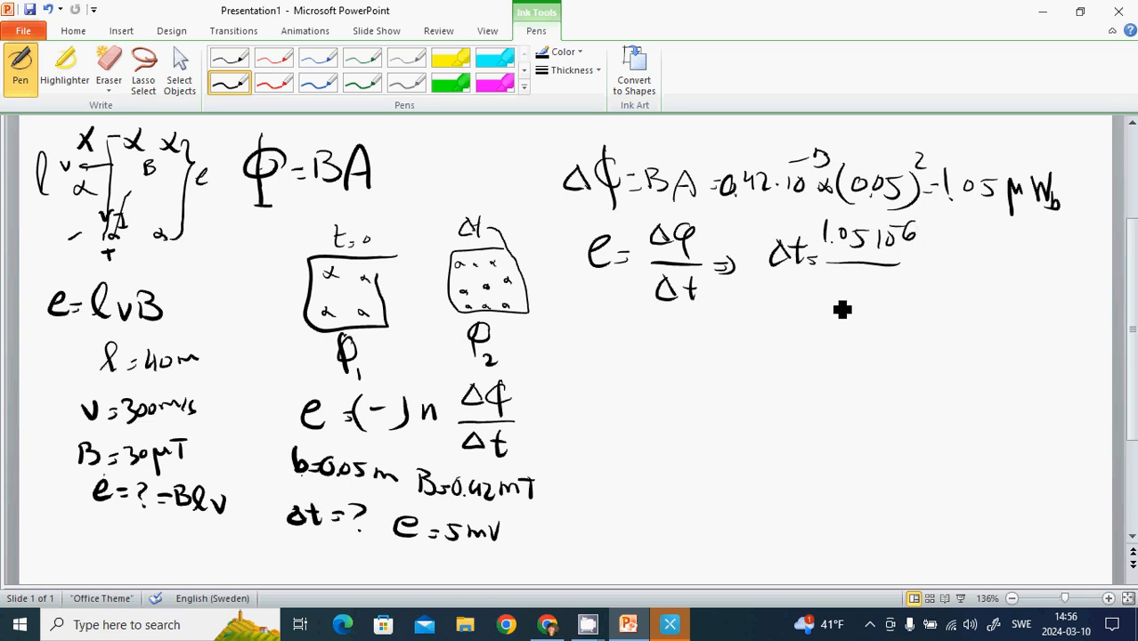
drag(833, 300, 890, 289)
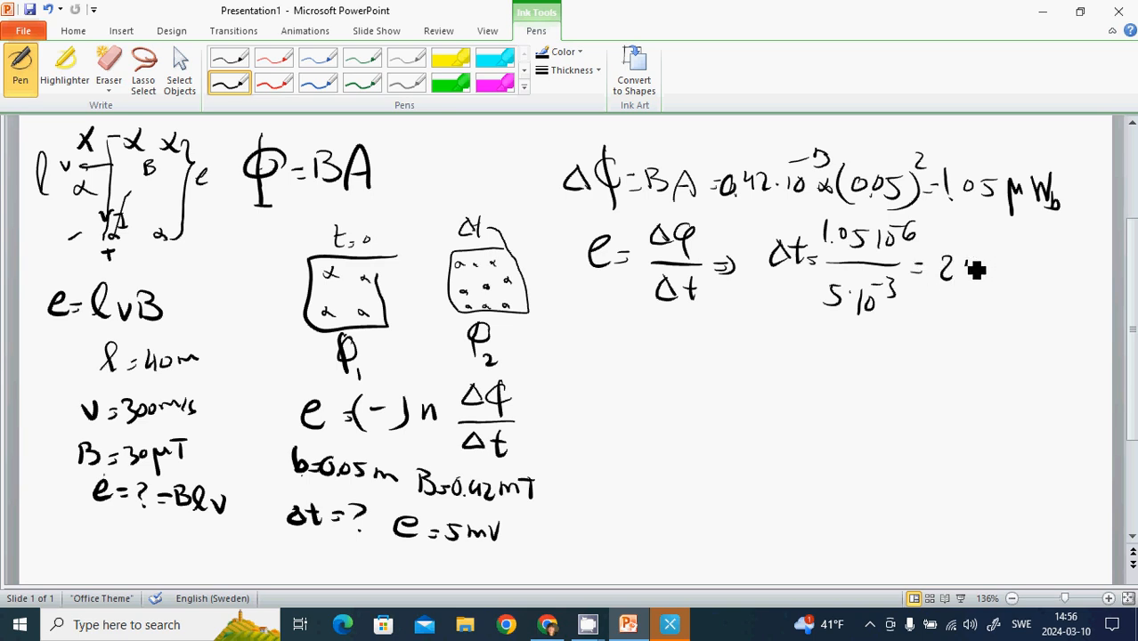
drag(952, 276, 1014, 259)
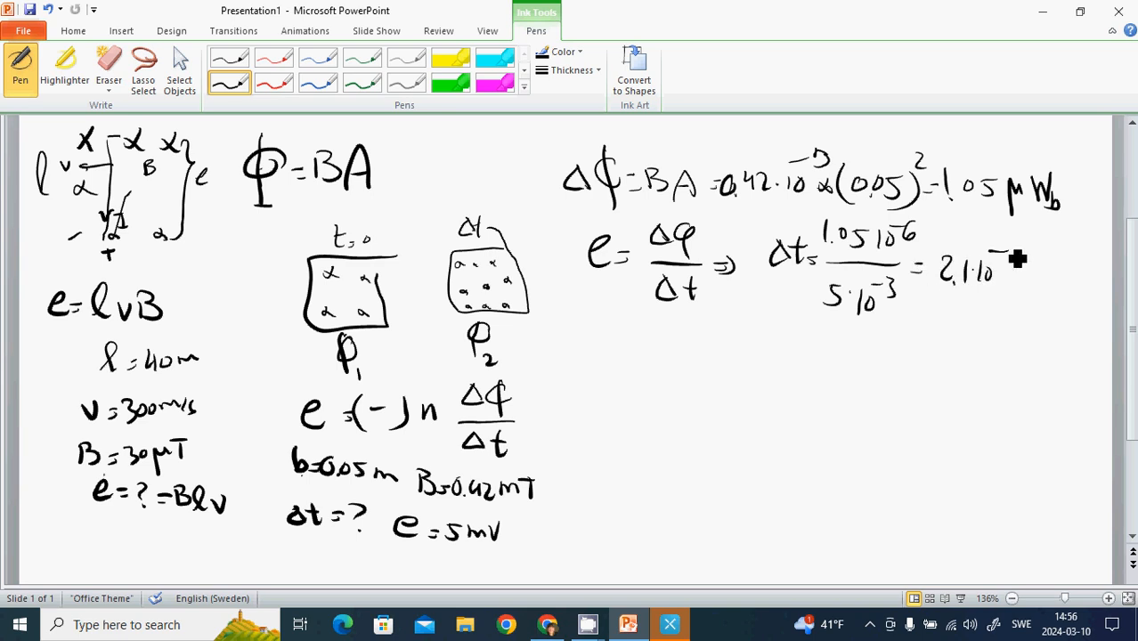
drag(1006, 258, 1032, 278)
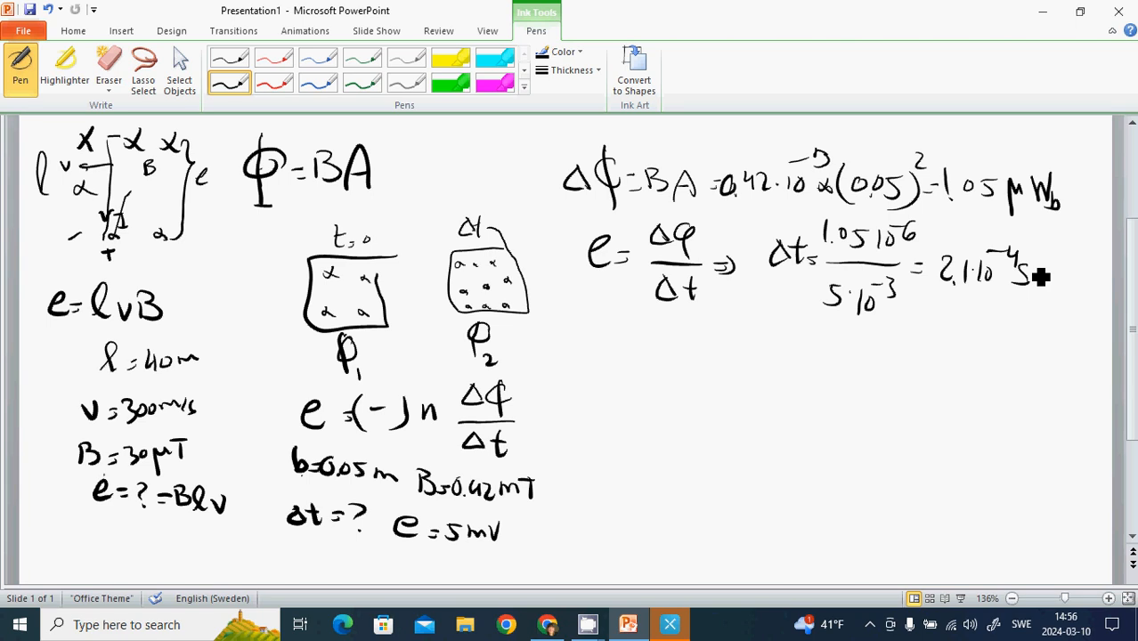
click(73, 30)
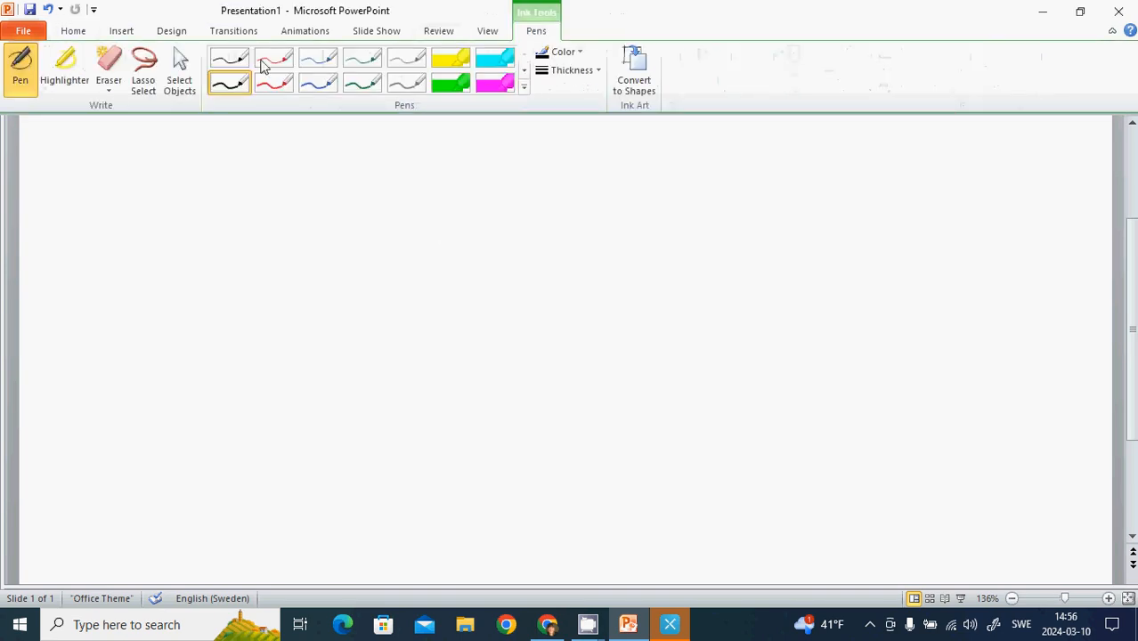
Write the self-induction formula e = (−1) L Δi/Δt = (−) L di/dt at the top left
drag(55, 174, 73, 146)
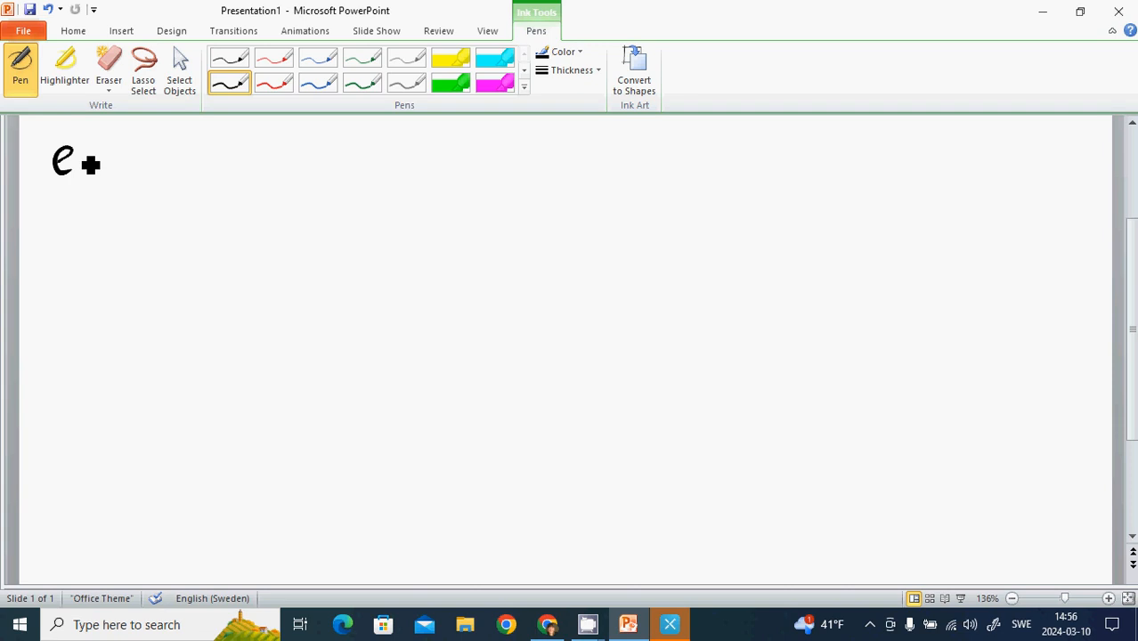
drag(81, 158, 160, 159)
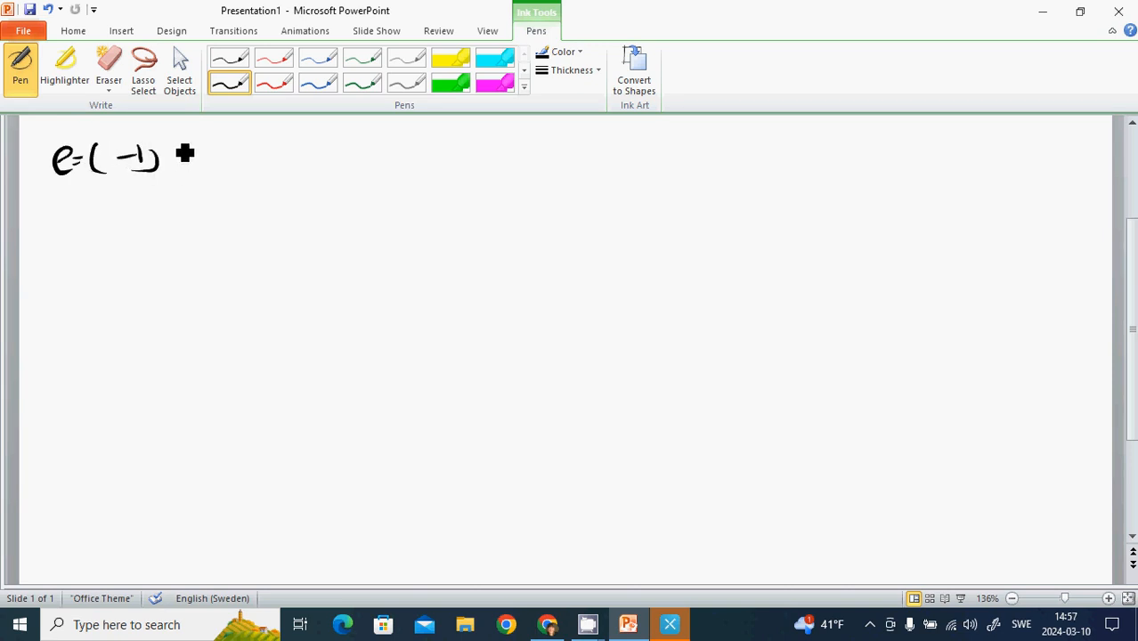
drag(169, 139, 199, 178)
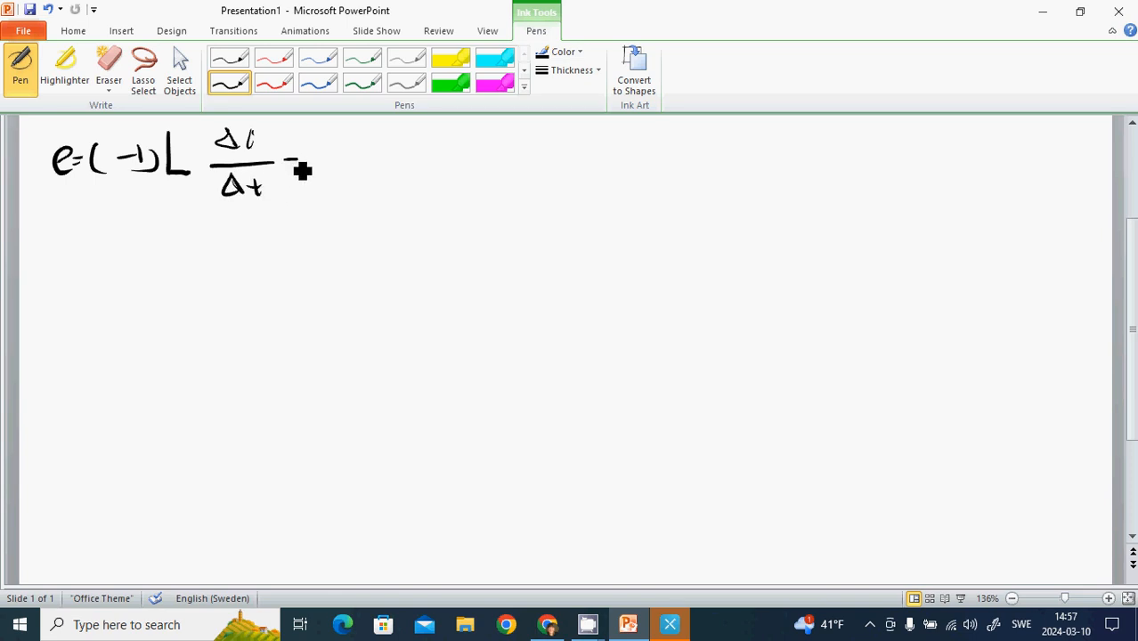
drag(294, 164, 365, 152)
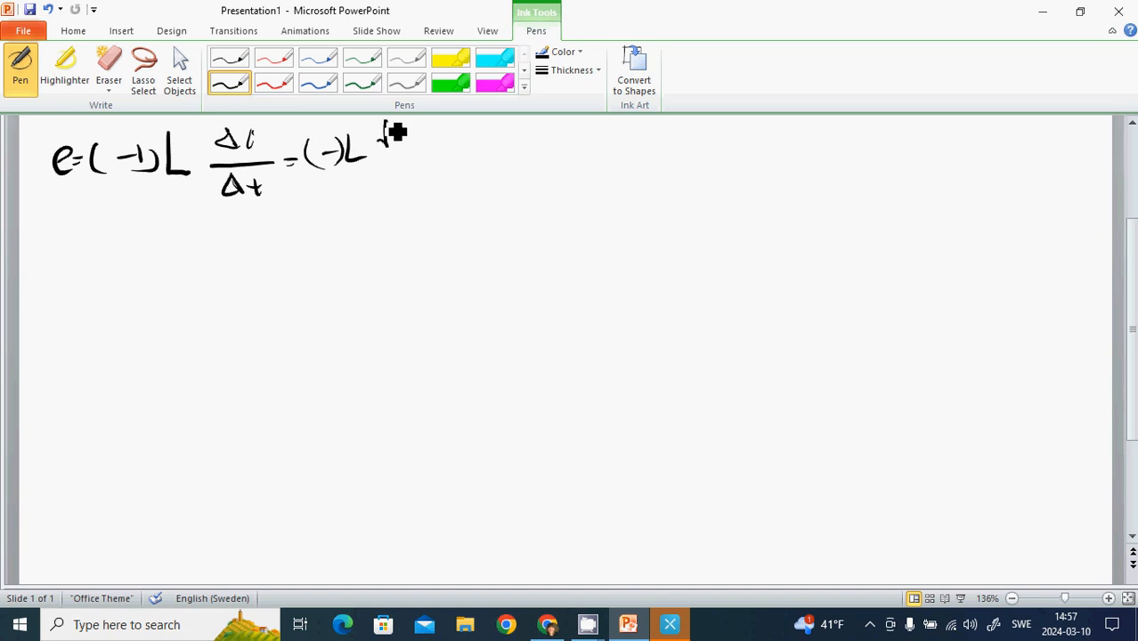
drag(388, 128, 395, 192)
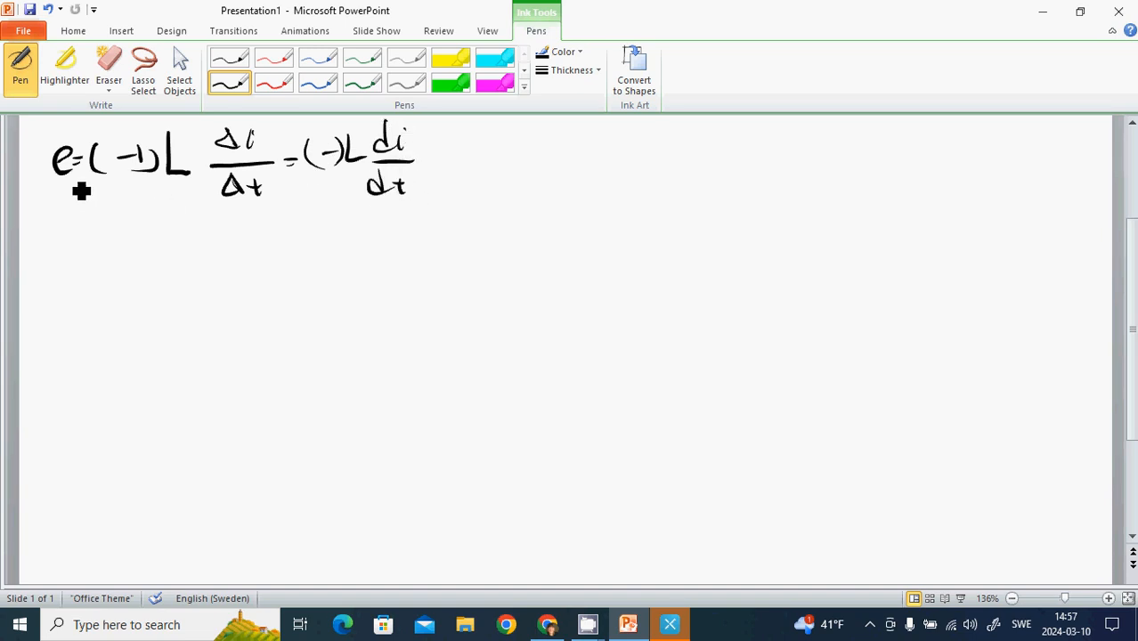
mouse_move(48, 203)
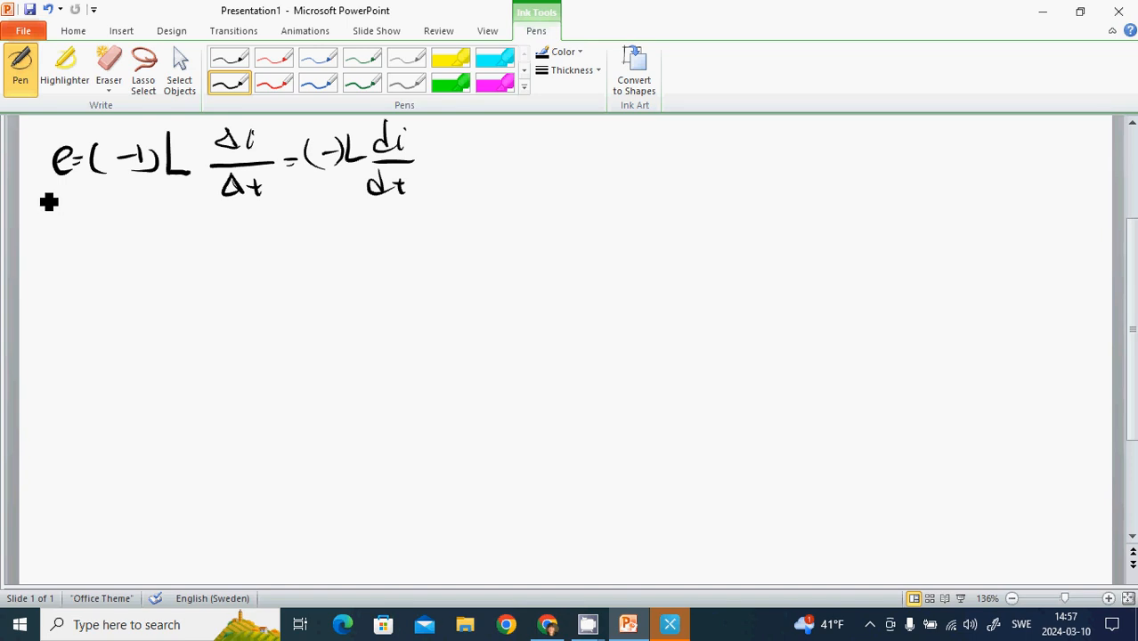
mouse_move(185, 196)
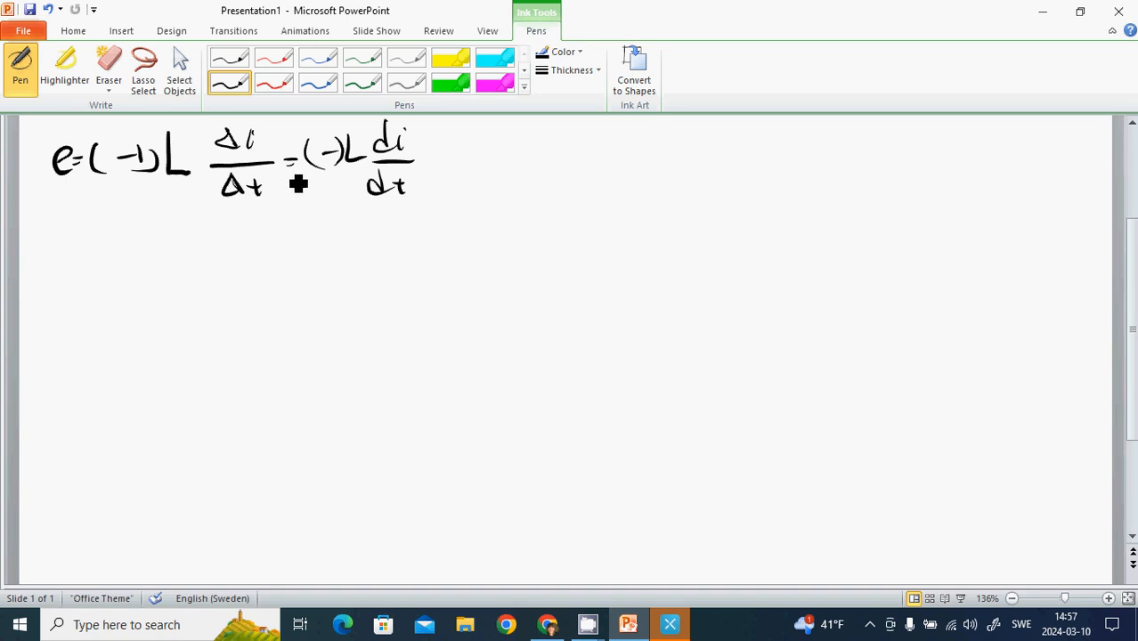
mouse_move(470, 163)
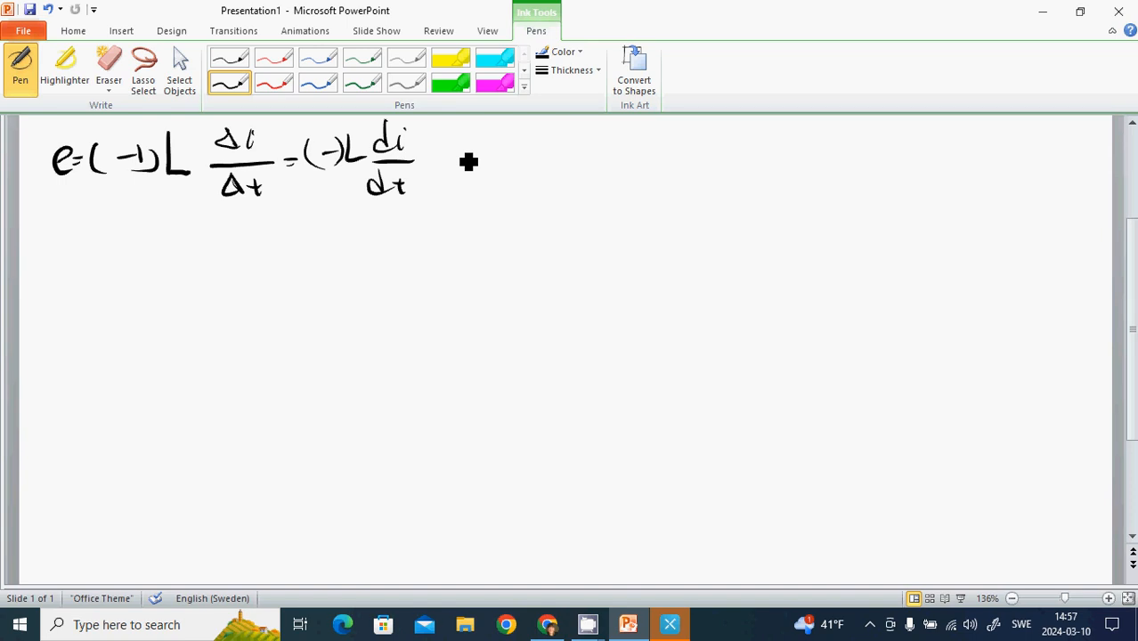
mouse_move(88, 258)
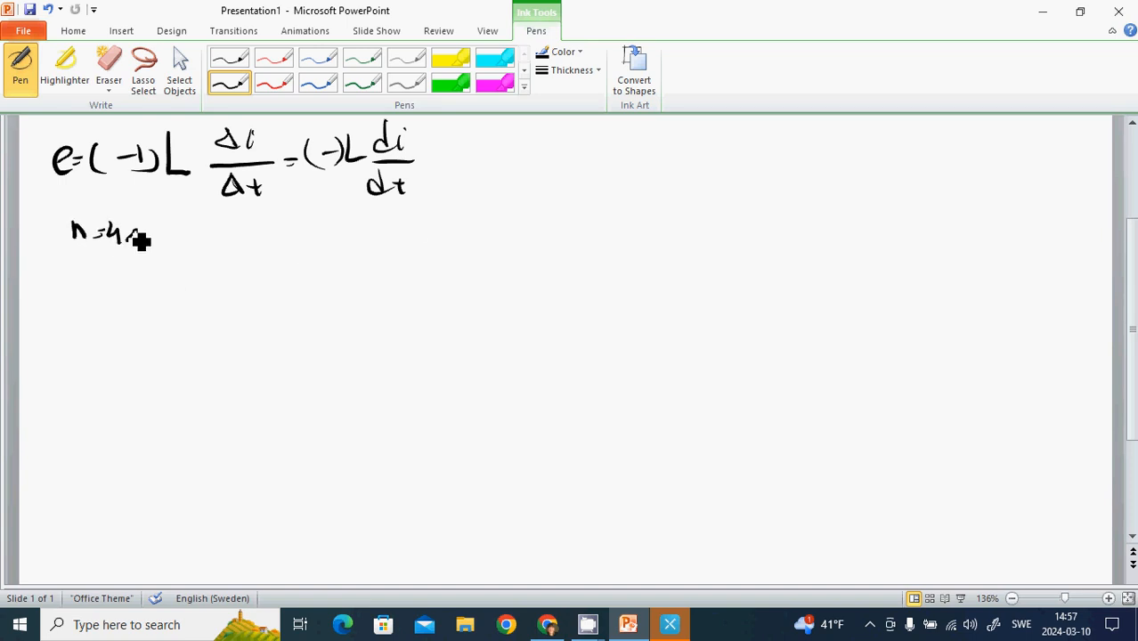
Handwrite the turns n = 400 and the current I = 5 A below the formula
drag(133, 235, 151, 235)
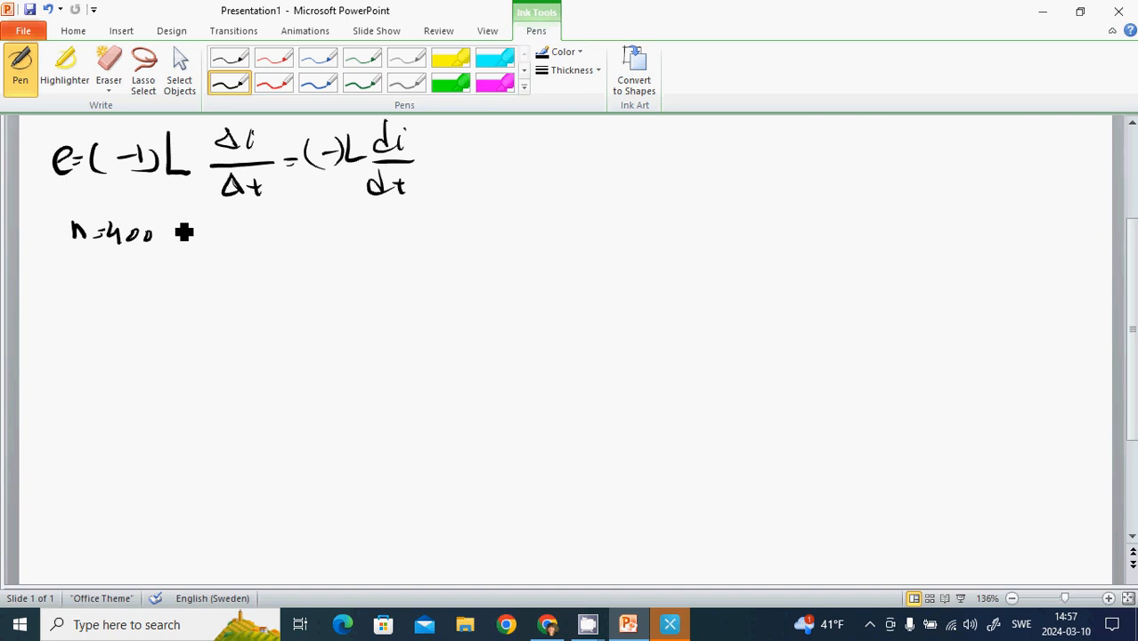
mouse_move(194, 238)
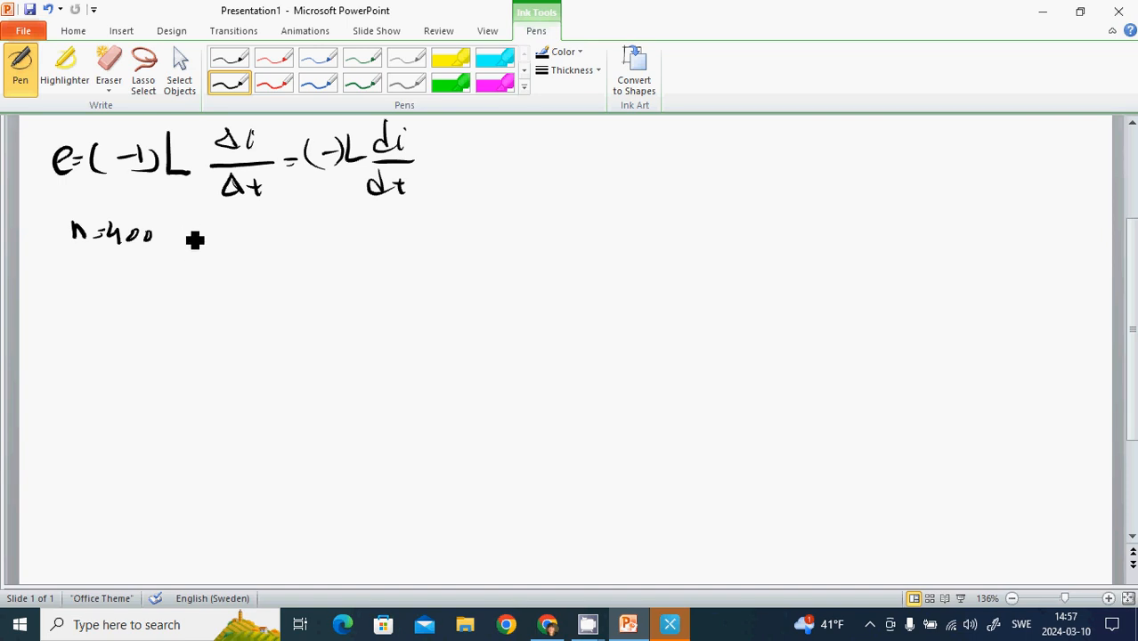
drag(178, 240, 214, 240)
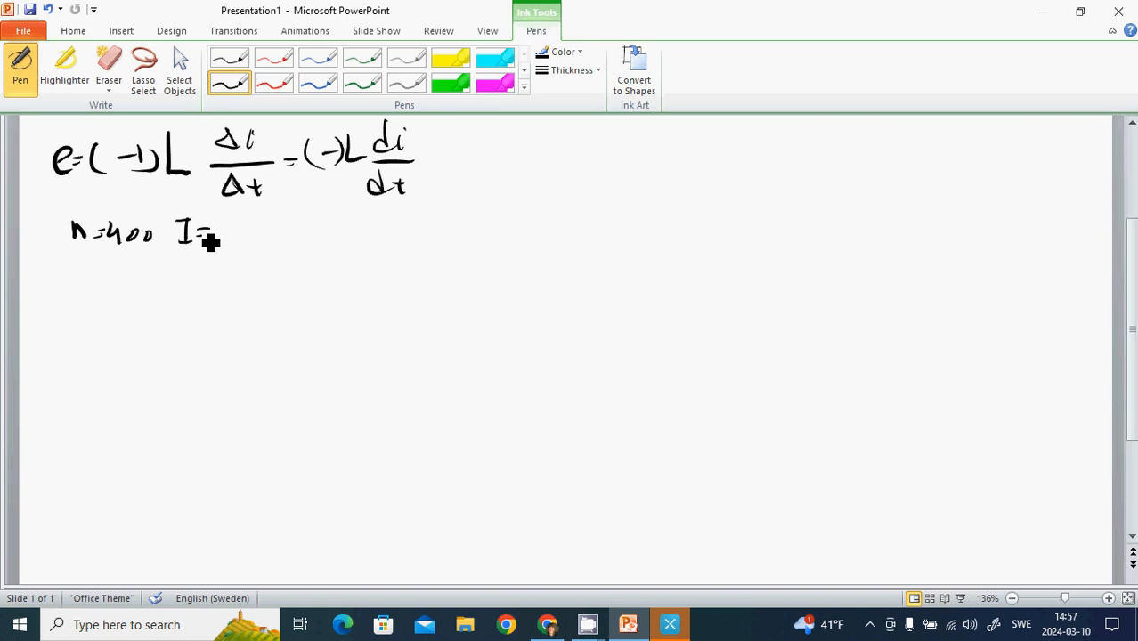
drag(204, 232, 240, 245)
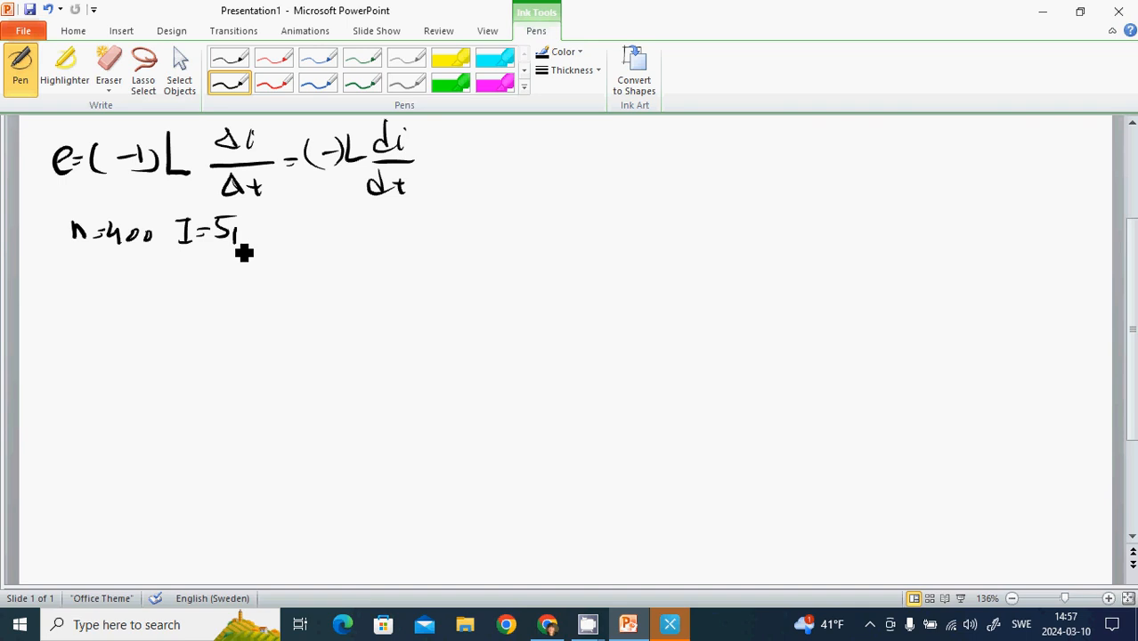
drag(245, 232, 294, 223)
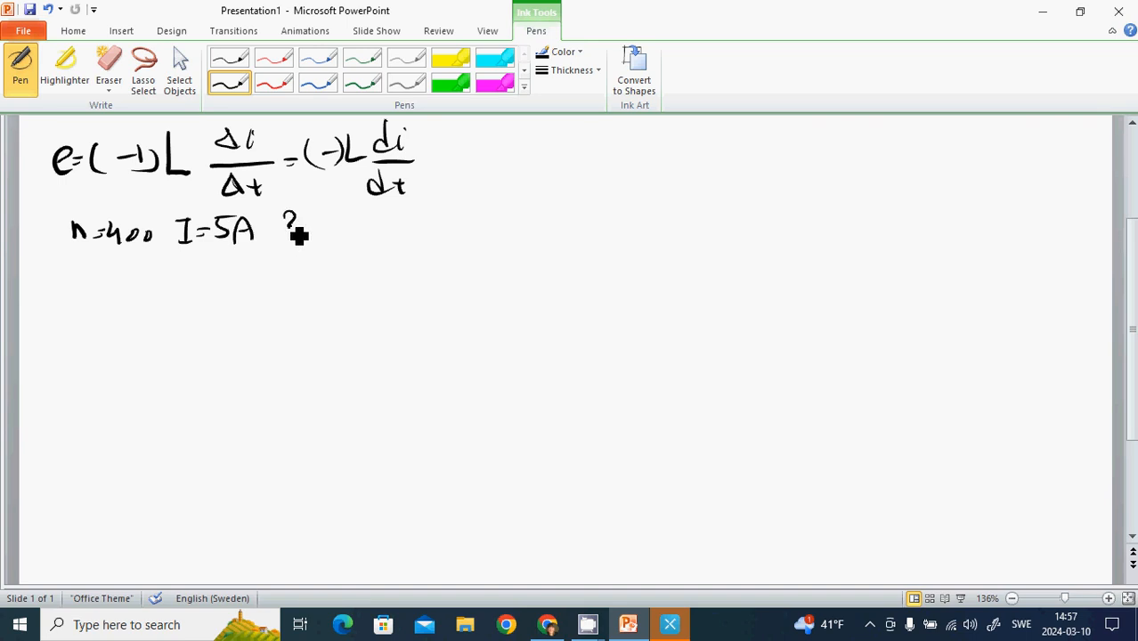
Handwrite the time t = 2 s and induced voltage e = 1.8 V, beginning the L line
drag(285, 223, 347, 231)
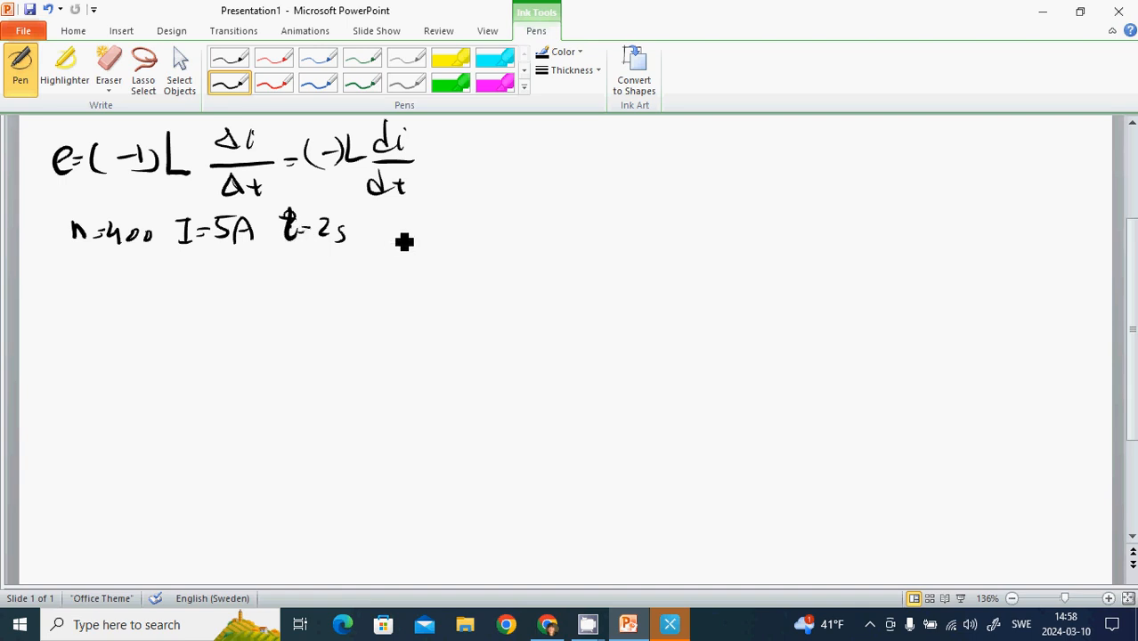
drag(374, 235, 410, 240)
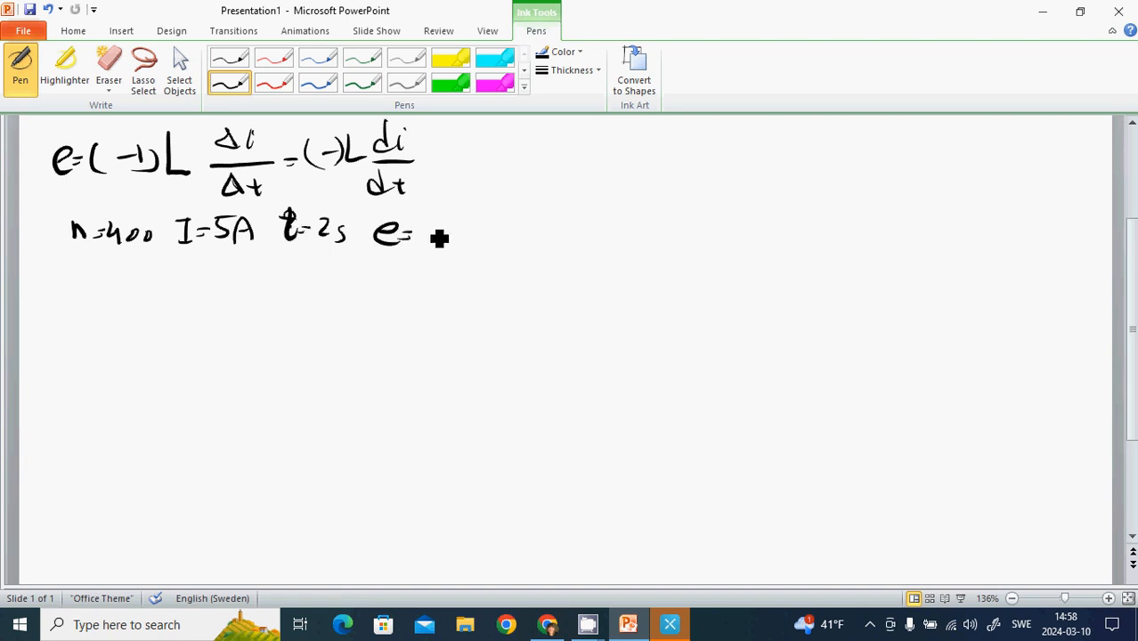
drag(418, 231, 454, 240)
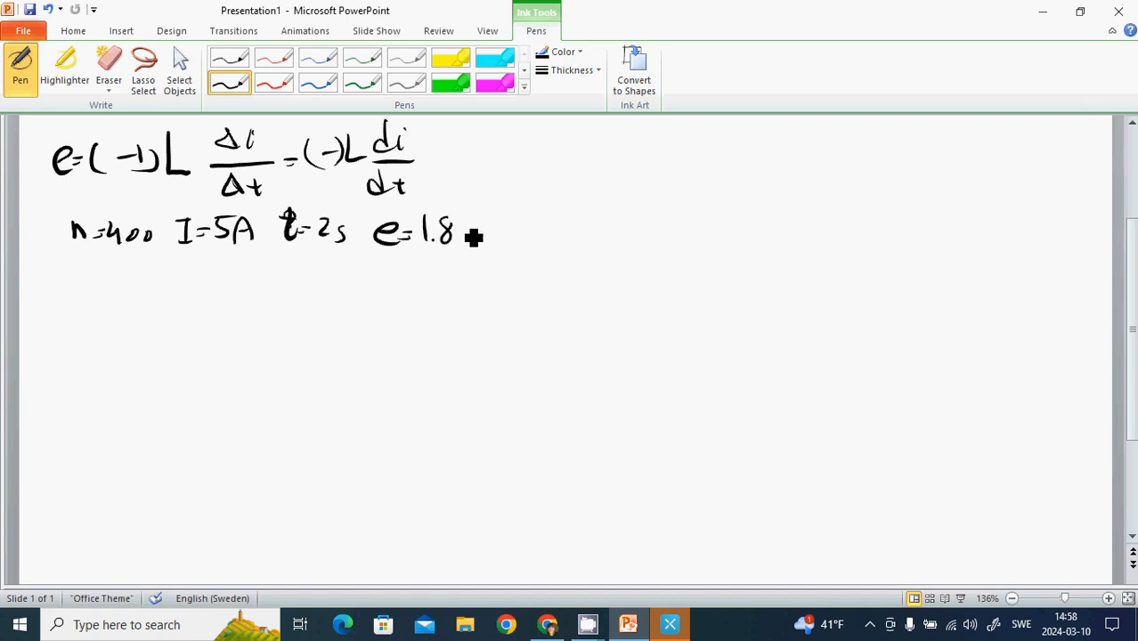
drag(466, 217, 480, 246)
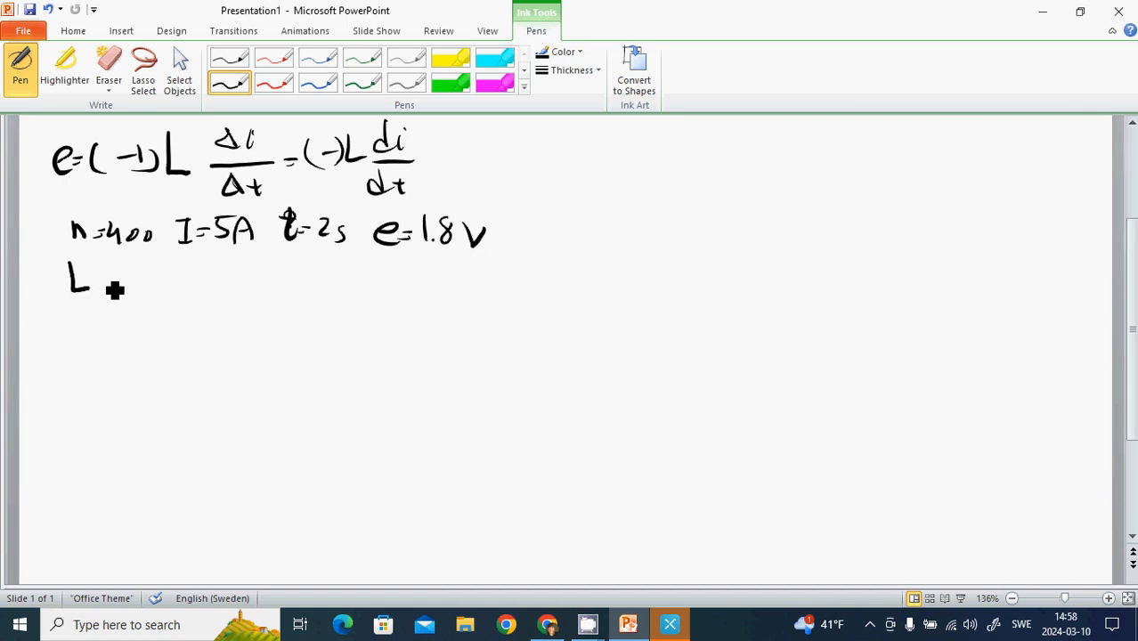
Handwrite L = ? and the rearranged solution L = eΔt/Δi = 0.72 H
drag(98, 281, 178, 317)
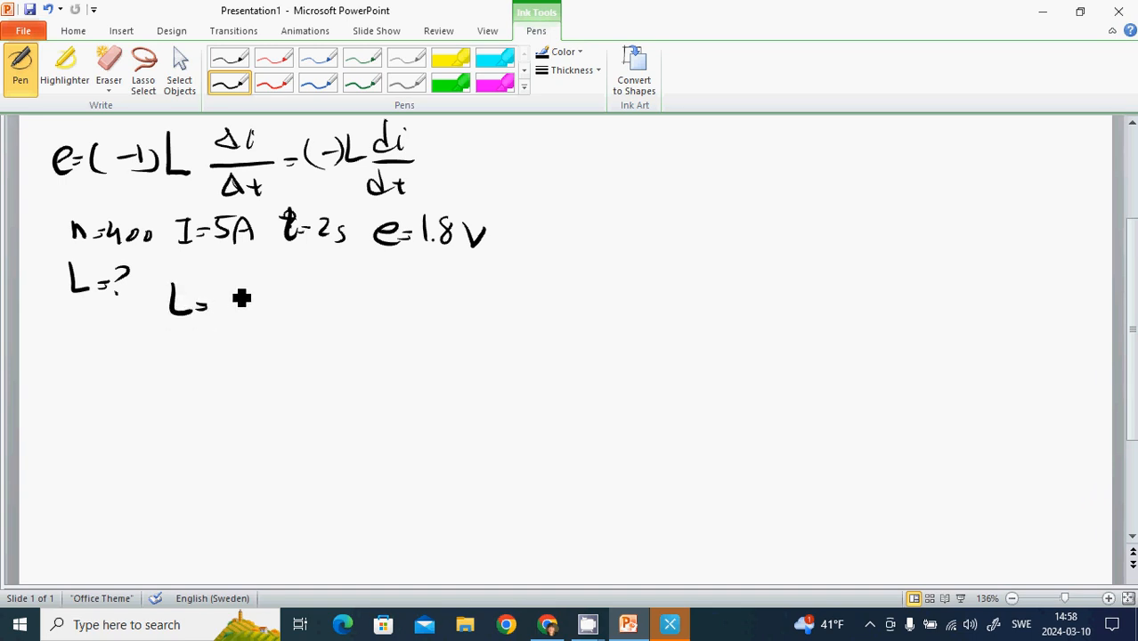
drag(235, 294, 258, 281)
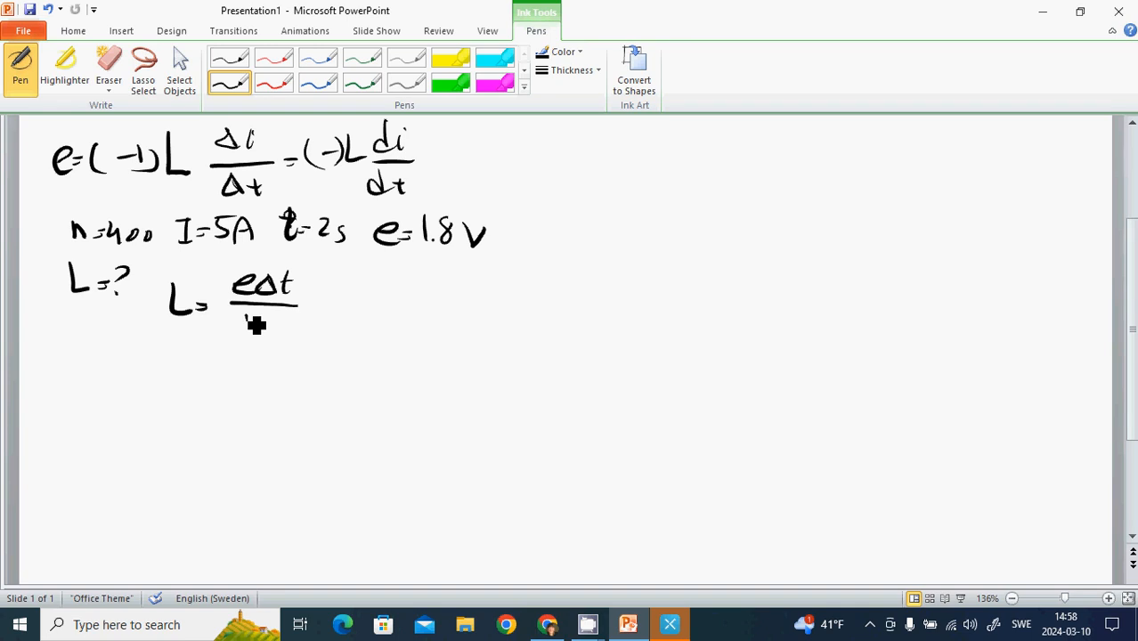
drag(259, 324, 330, 310)
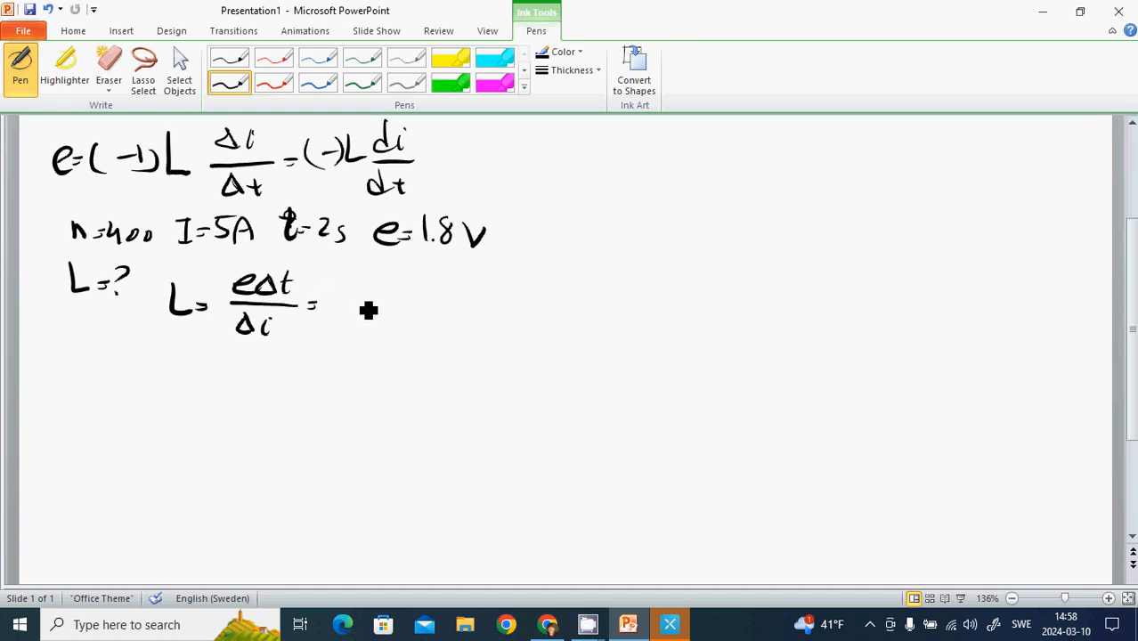
drag(338, 293, 382, 321)
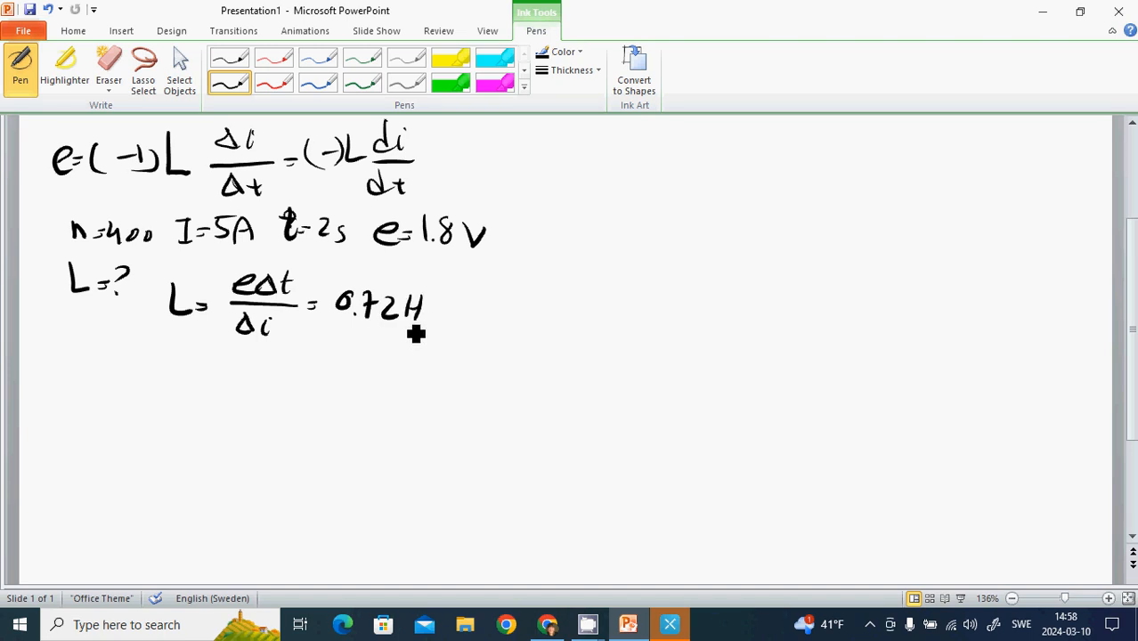
mouse_move(389, 328)
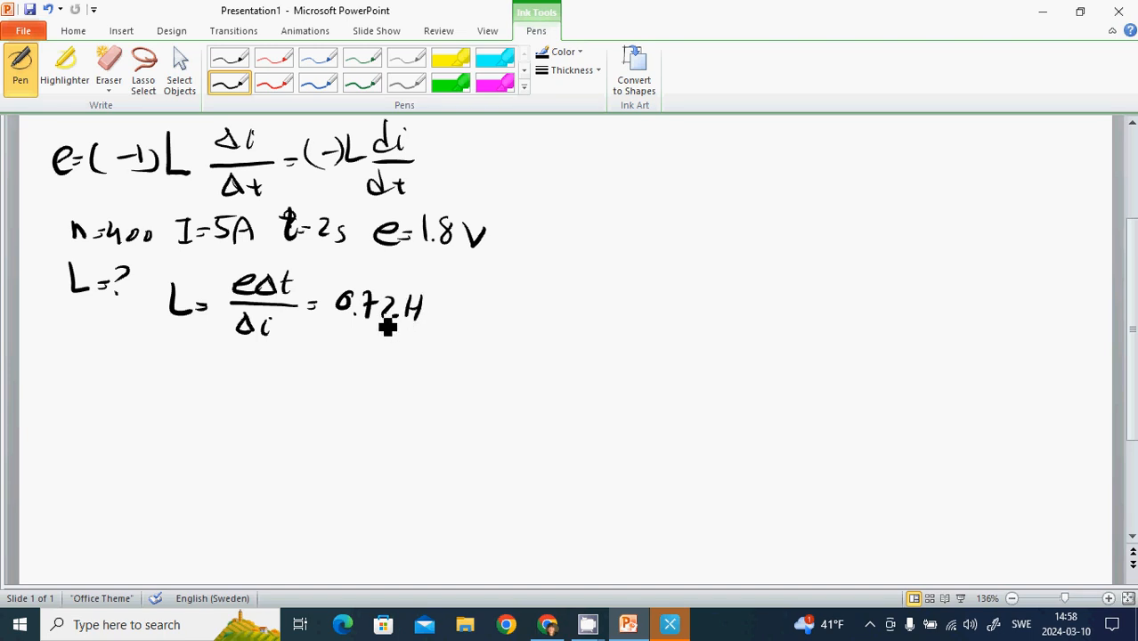
mouse_move(485, 317)
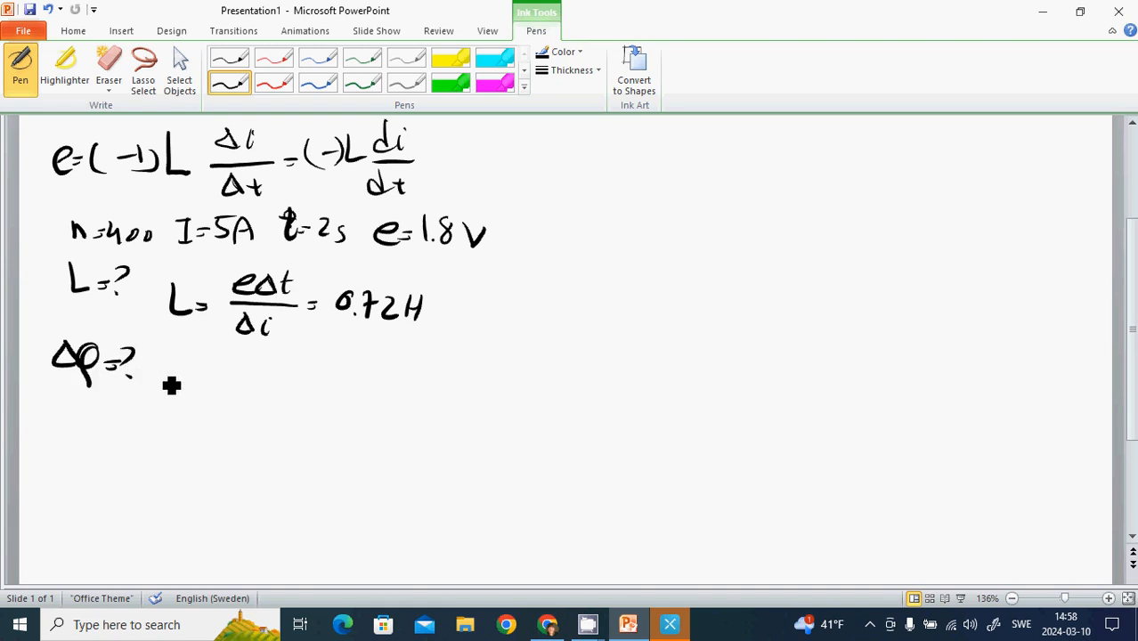
mouse_move(180, 399)
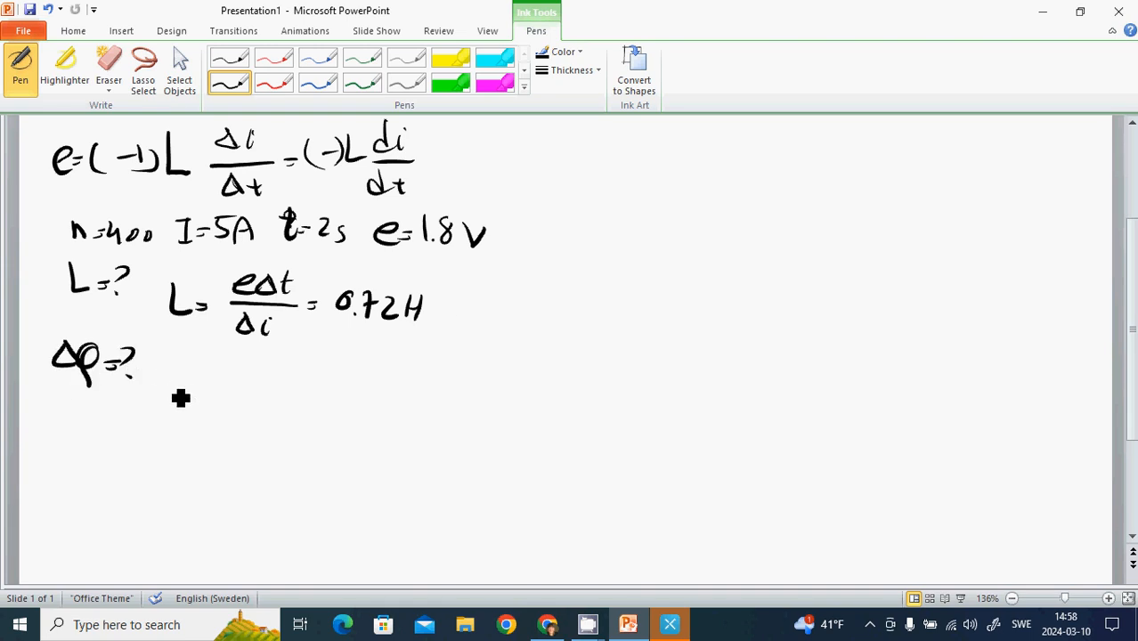
Handwrite e = nΔφ/Δt and rearrange it to Δφ = eΔt/n
drag(169, 391, 214, 395)
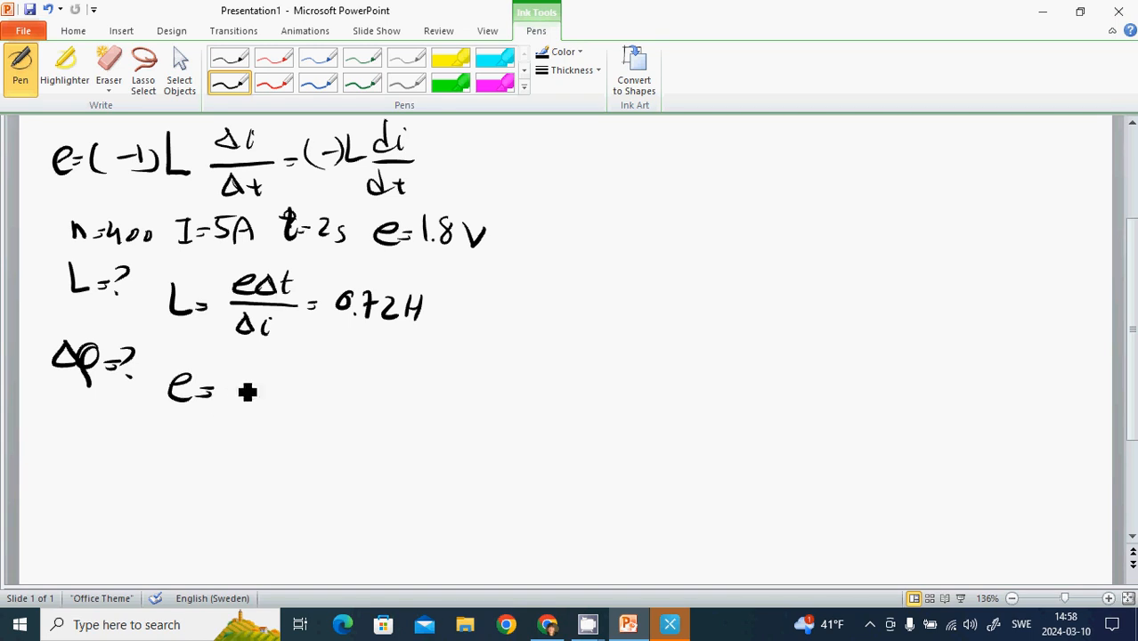
drag(228, 383, 299, 378)
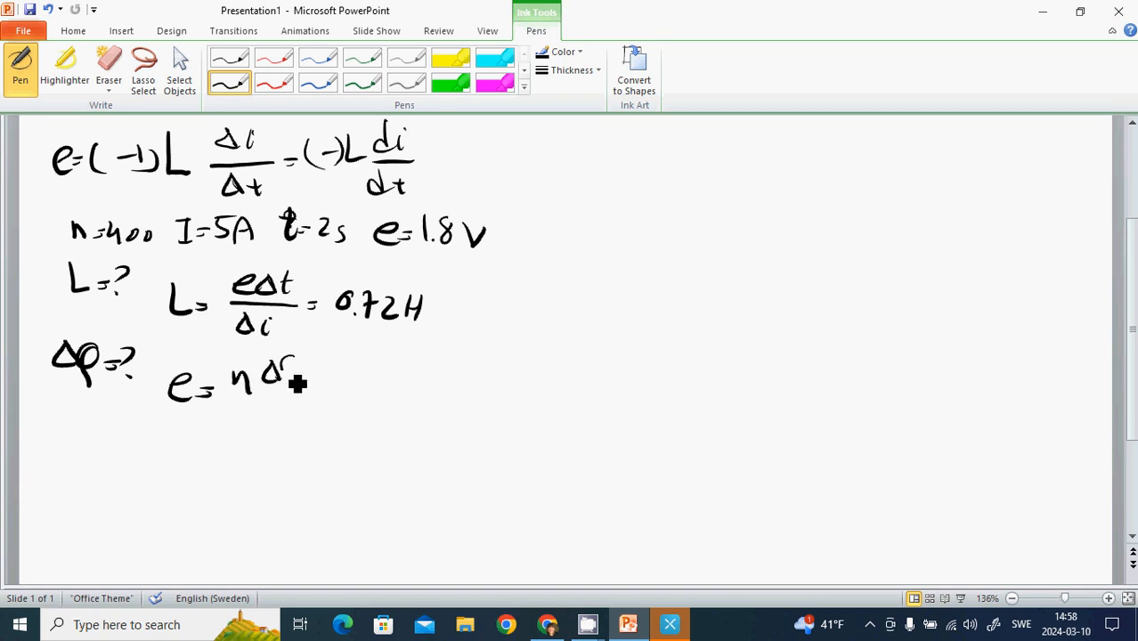
drag(285, 382, 267, 419)
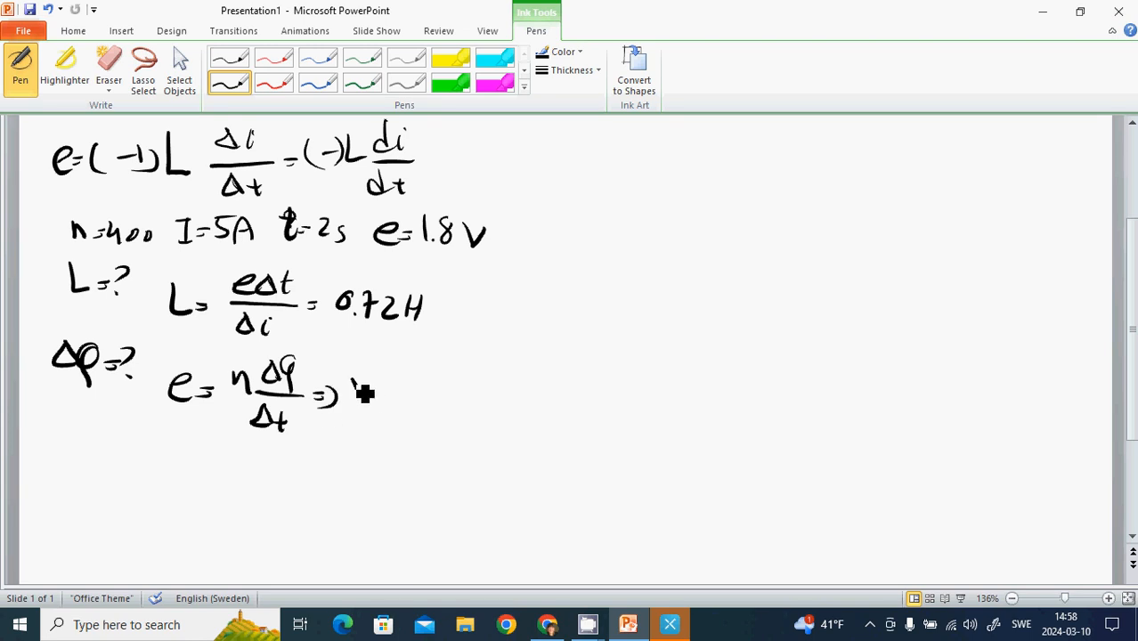
drag(353, 410, 388, 383)
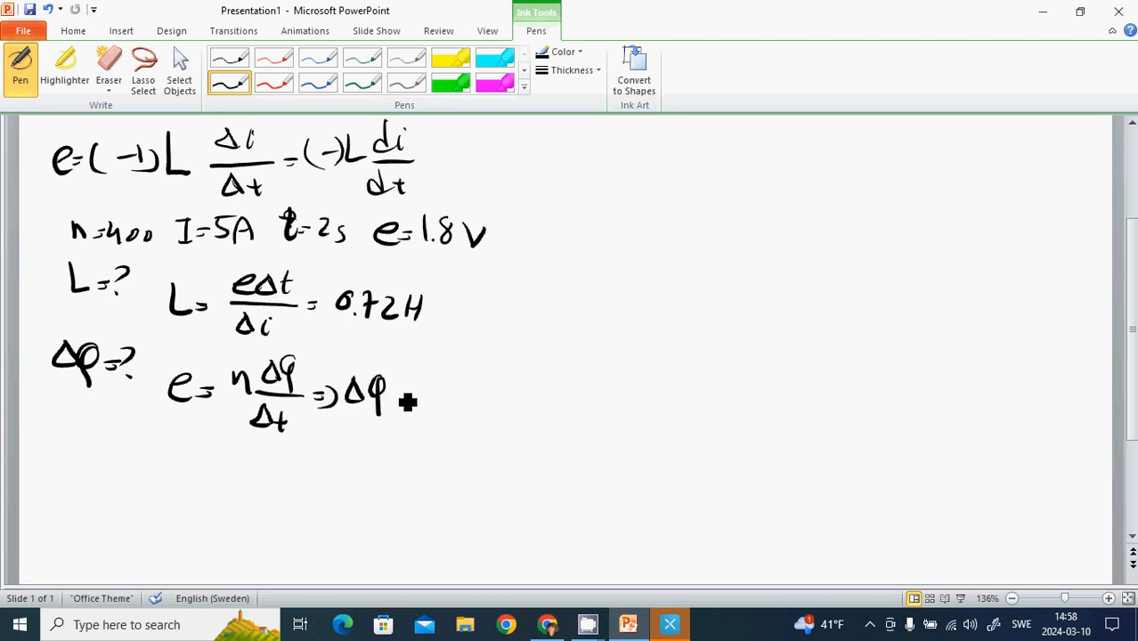
drag(404, 391, 459, 400)
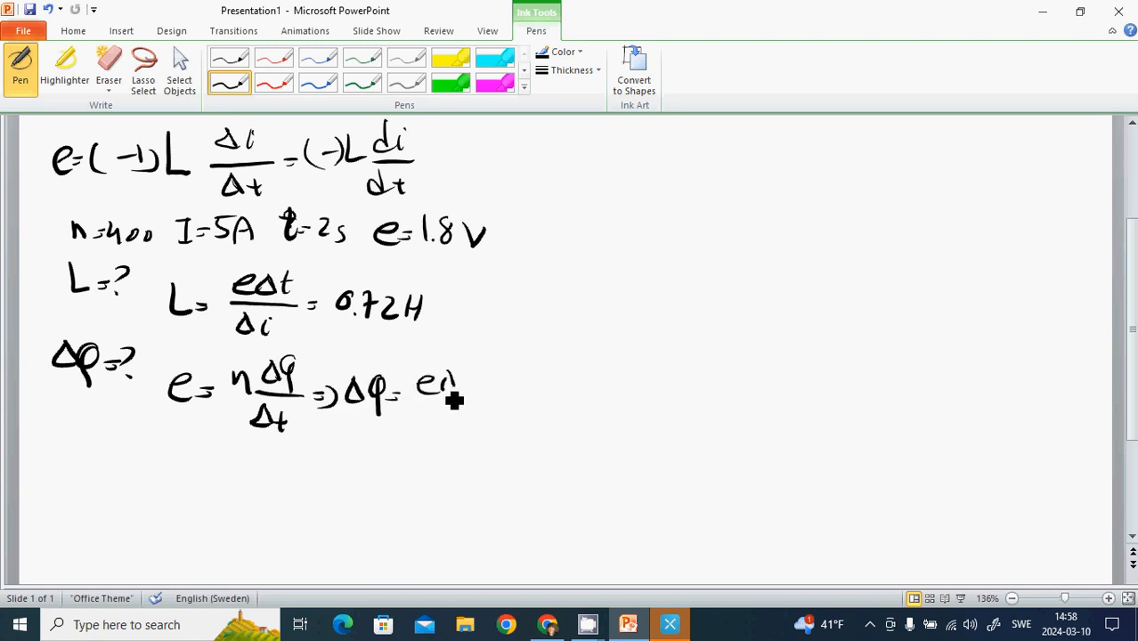
drag(423, 374, 463, 424)
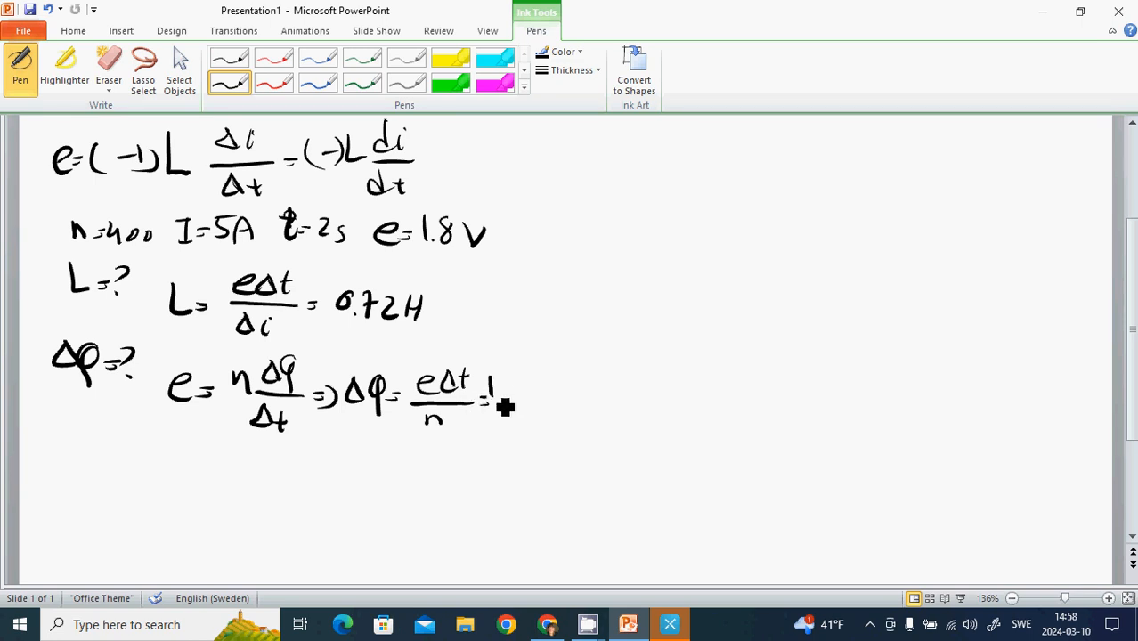
Substitute 1.8·2/400 and write the flux result 9 mWb
drag(488, 391, 516, 401)
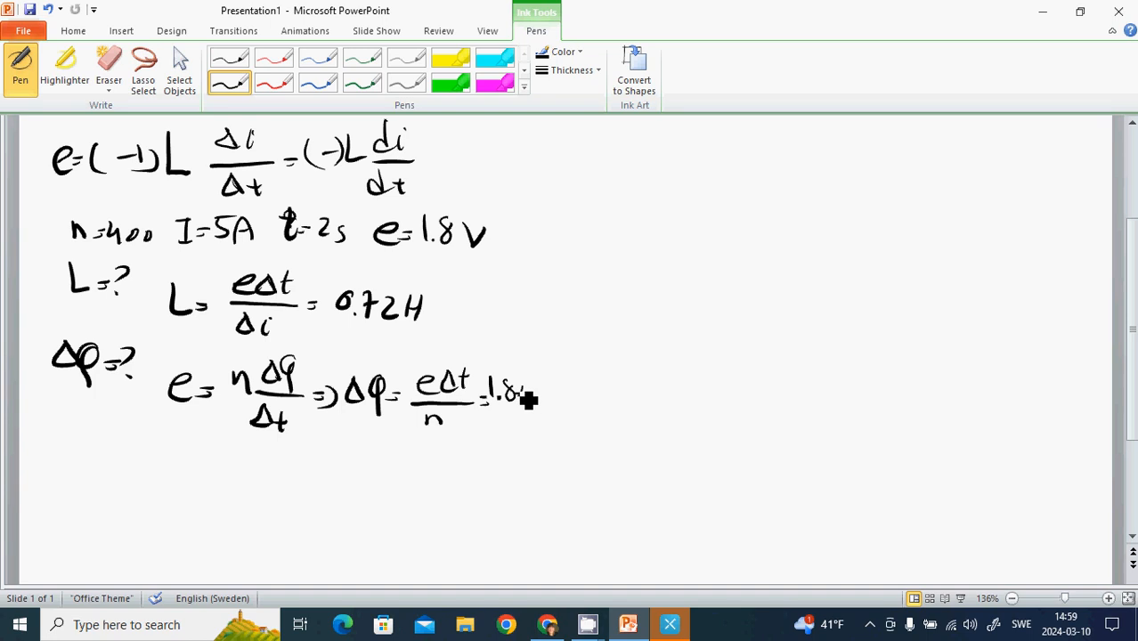
drag(513, 401, 552, 395)
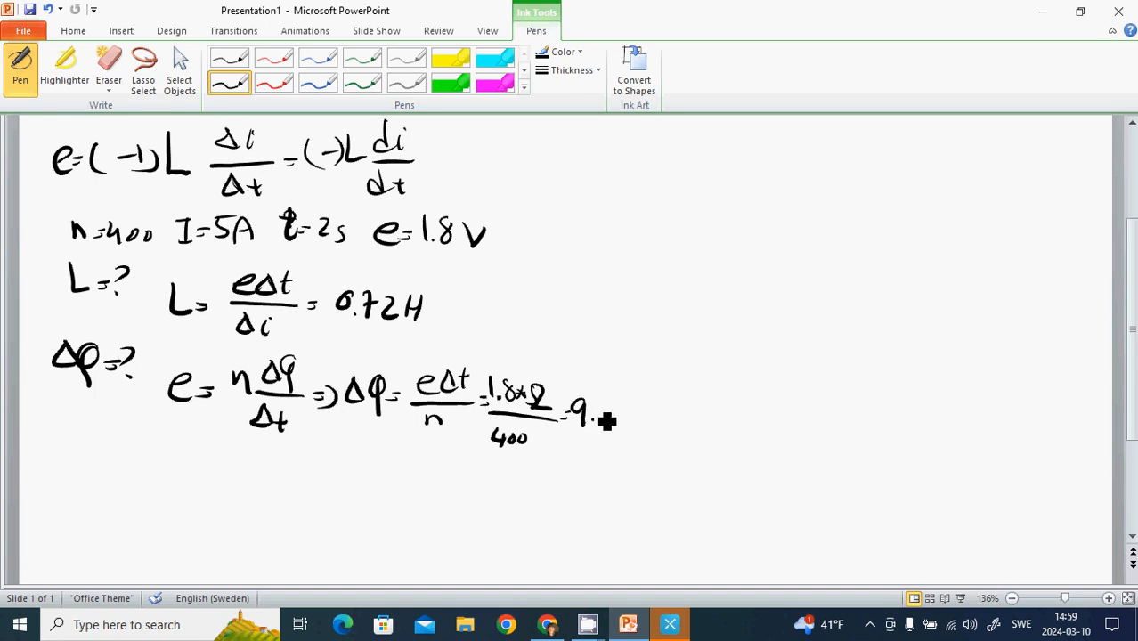
drag(588, 419, 623, 424)
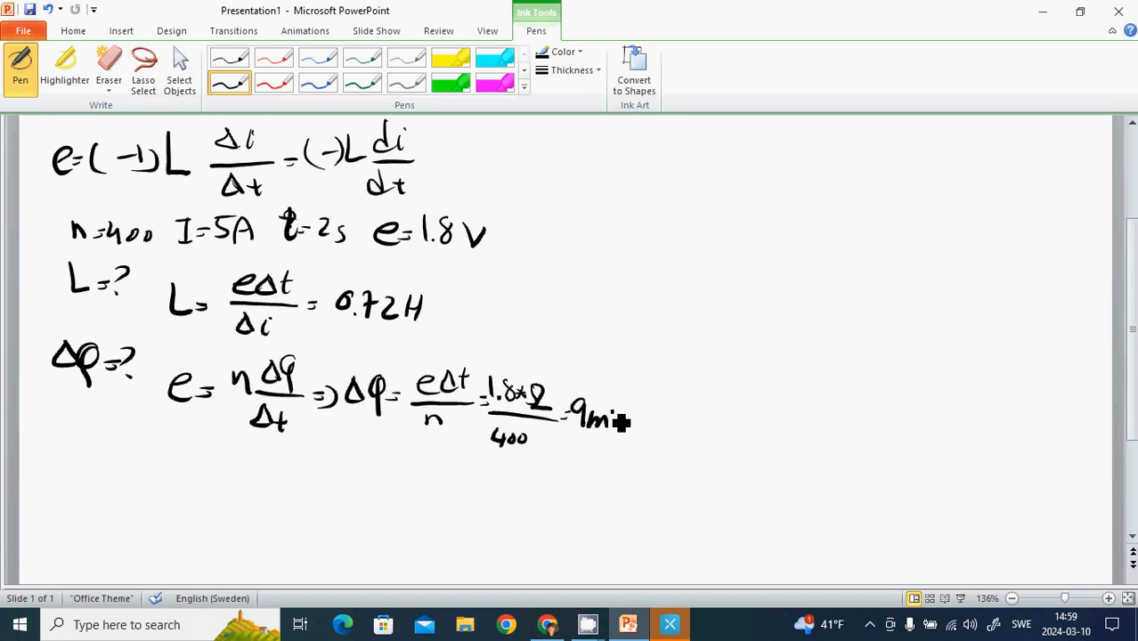
drag(614, 424, 632, 437)
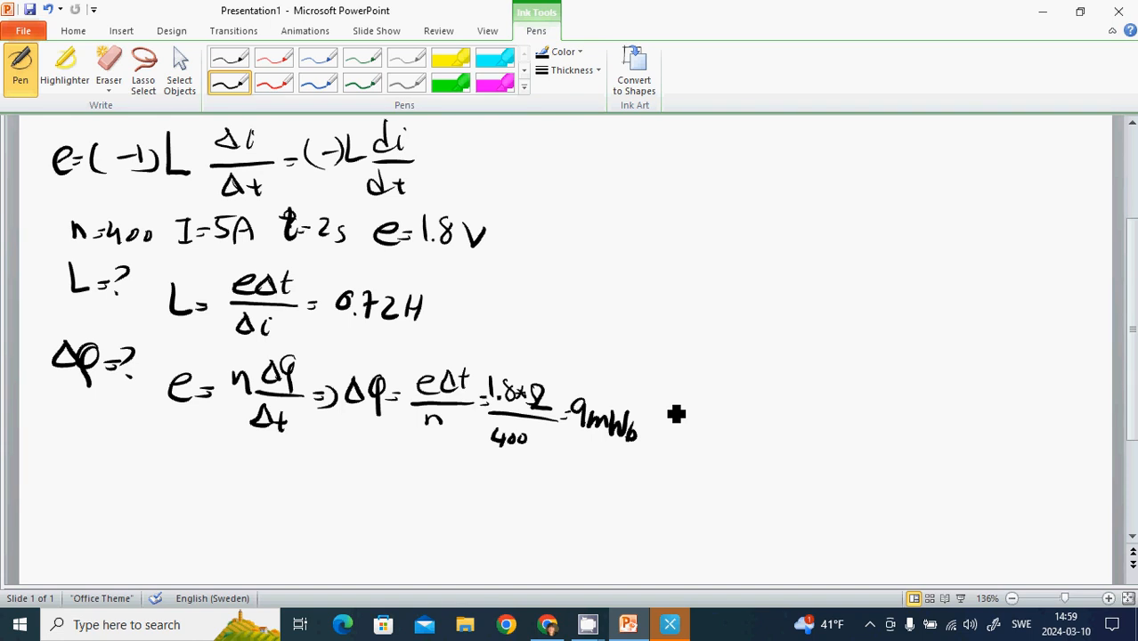
mouse_move(602, 614)
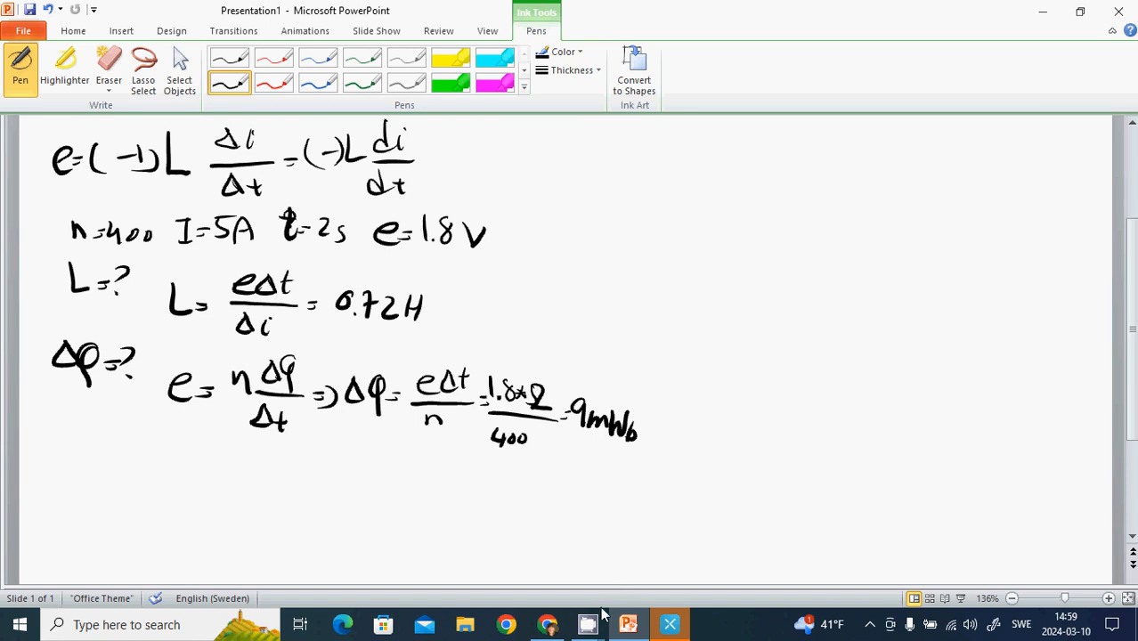